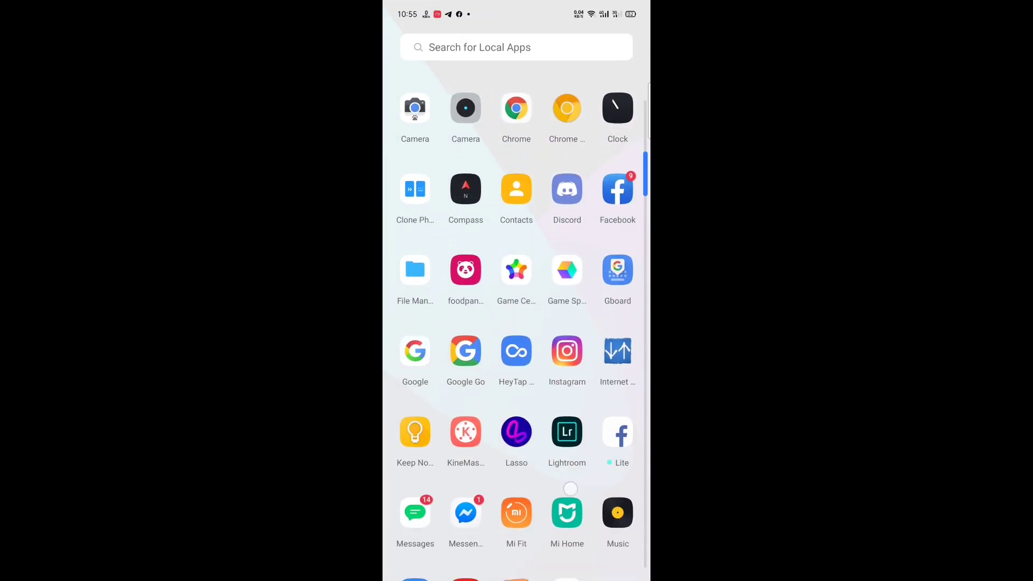
- Scroll through the app drawer and swipe back to the home screen
scroll("down", 3)
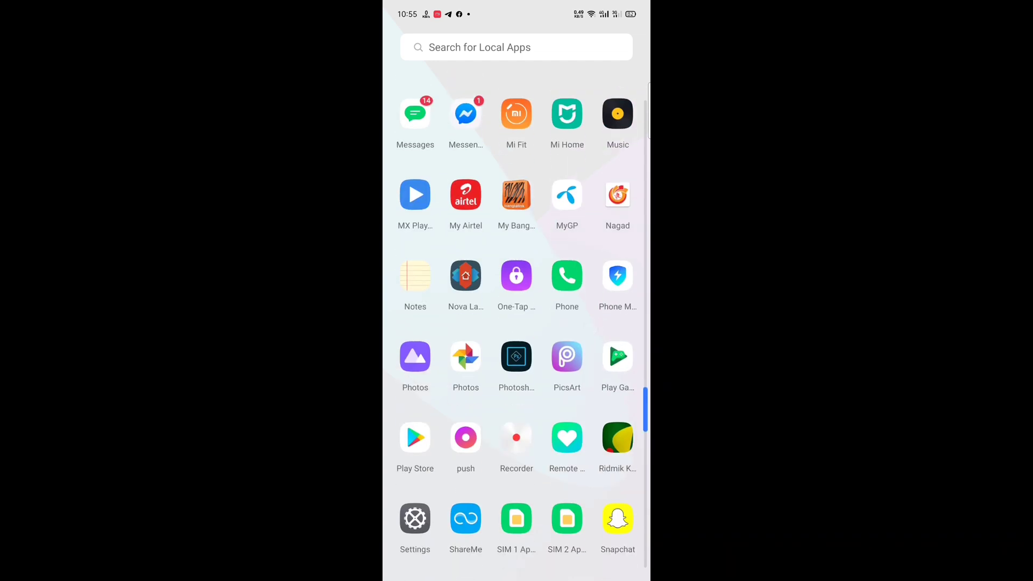
scroll("down", 3)
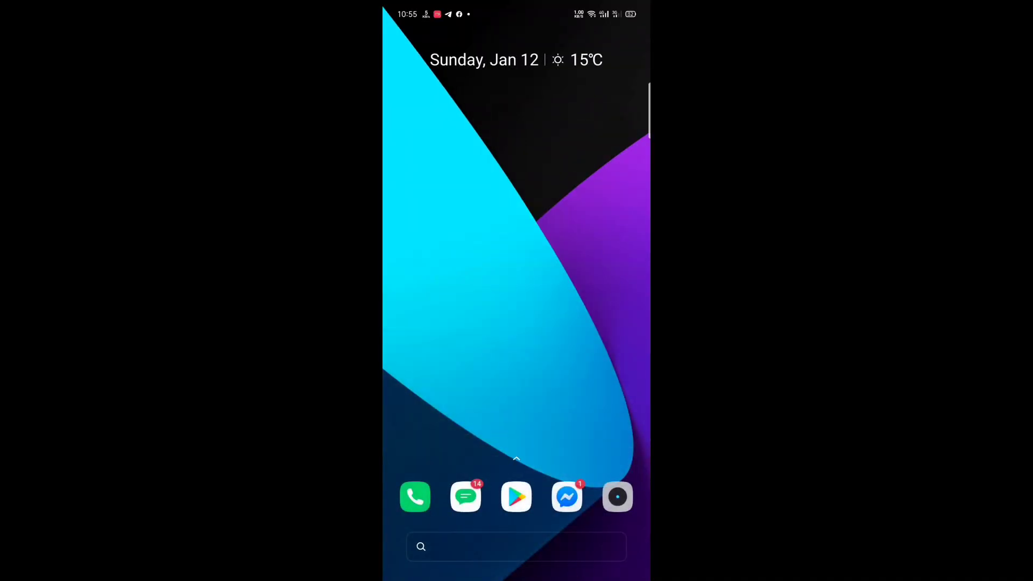
scroll("right", 3)
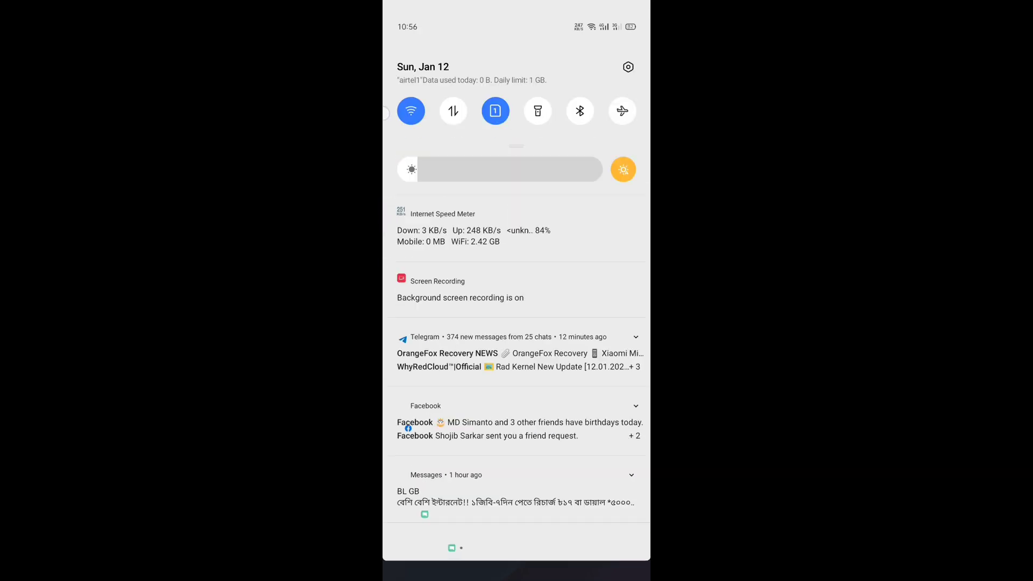
- Expand the Telegram notification group, scroll the shade, then enter Settings via the gear
left_click(635, 336)
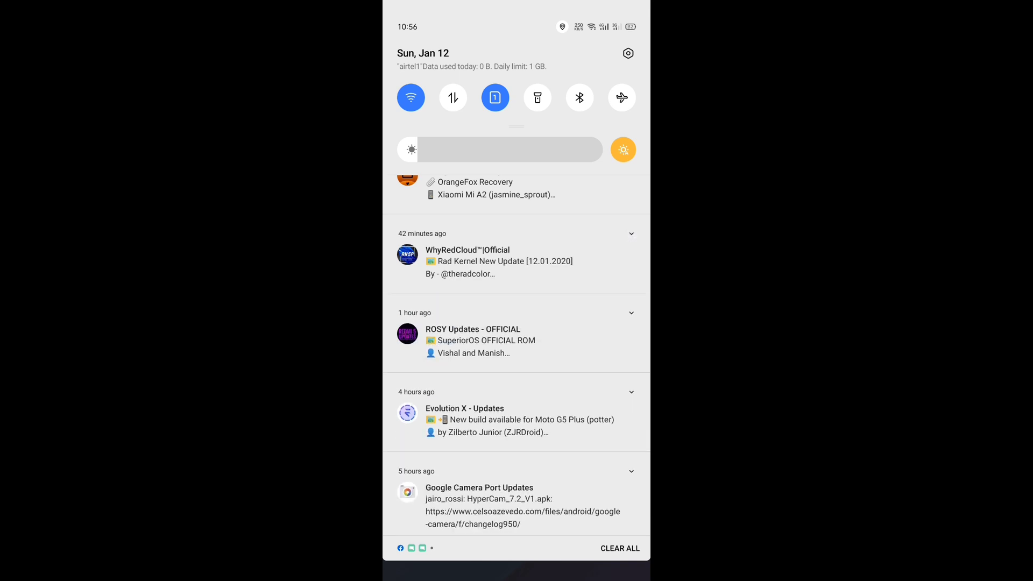
scroll("down", 3)
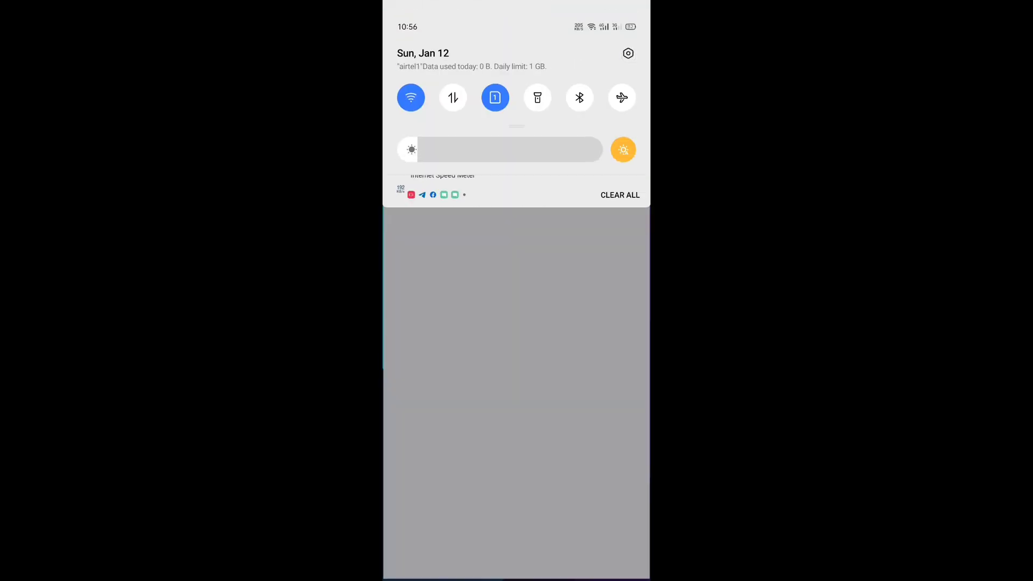
left_click(627, 53)
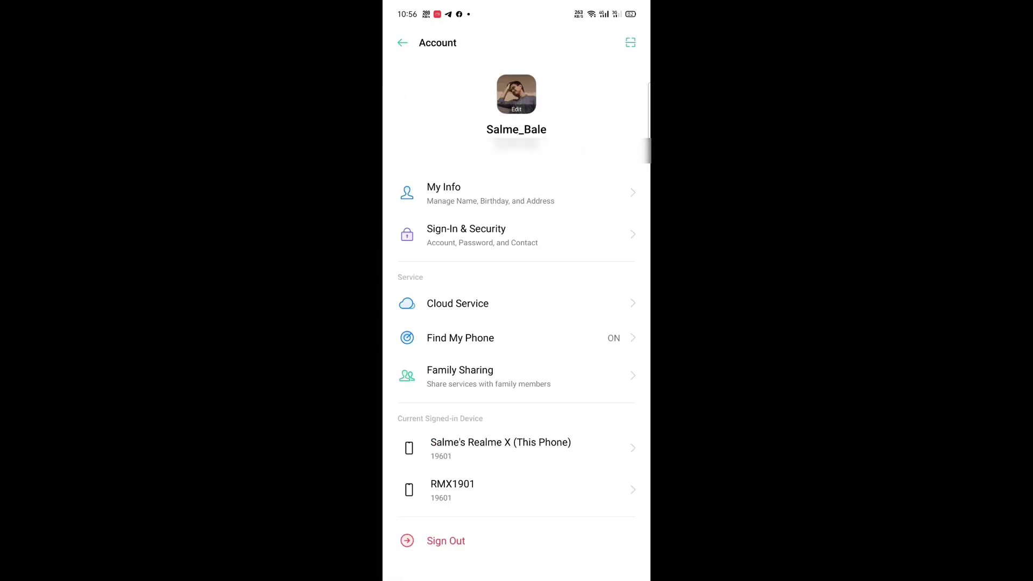
- Return to the main list and review the SIM Card & Cellular Data page
left_click(403, 42)
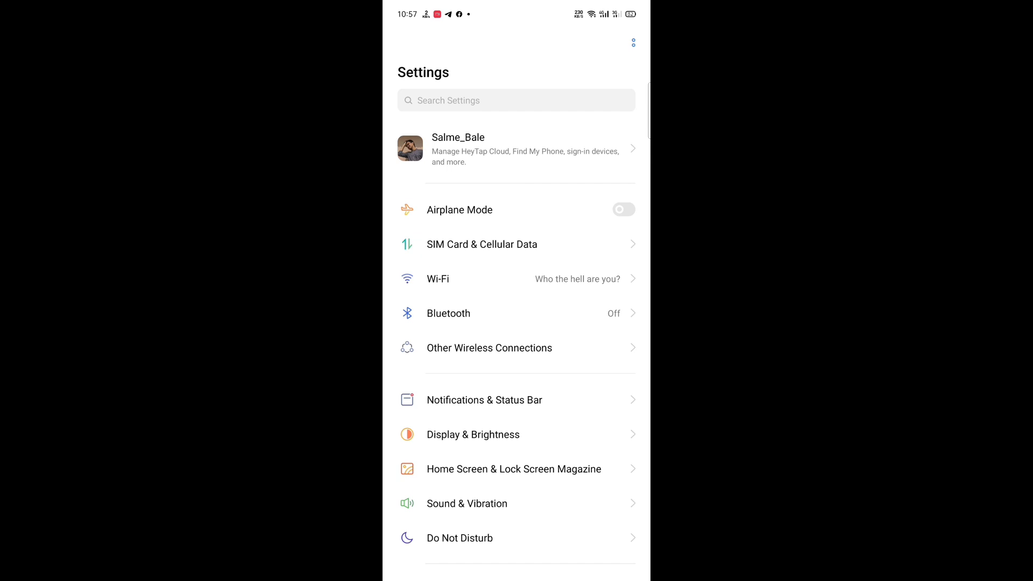
left_click(482, 244)
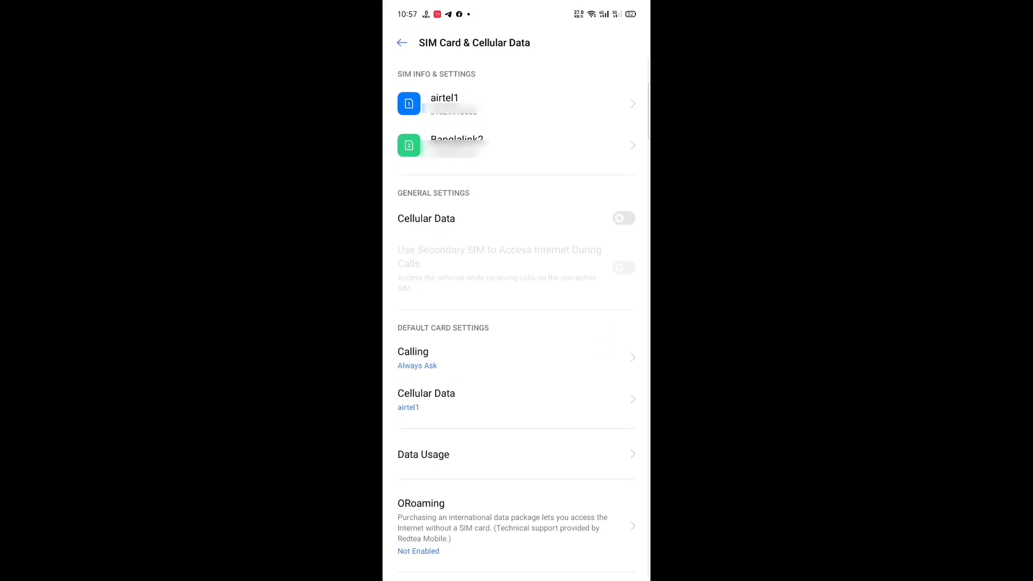
left_click(402, 43)
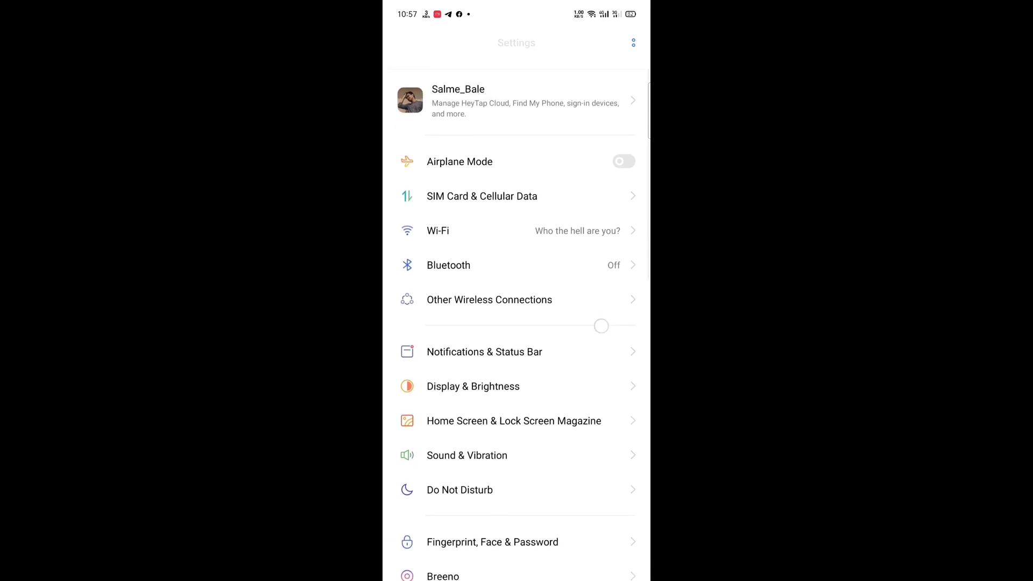
- View the Wi-Fi page and the connected network's details, ending on the main settings list
left_click(437, 230)
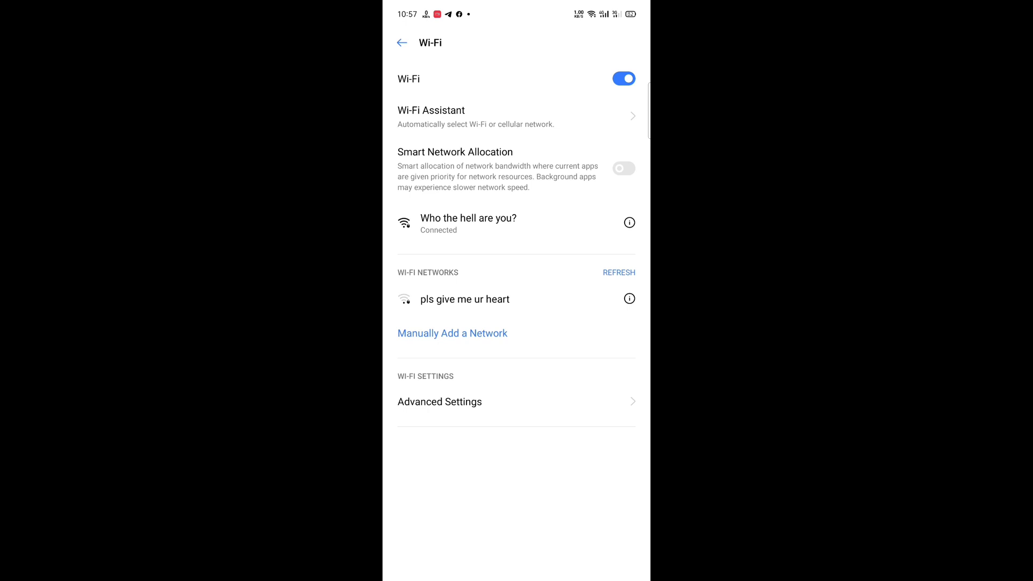
left_click(628, 222)
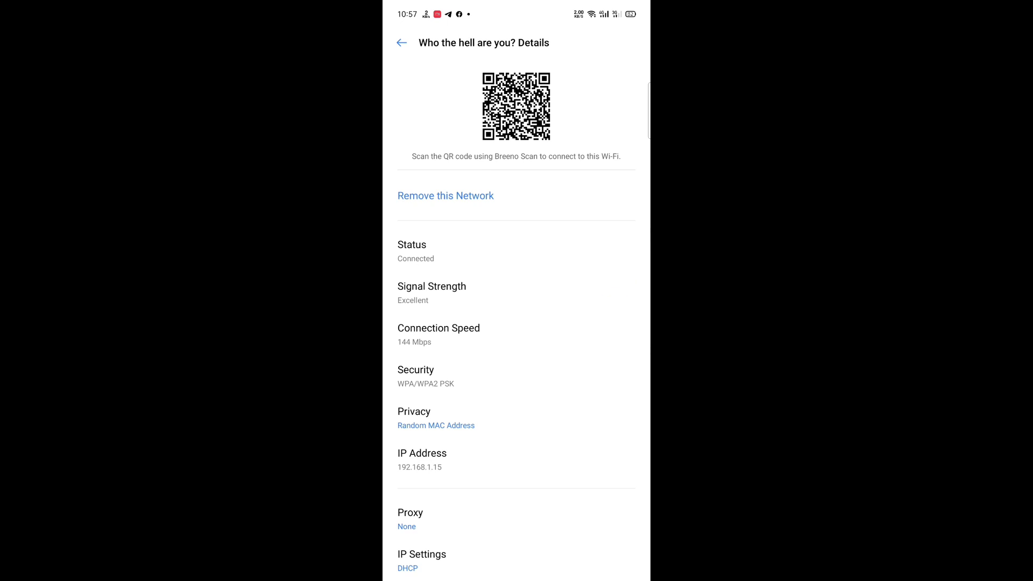
left_click(400, 42)
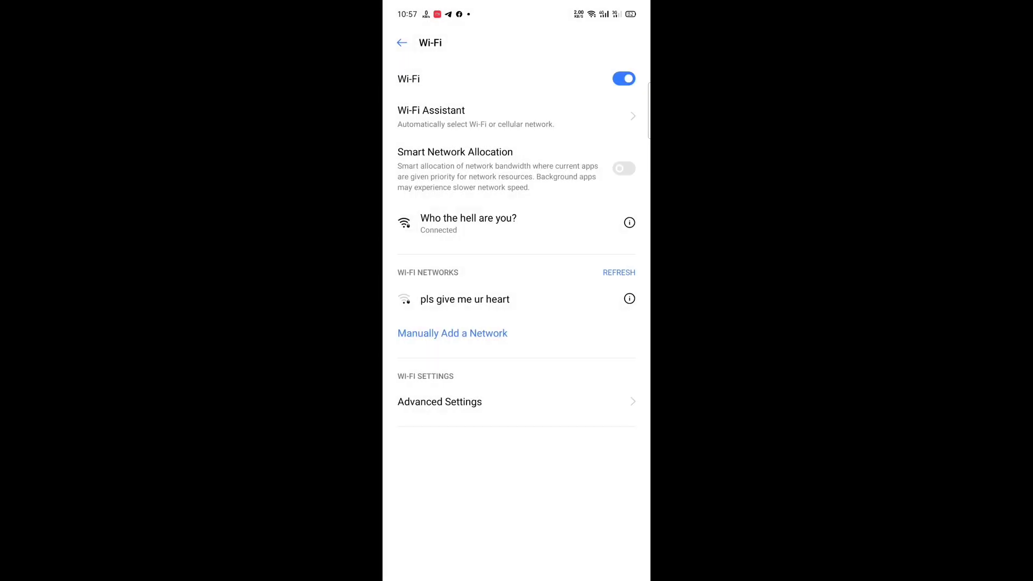
left_click(401, 42)
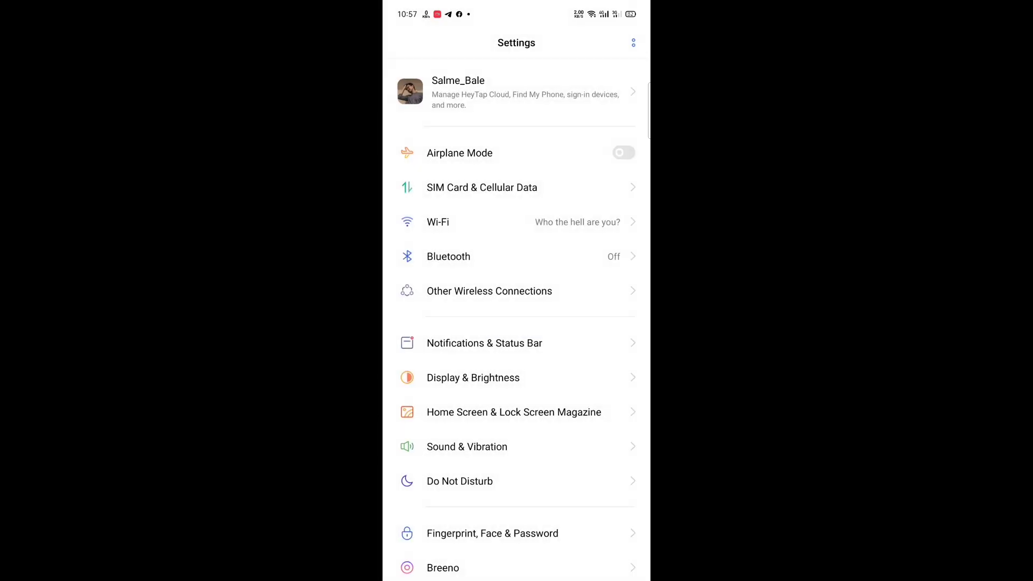
- Switch Bluetooth on then off and view Other Wireless Connections
left_click(448, 256)
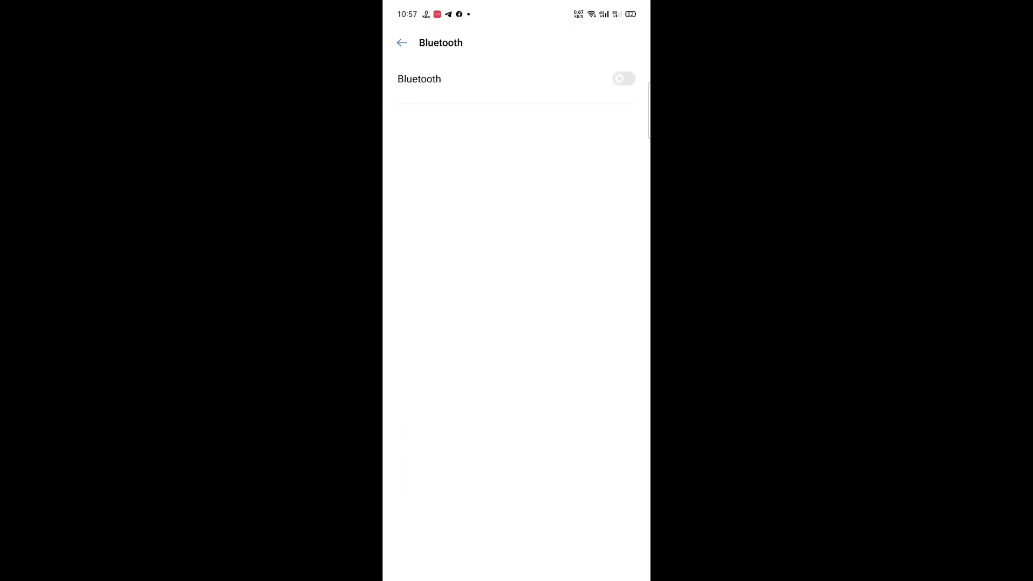
left_click(623, 79)
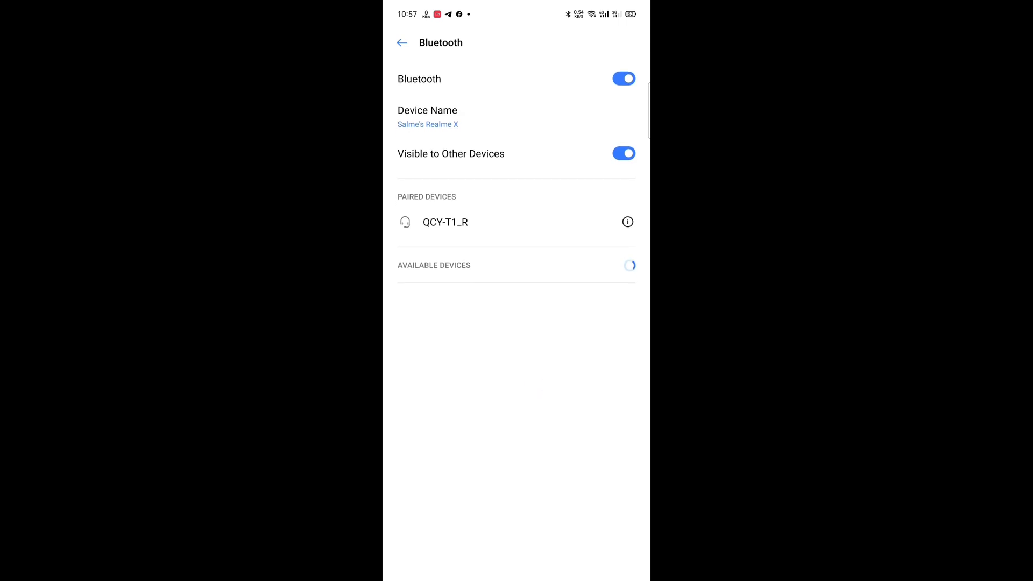
left_click(402, 42)
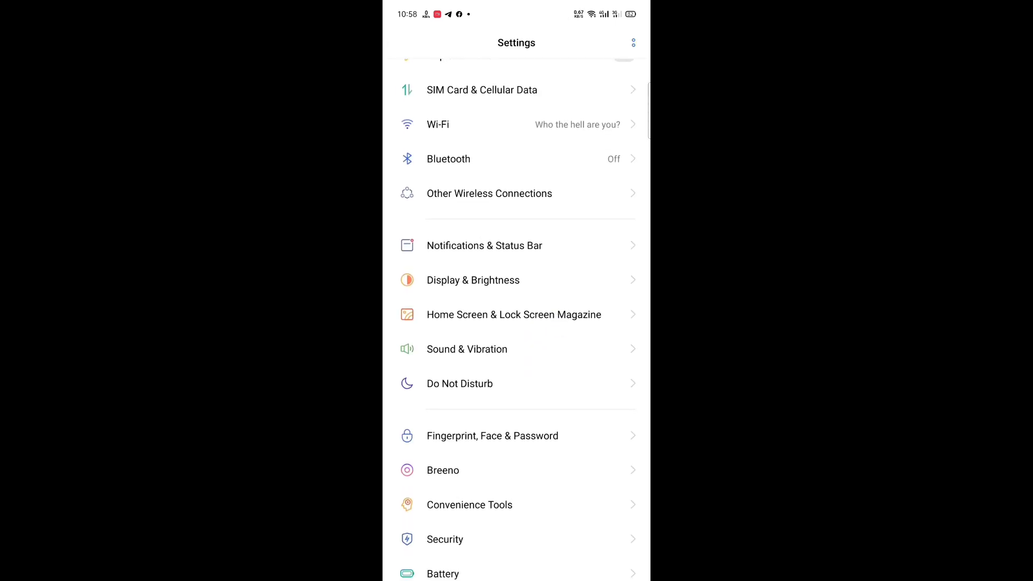
left_click(488, 193)
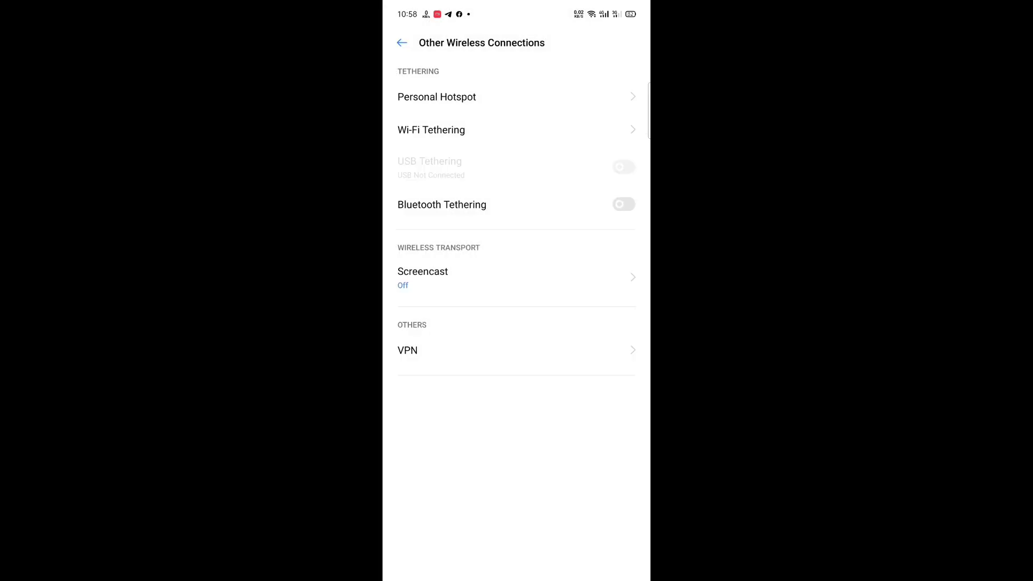
- Browse the app notification list and land on Notifications & Status Bar
left_click(401, 43)
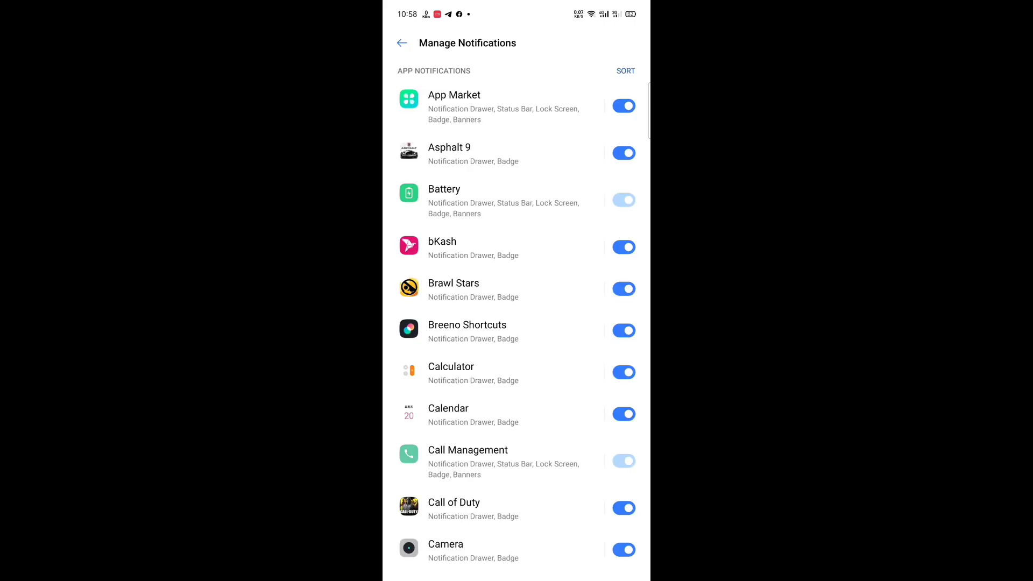
scroll("down", 3)
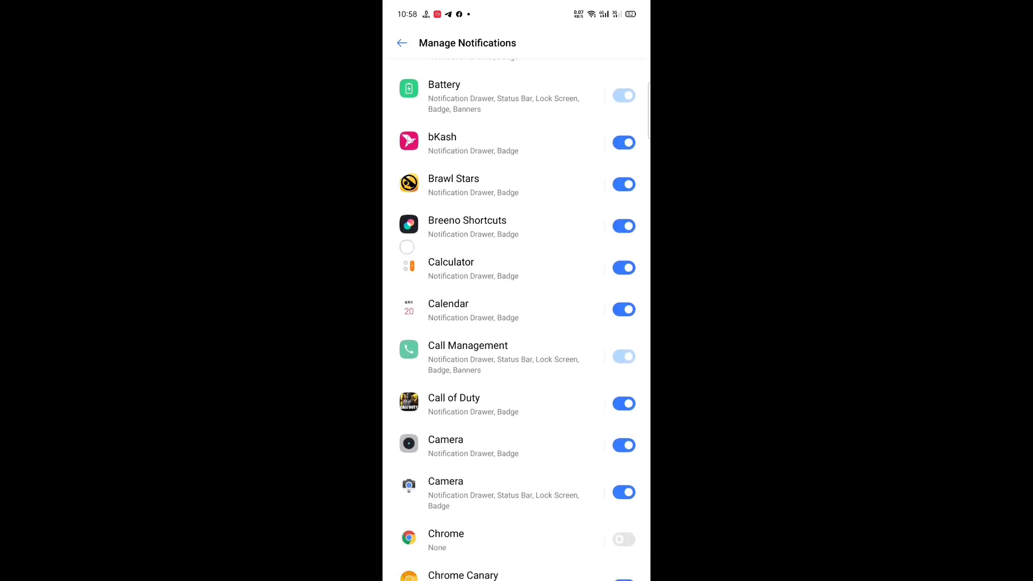
left_click(468, 345)
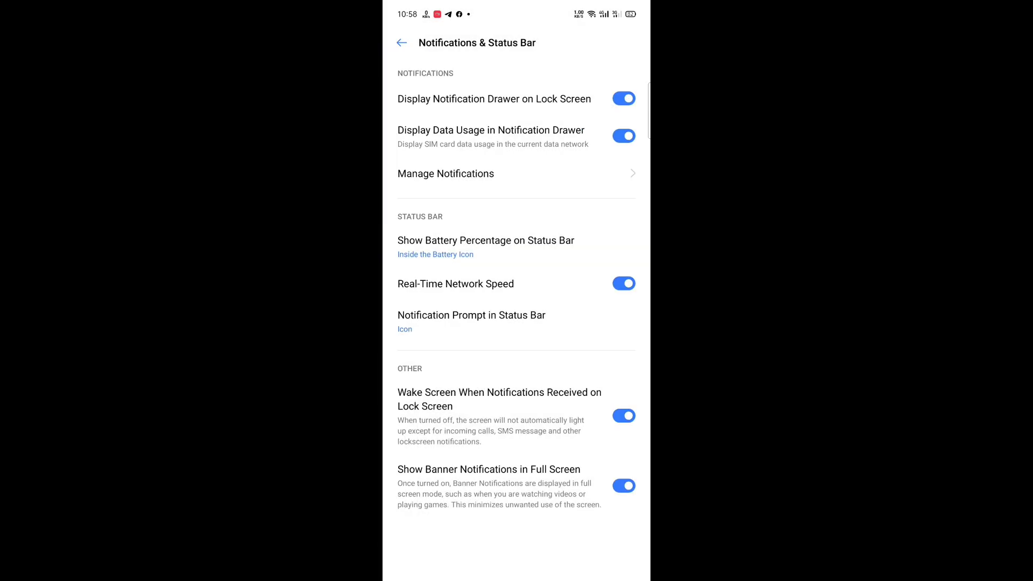
- Keep battery percentage Inside the Battery Icon and return to the main settings list
left_click(472, 322)
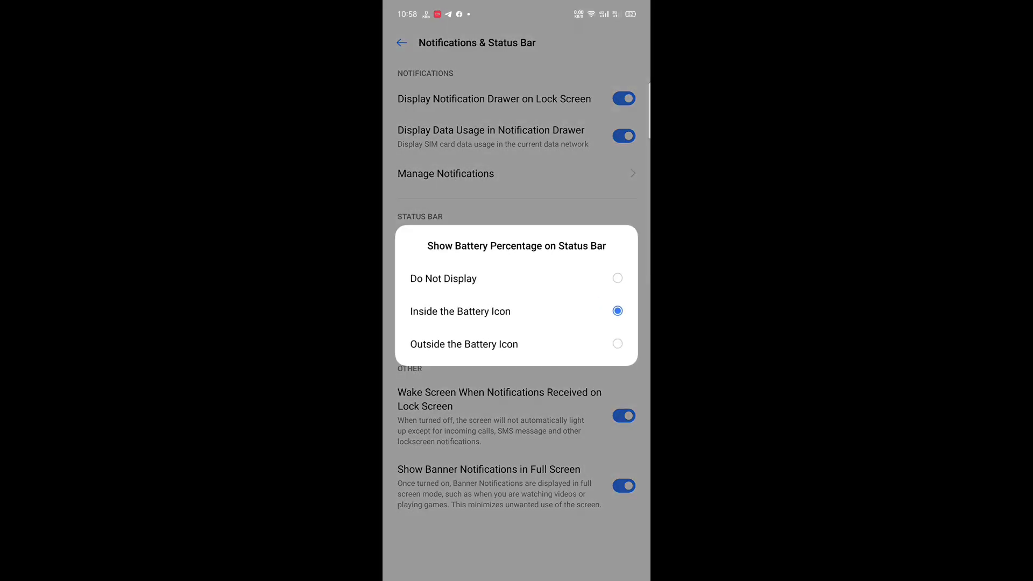
left_click(460, 311)
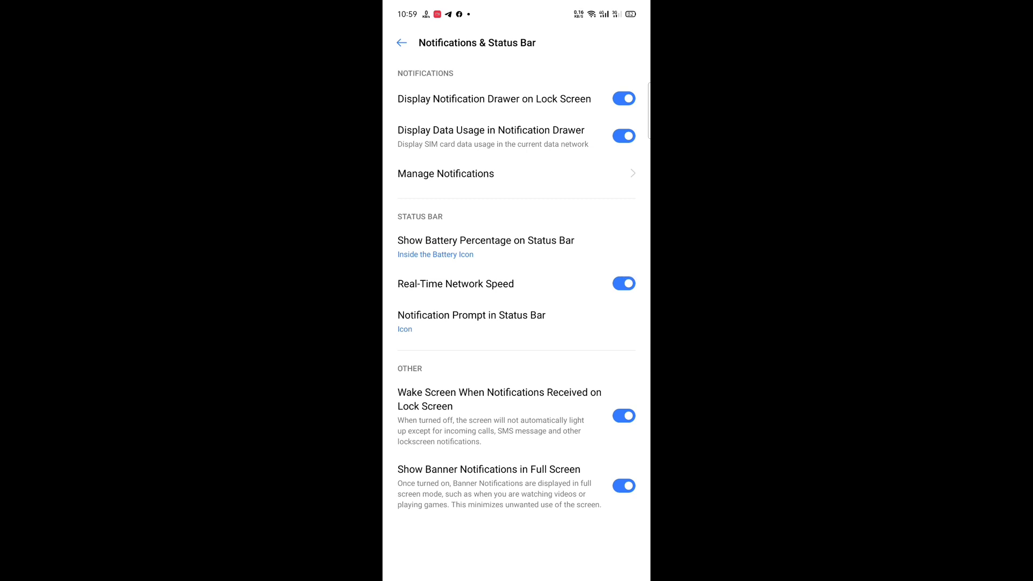
left_click(402, 42)
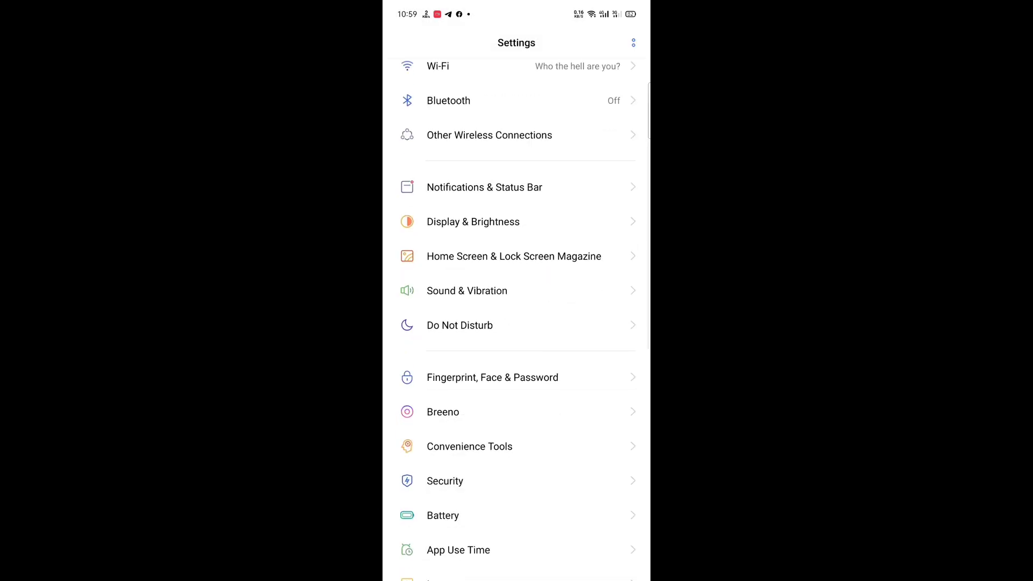
- Browse Display & Brightness and enter the Screen-Off Display clock styles
left_click(472, 221)
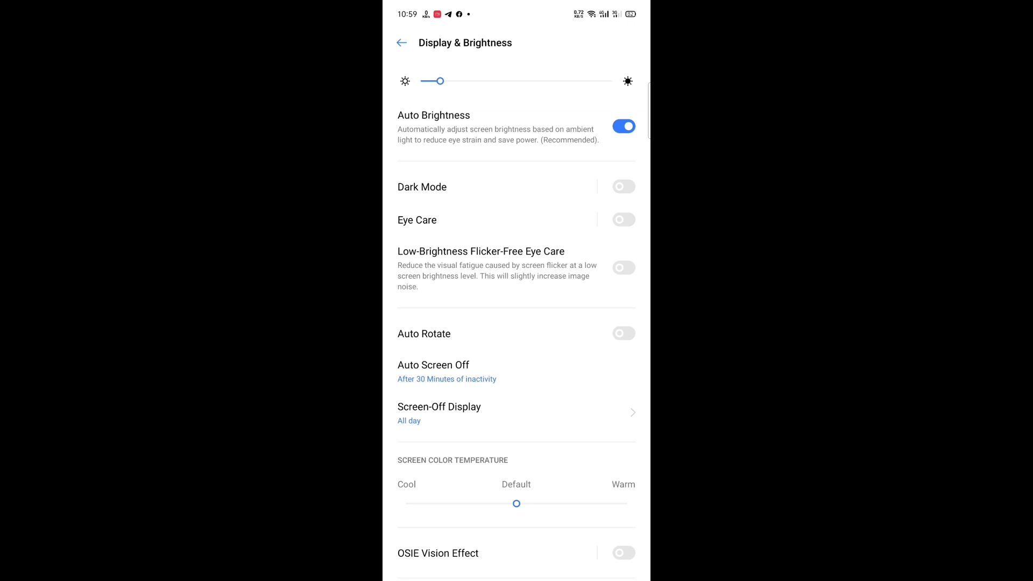
scroll("down", 3)
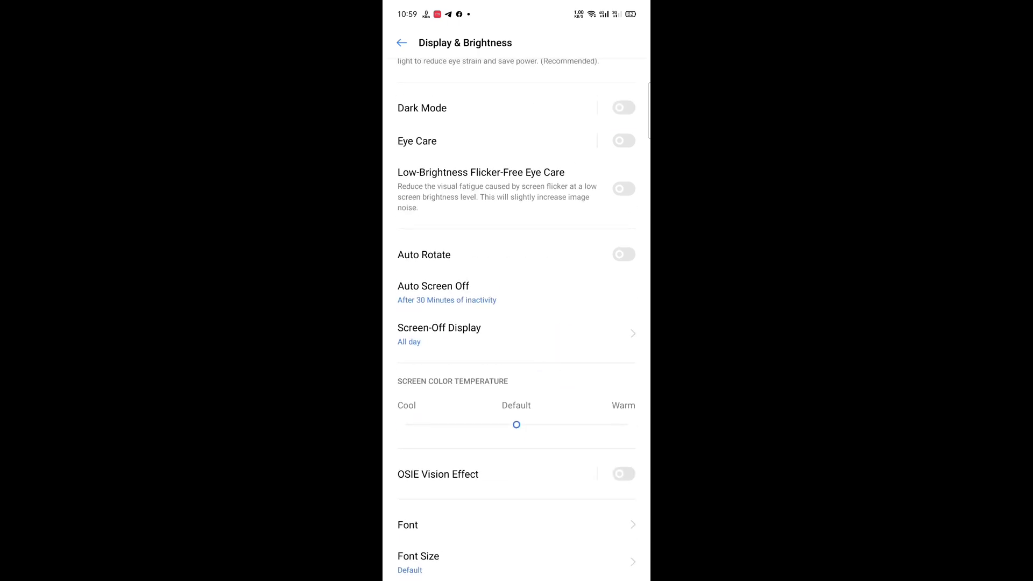
scroll("down", 3)
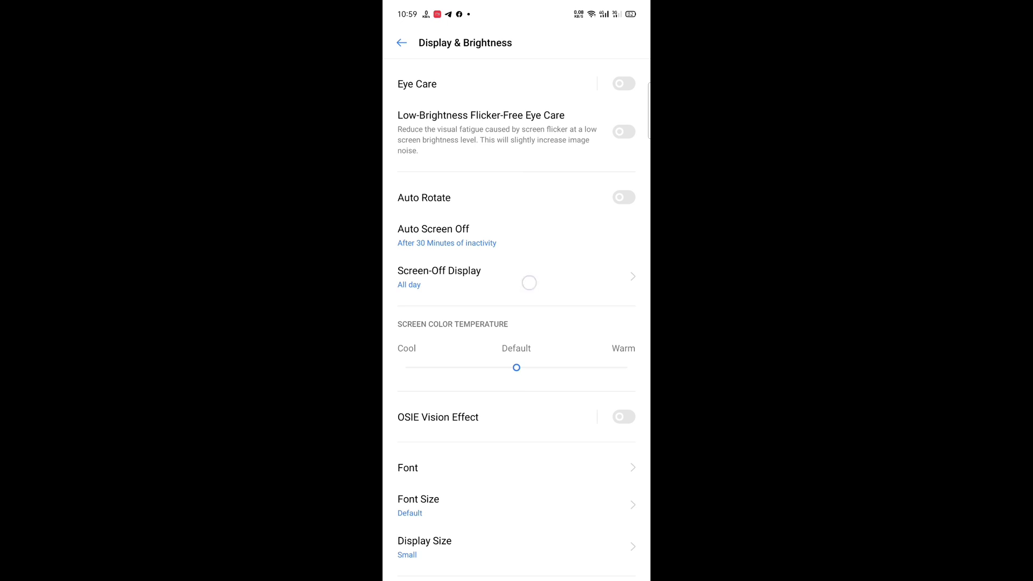
left_click(439, 276)
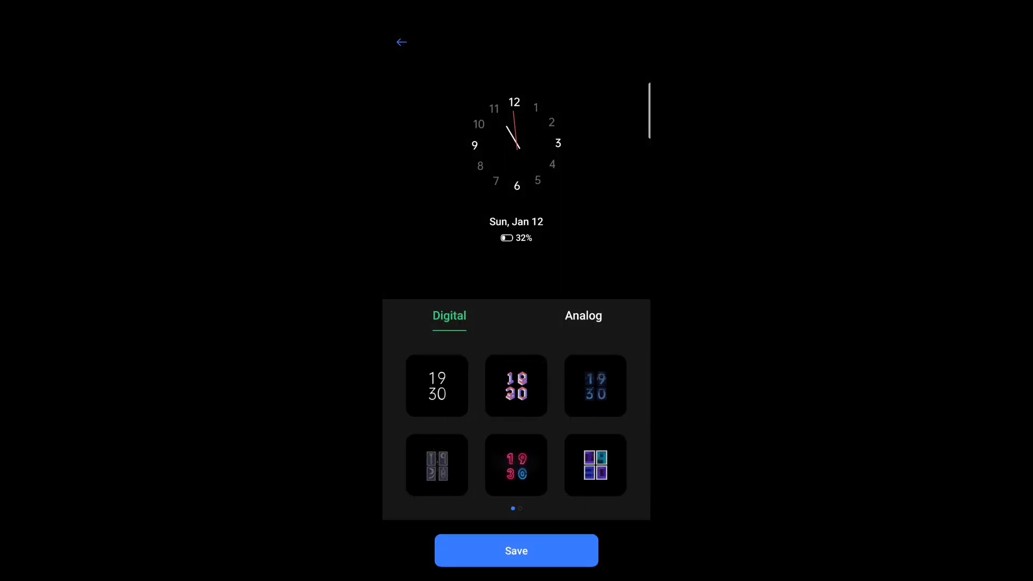
- Preview serif and flip-card digital clocks, then save the numbered analog clock style
scroll("left", 3)
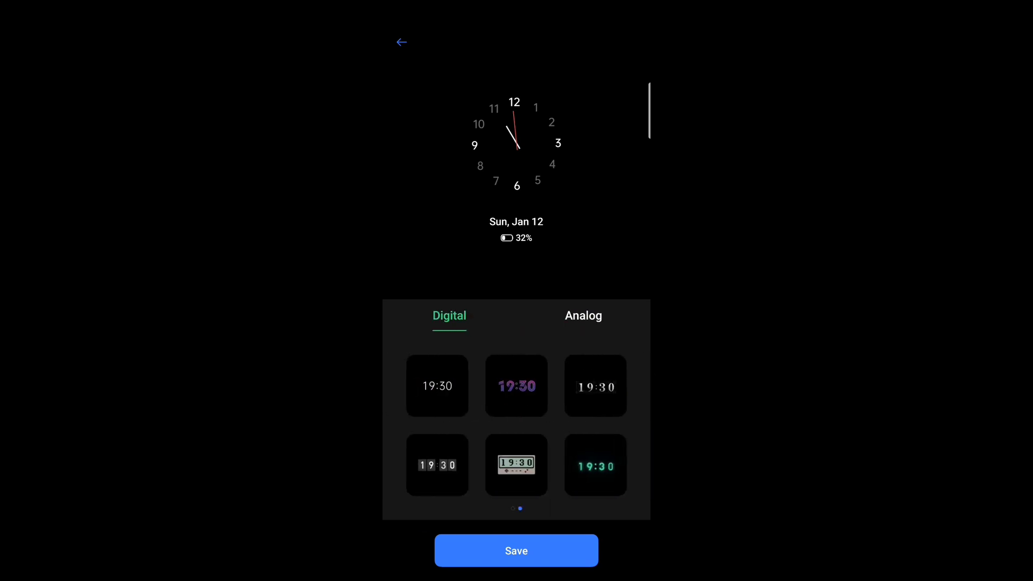
left_click(594, 386)
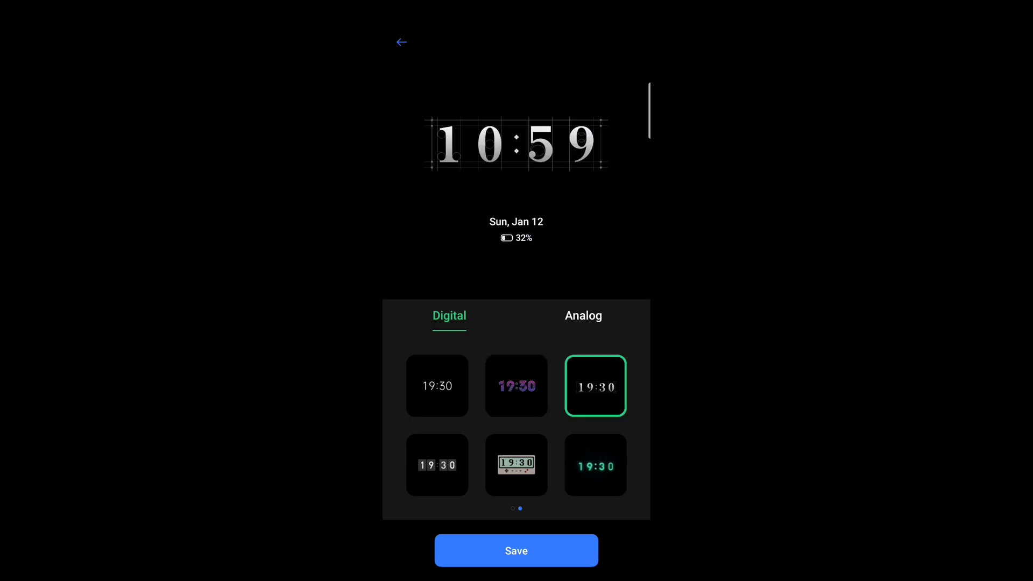
left_click(437, 465)
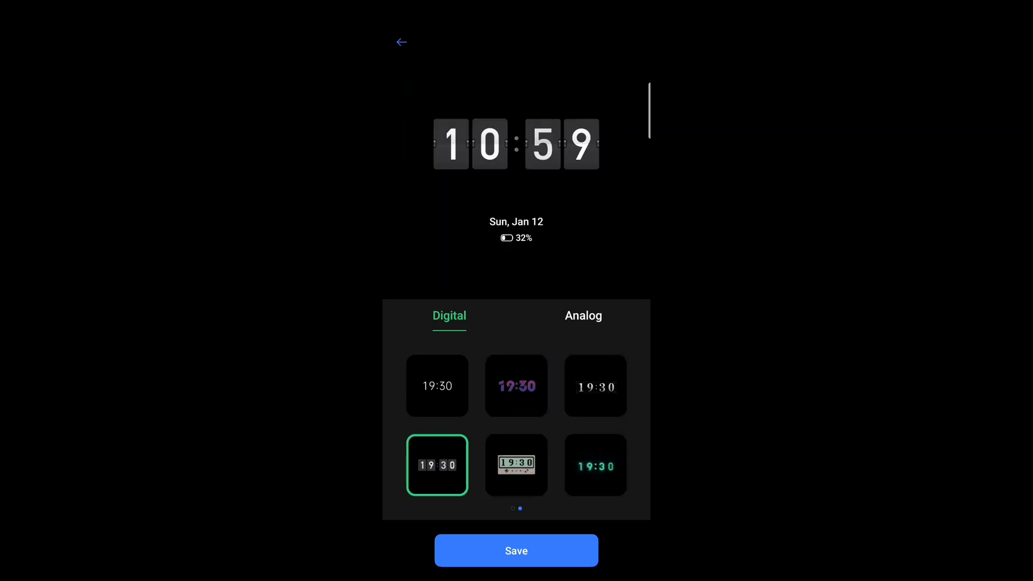
left_click(584, 315)
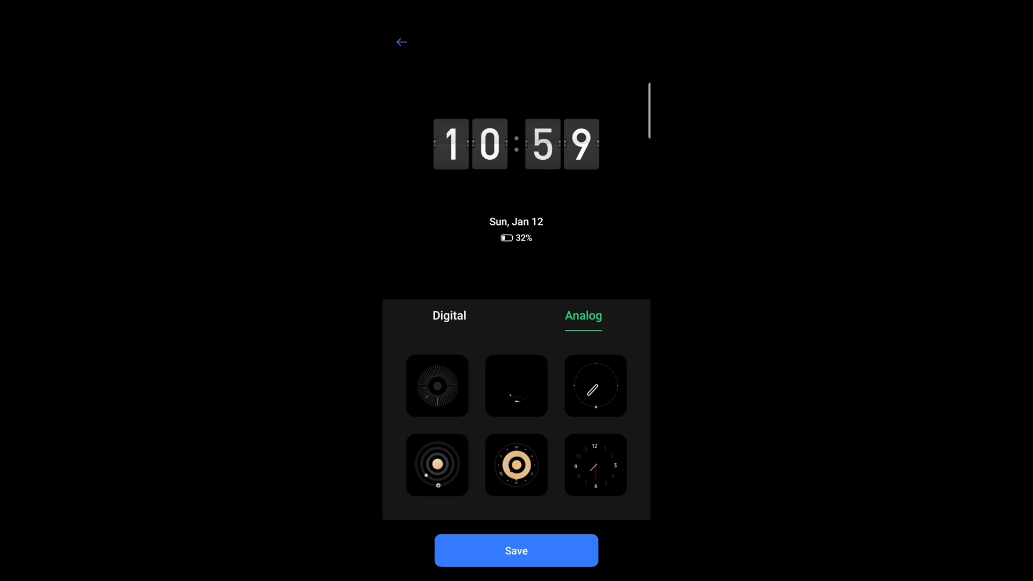
left_click(594, 464)
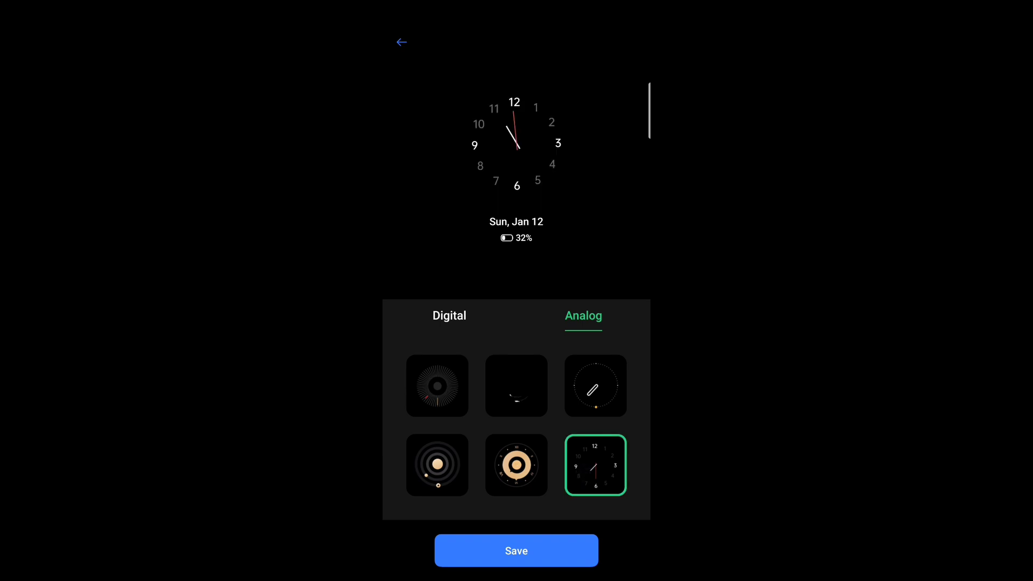
left_click(515, 551)
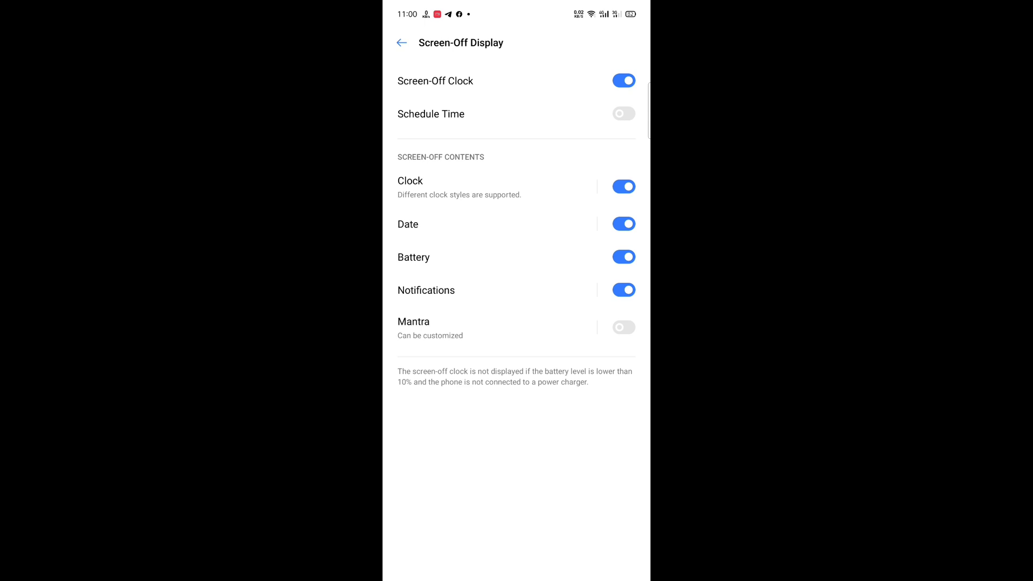
- Try Schedule Time, Mantra and Screen-Off Clock switches, restore them, and return to Display & Brightness
left_click(623, 113)
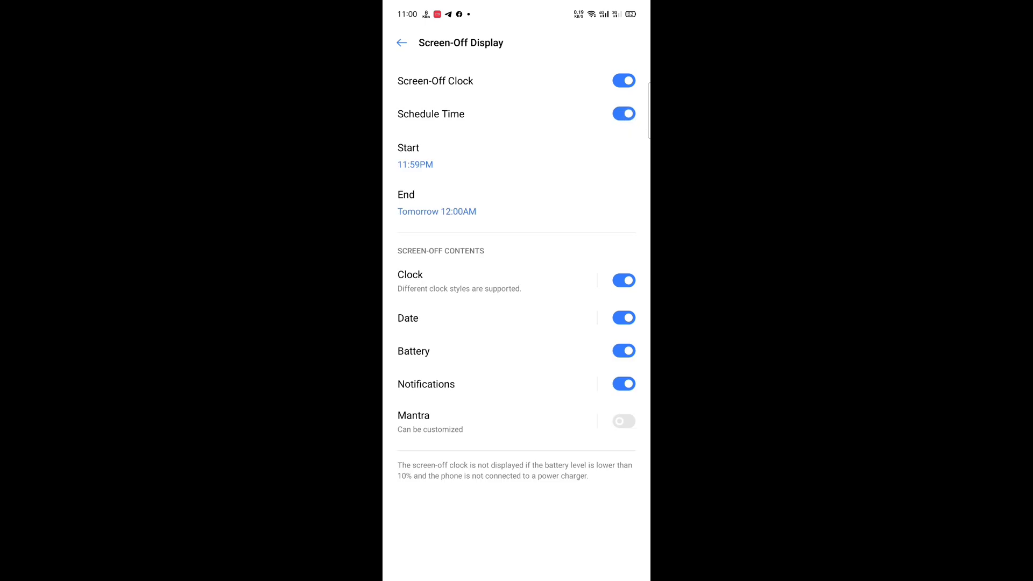
left_click(623, 113)
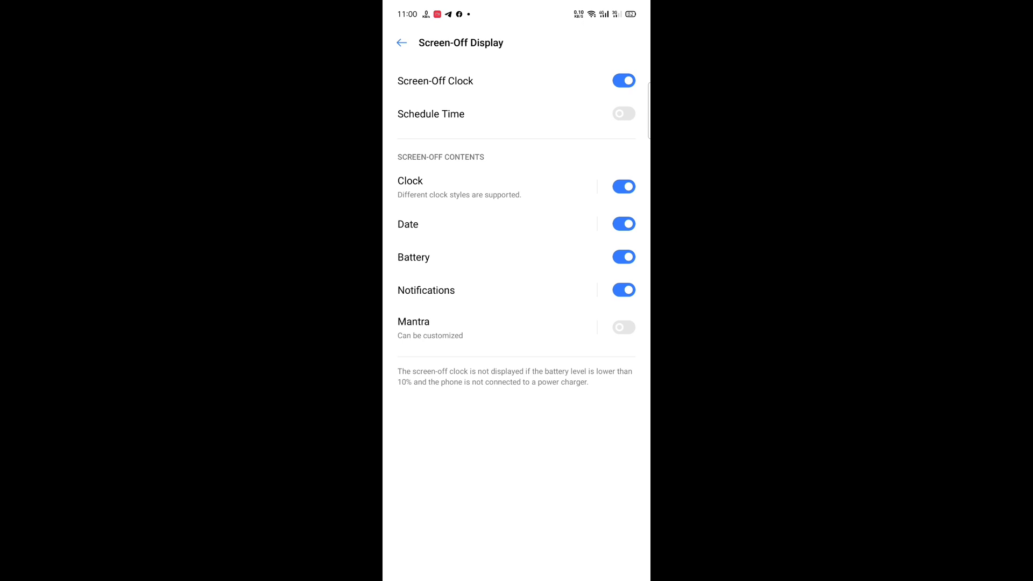
left_click(623, 328)
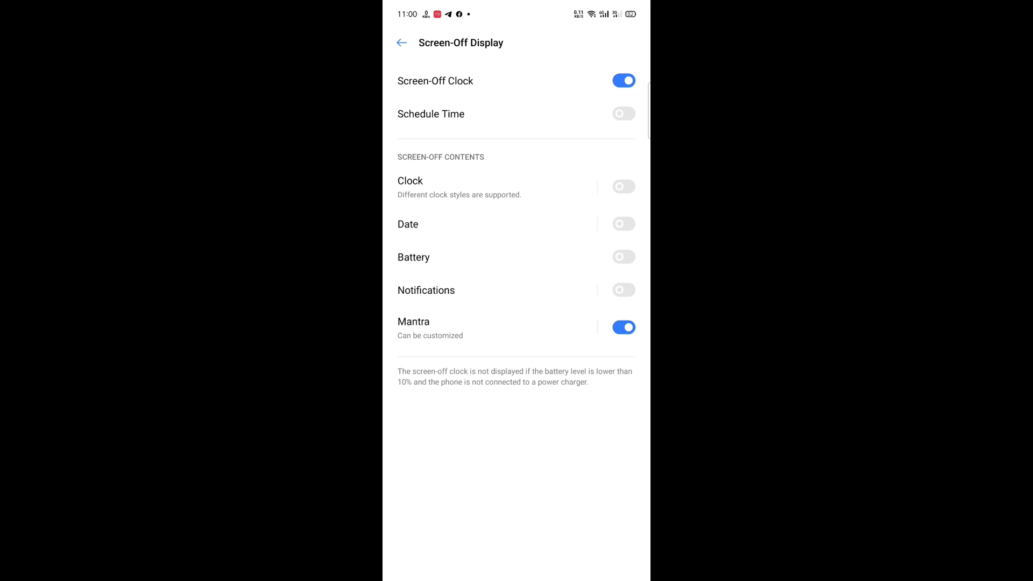
left_click(623, 80)
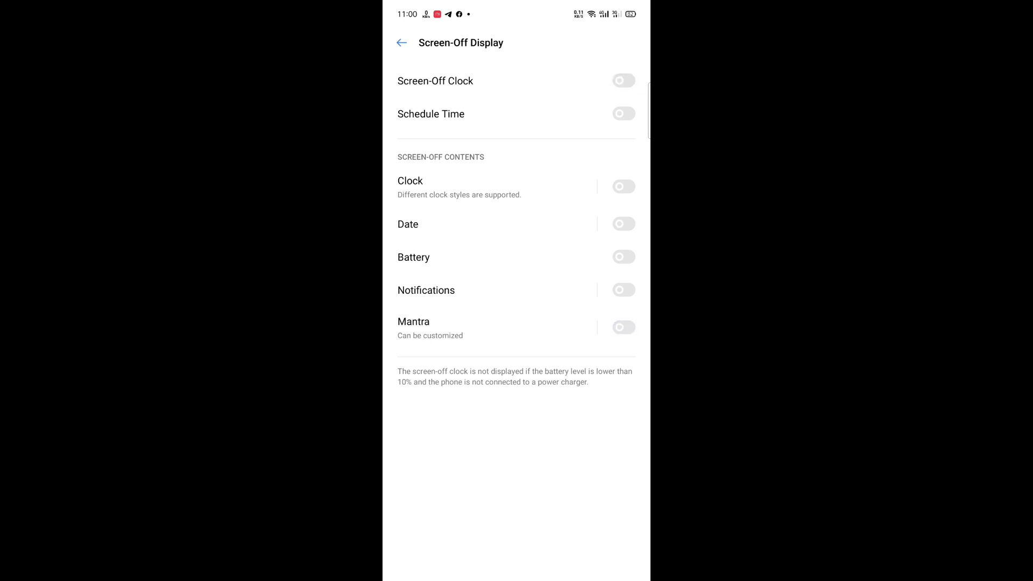
left_click(622, 80)
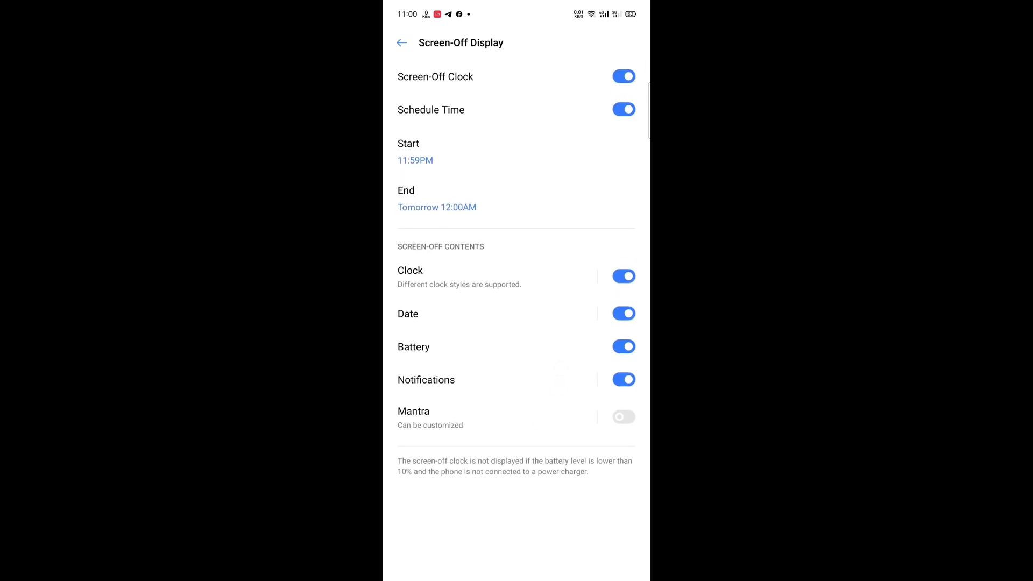
left_click(401, 42)
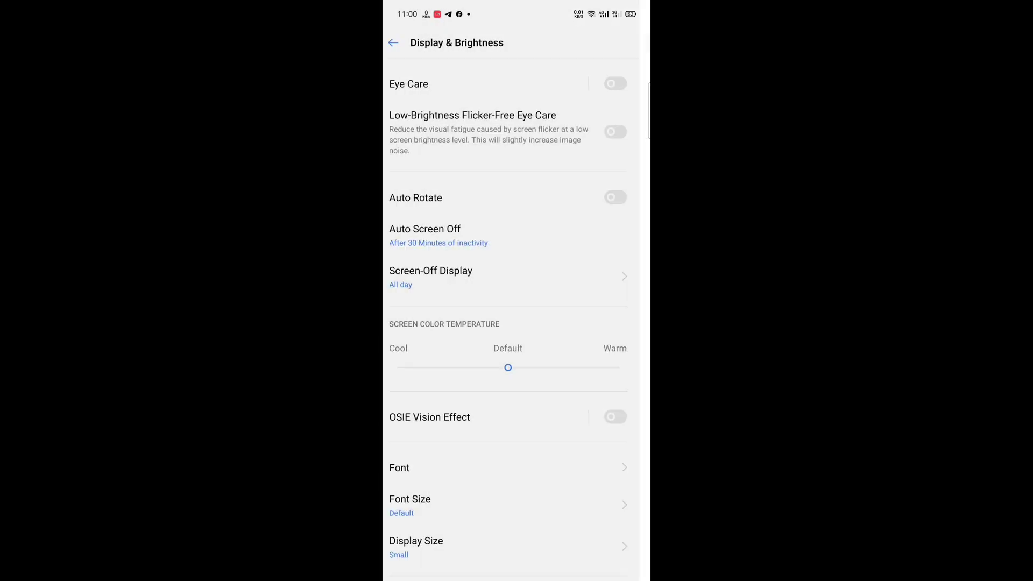
scroll("down", 3)
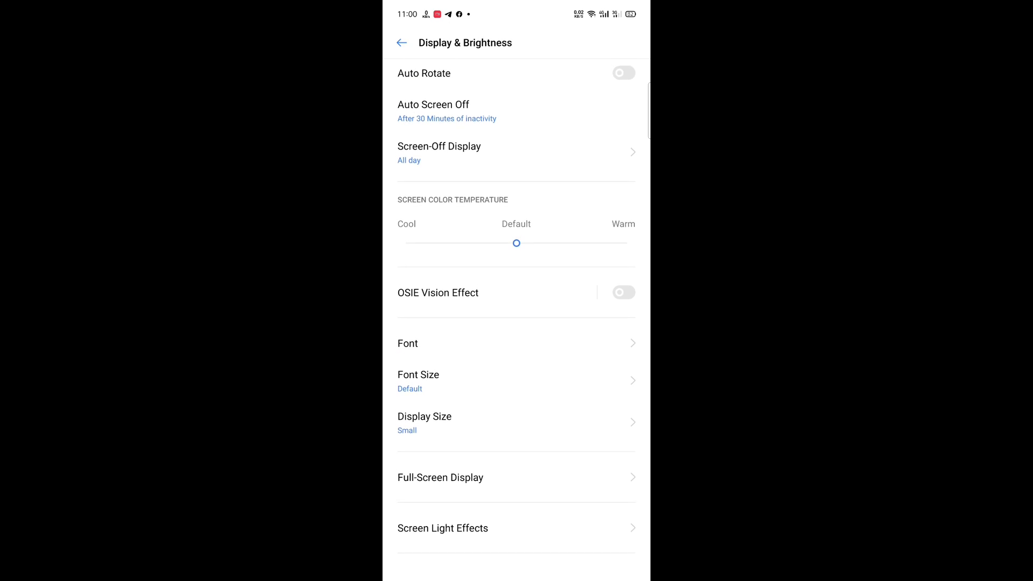
left_click(417, 381)
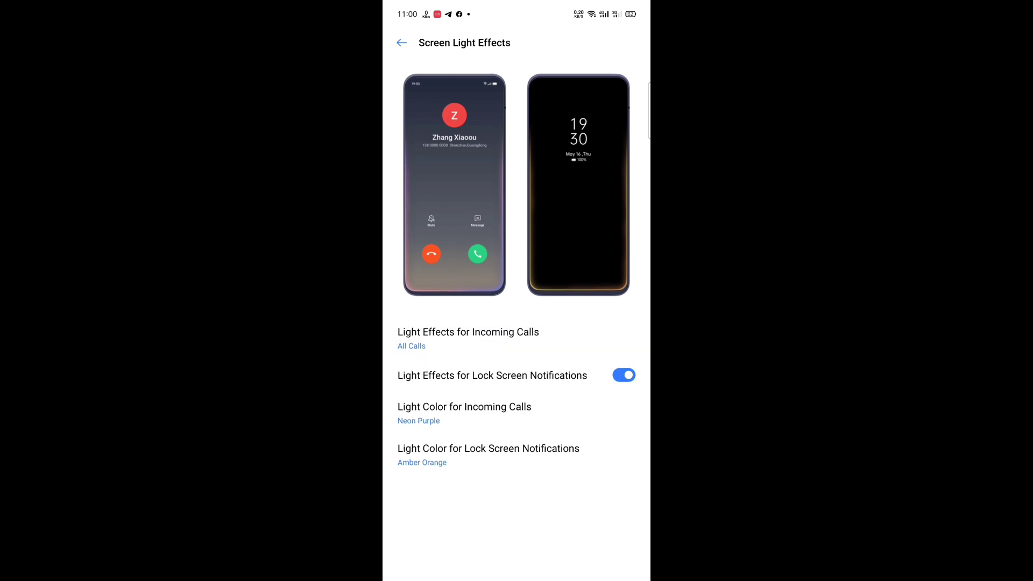
left_click(411, 346)
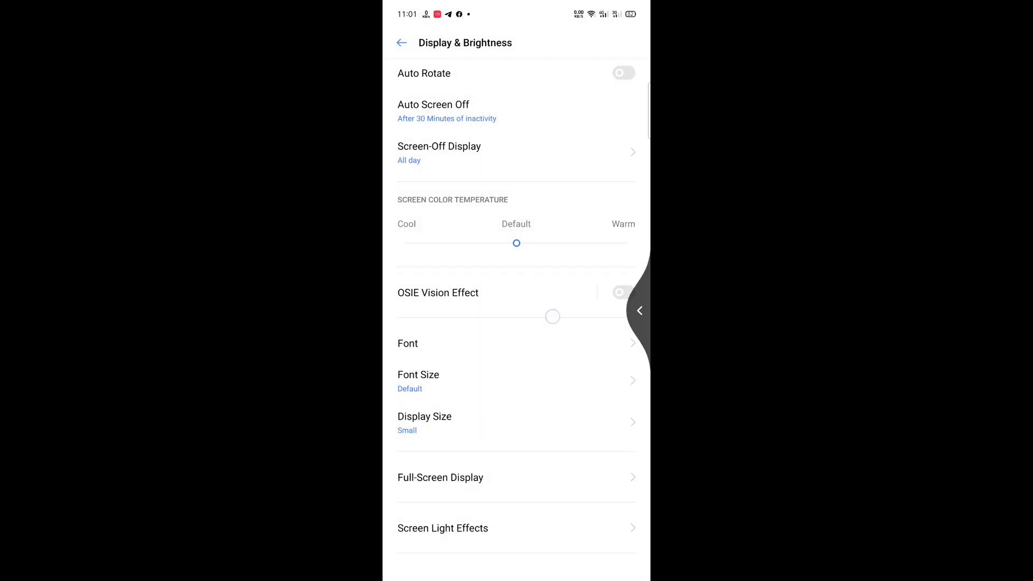
- Enter Home Screen & Lock Screen Magazine, glance at Home Screen Mode, and keep animation speed at Normal
left_click(401, 42)
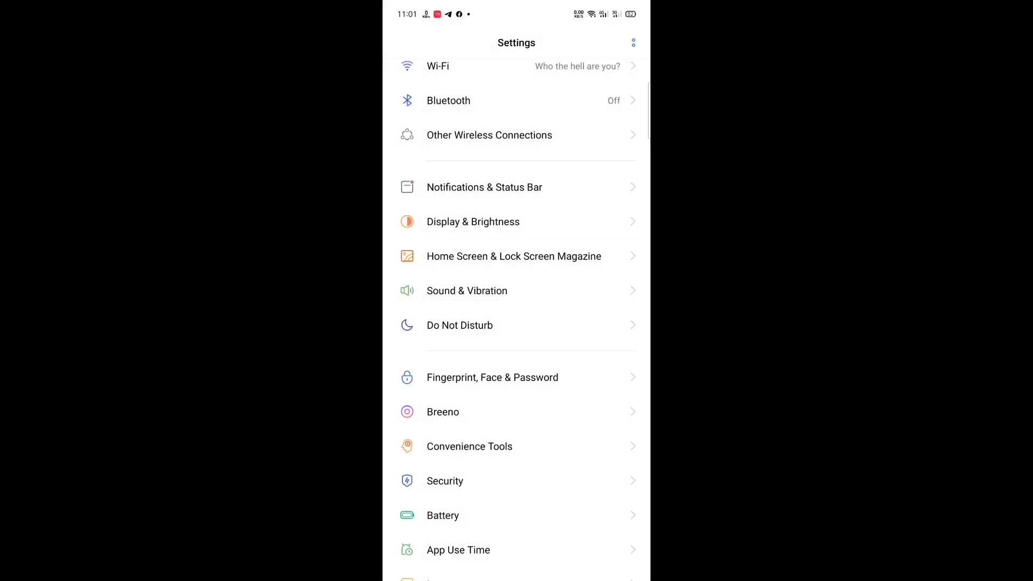
left_click(513, 257)
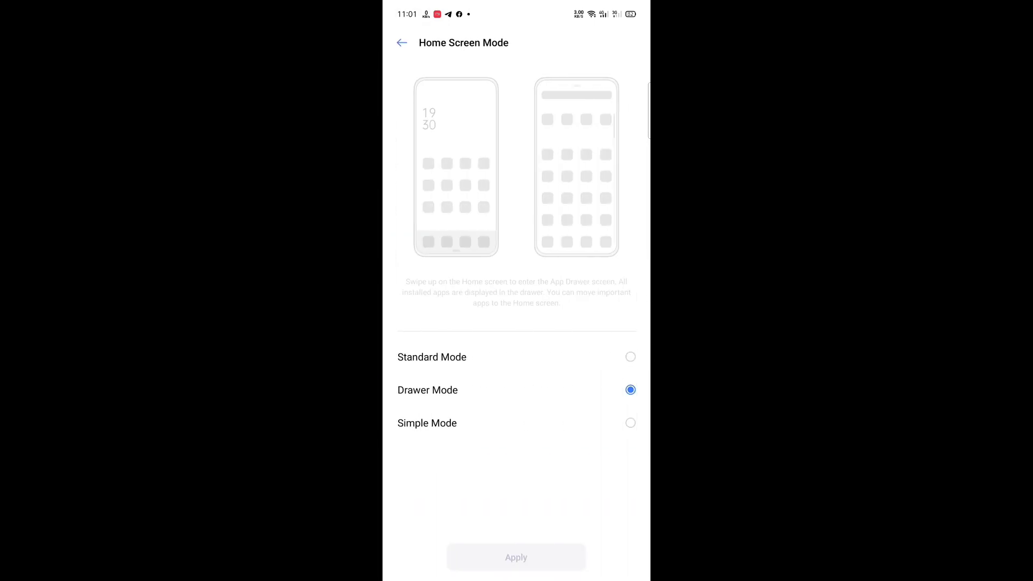
left_click(402, 43)
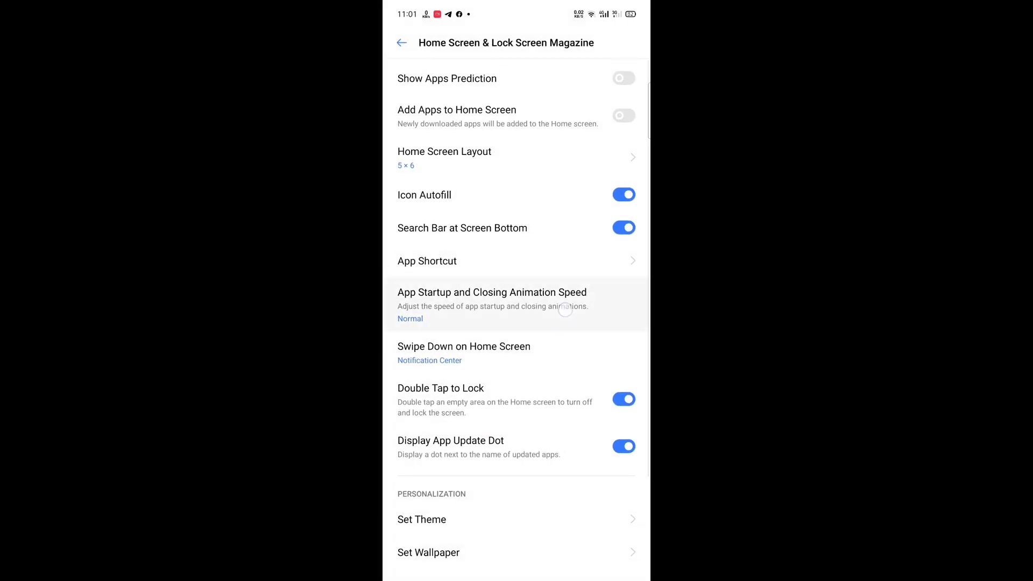
left_click(492, 303)
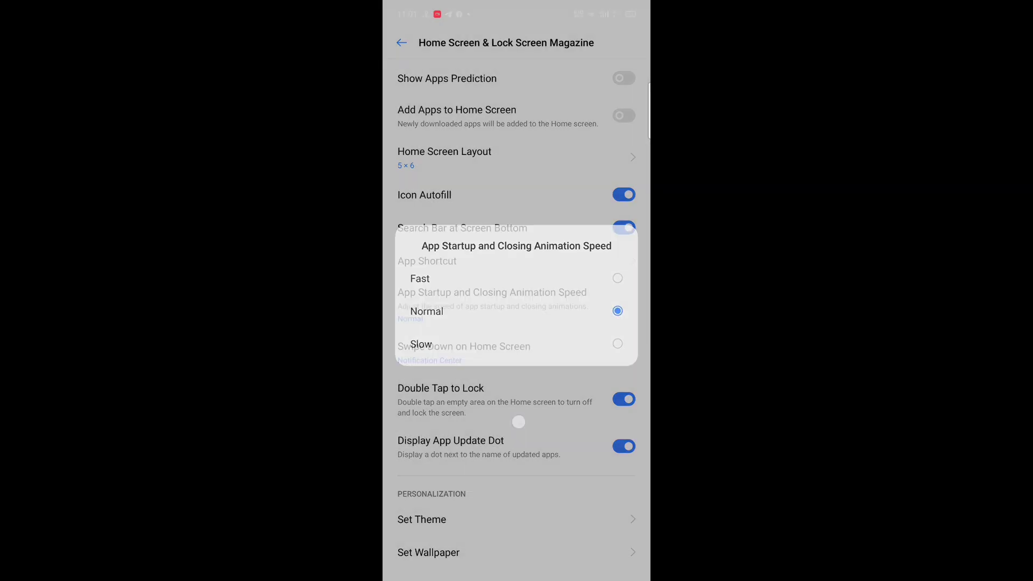
left_click(426, 311)
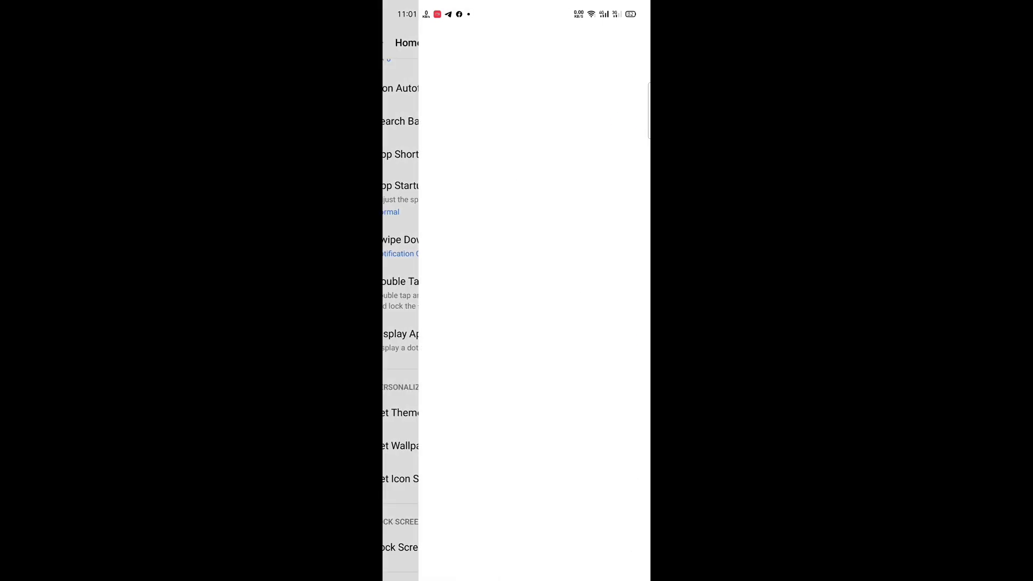
- Apply a custom icon style with the fourth shape and foreground size at maximum
left_click(400, 478)
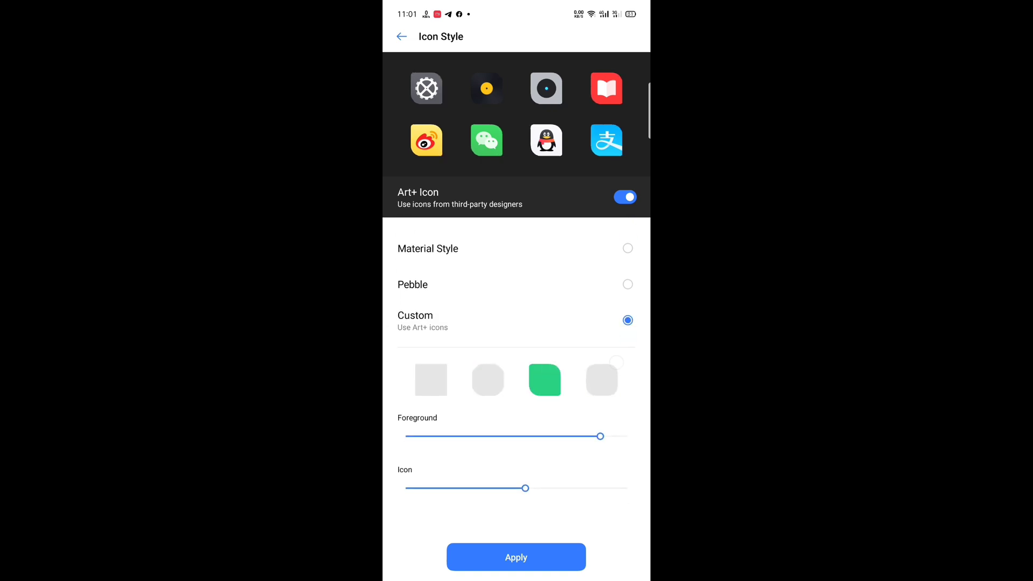
left_click(601, 380)
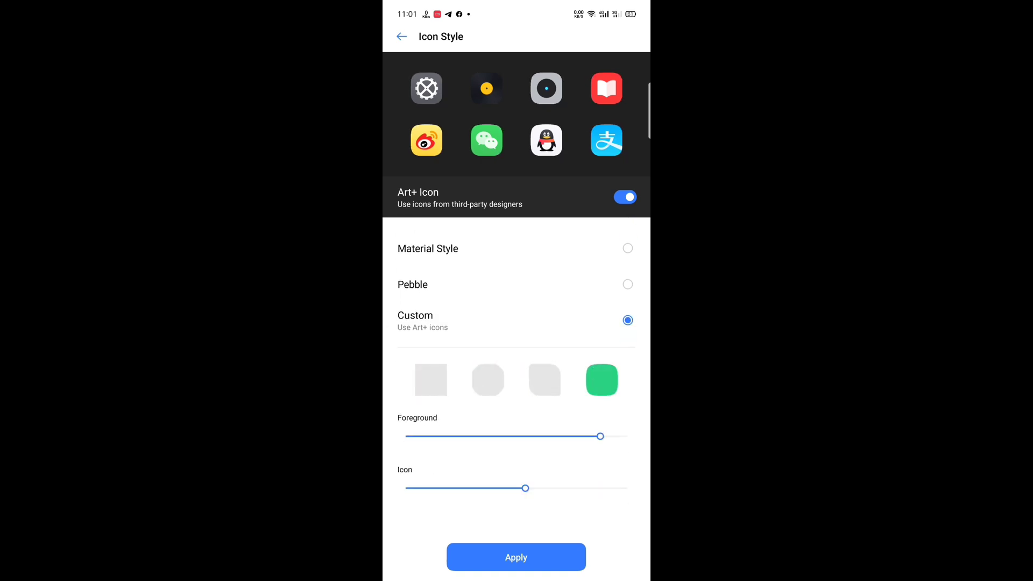
left_click_drag(599, 436, 552, 436)
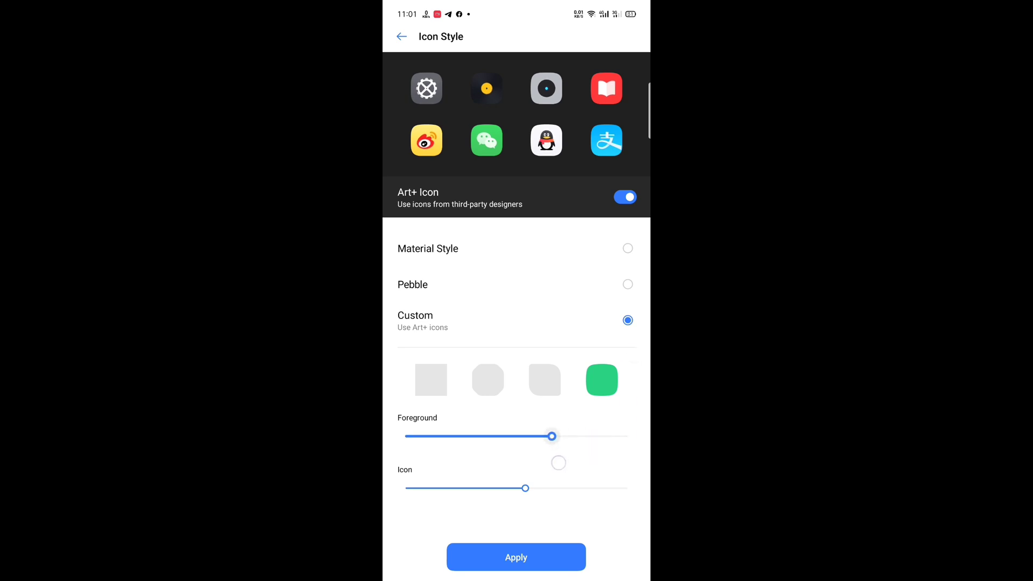
left_click_drag(525, 489, 588, 489)
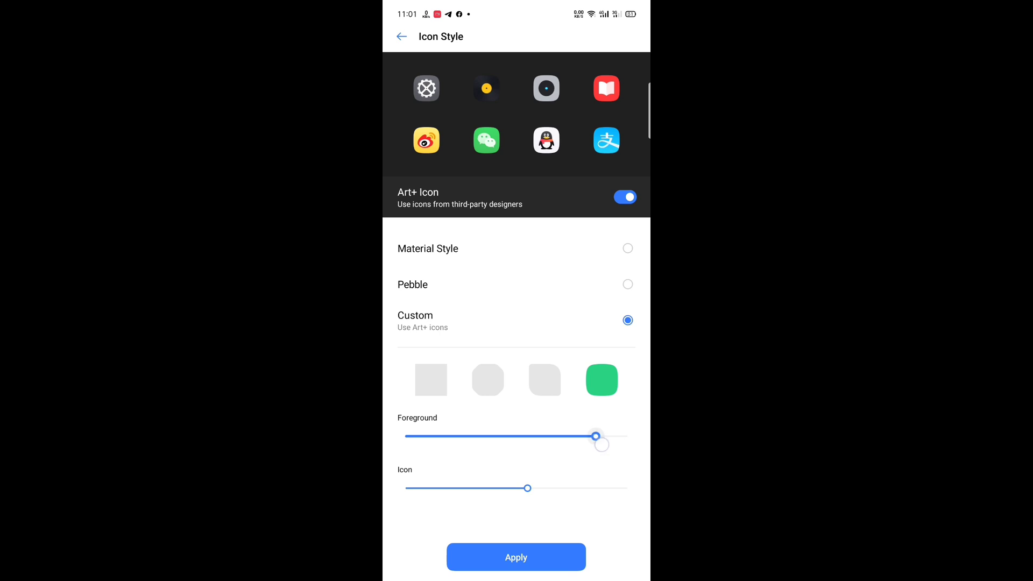
left_click_drag(595, 436, 626, 436)
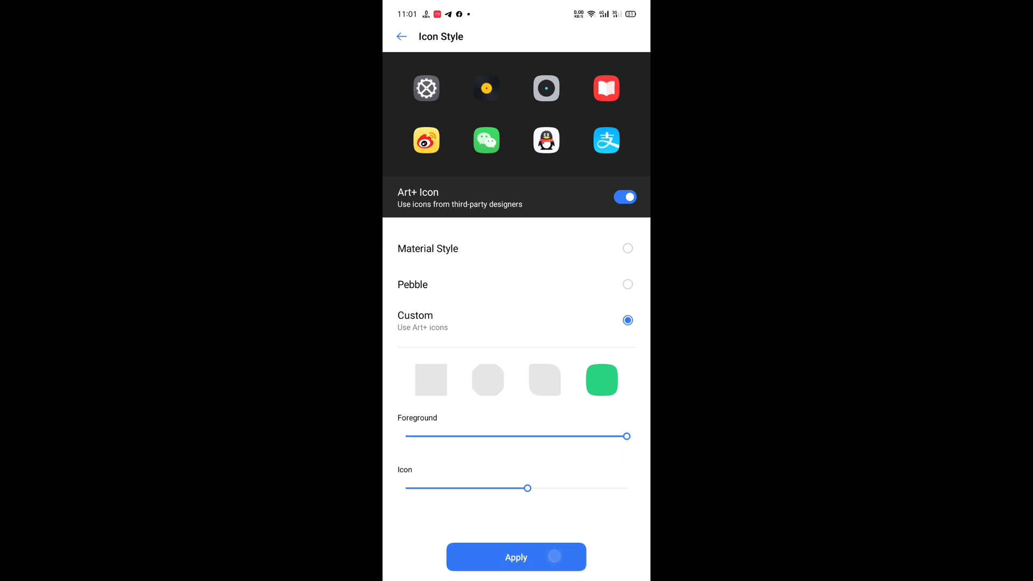
left_click(516, 556)
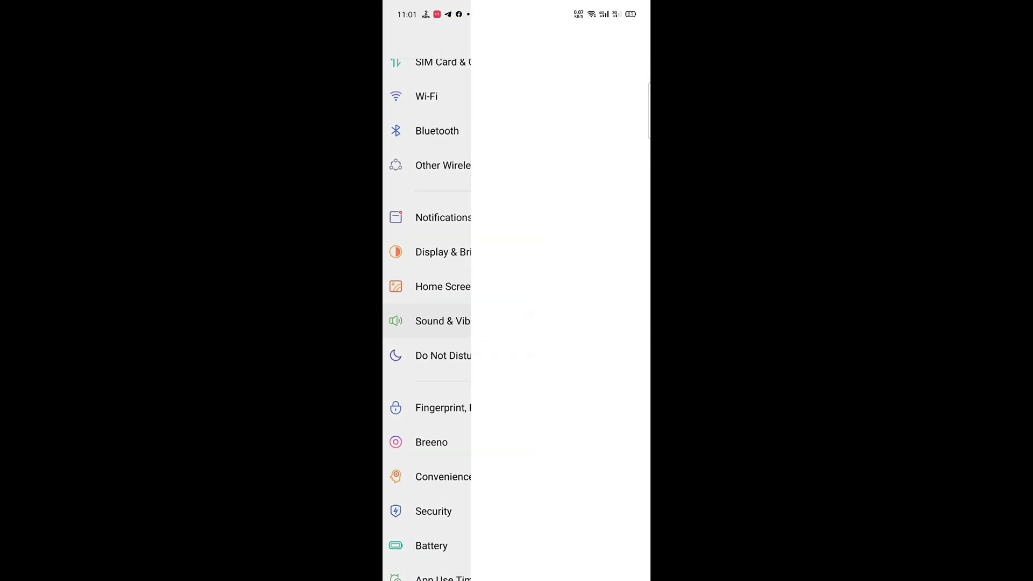
left_click(443, 321)
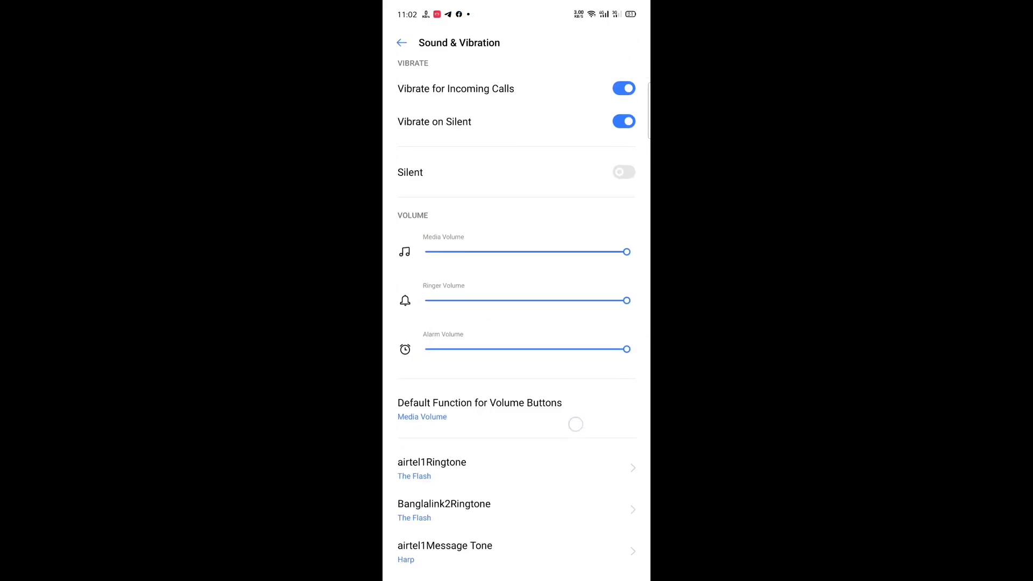
scroll("down", 3)
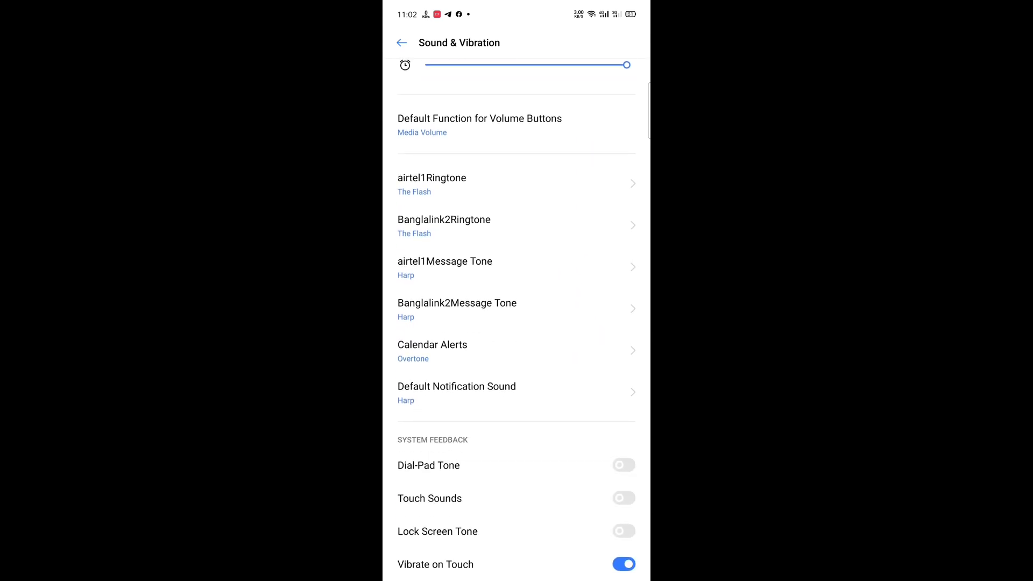
scroll("down", 3)
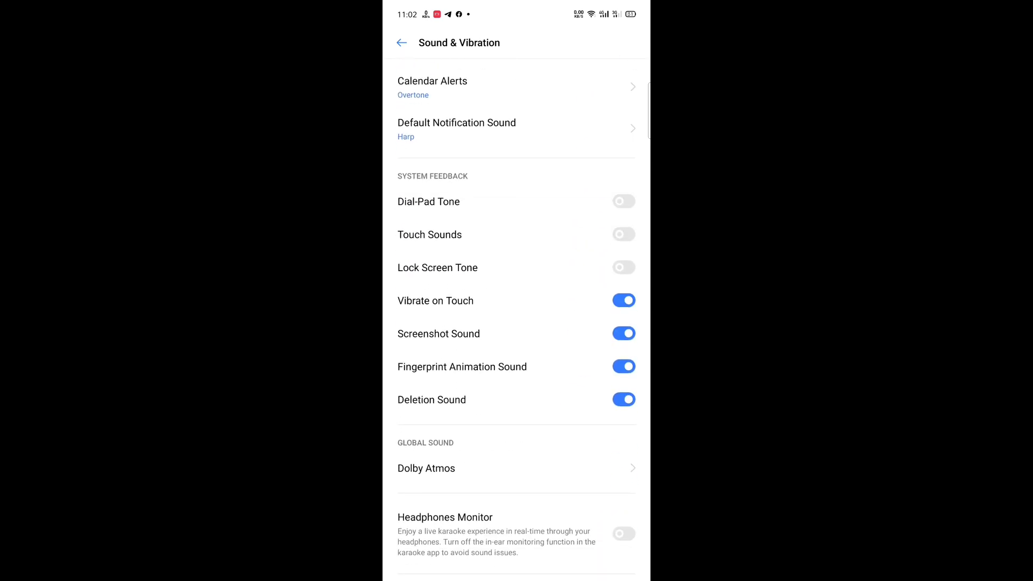
left_click(426, 468)
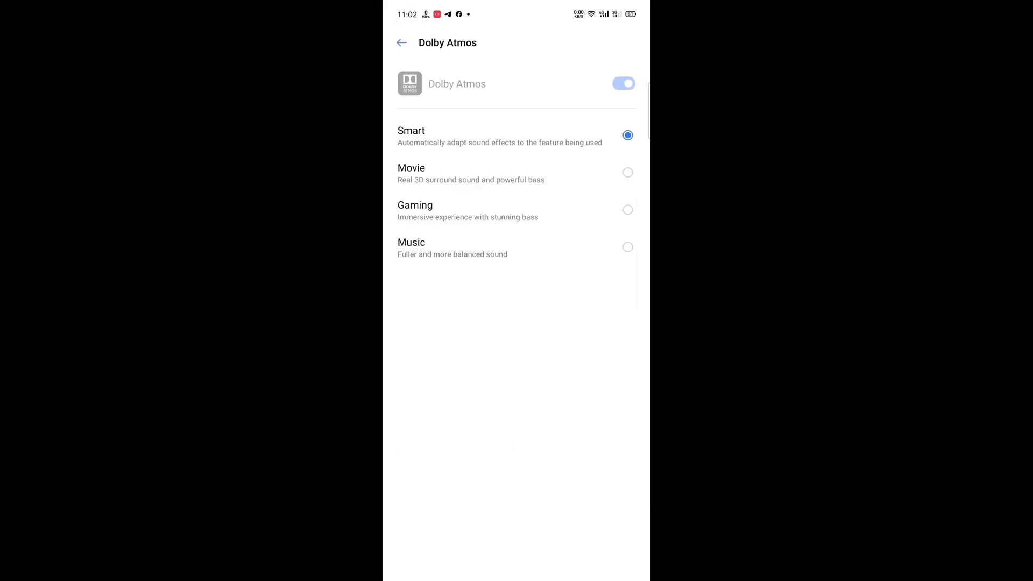
left_click(402, 43)
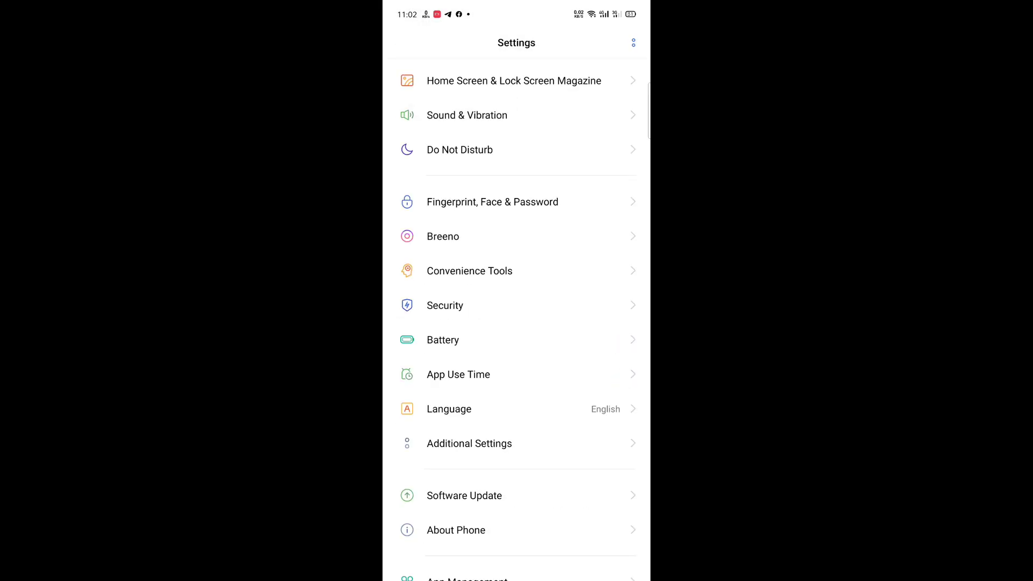
left_click(459, 150)
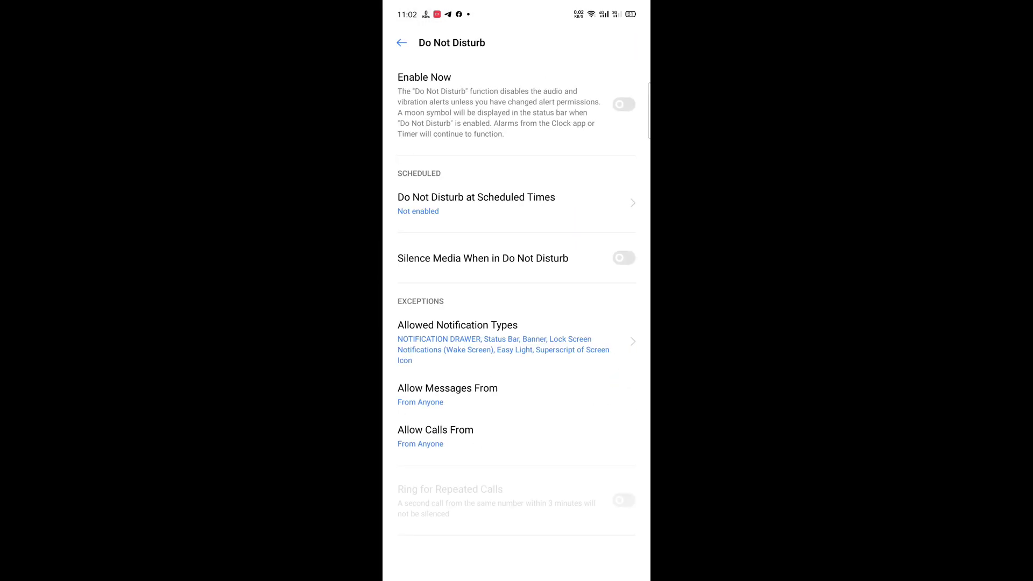
left_click(401, 42)
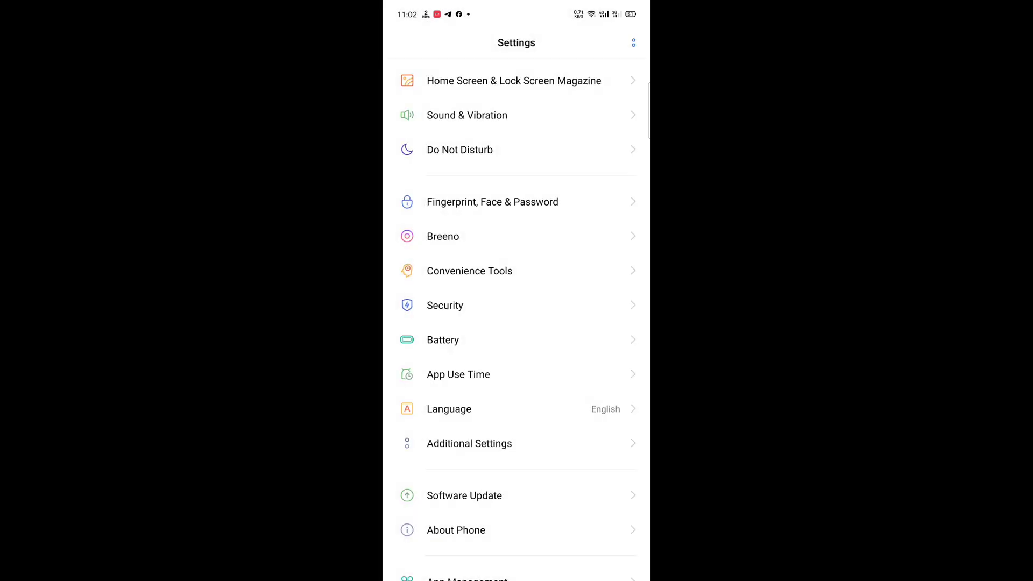
- Reach the fingerprint animation styles under Fingerprint, face and password settings
left_click(492, 201)
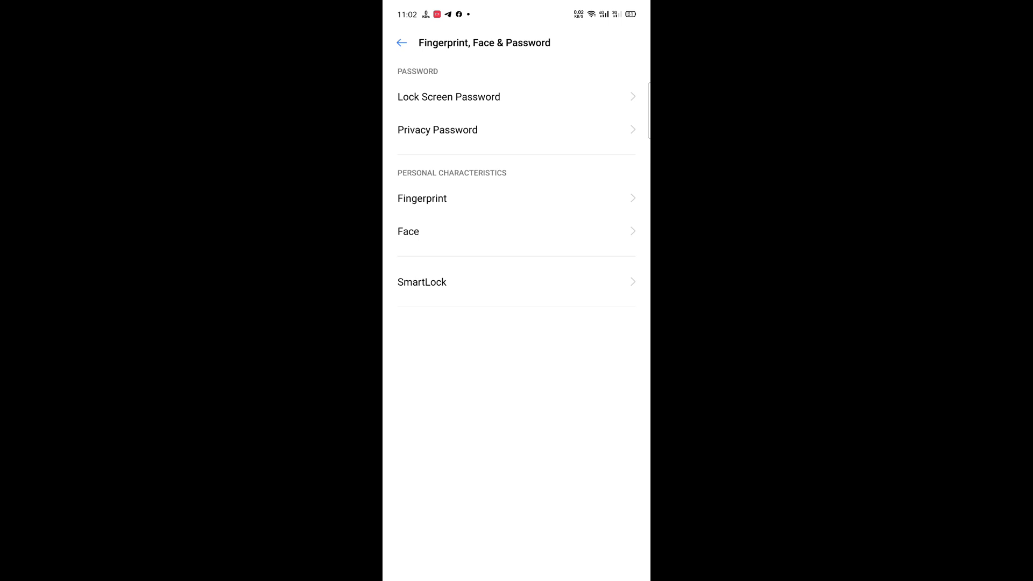
left_click(422, 198)
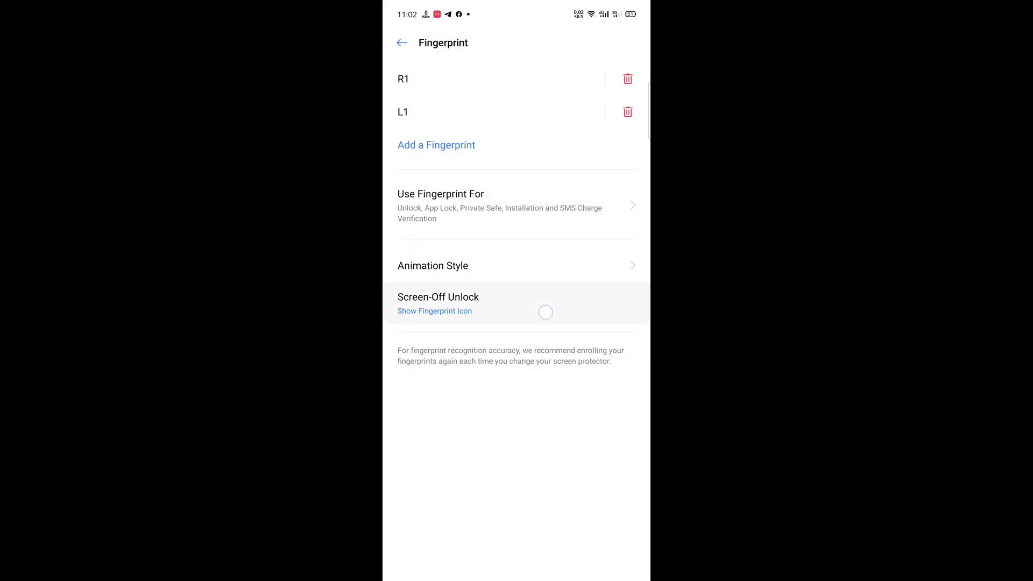
left_click(438, 304)
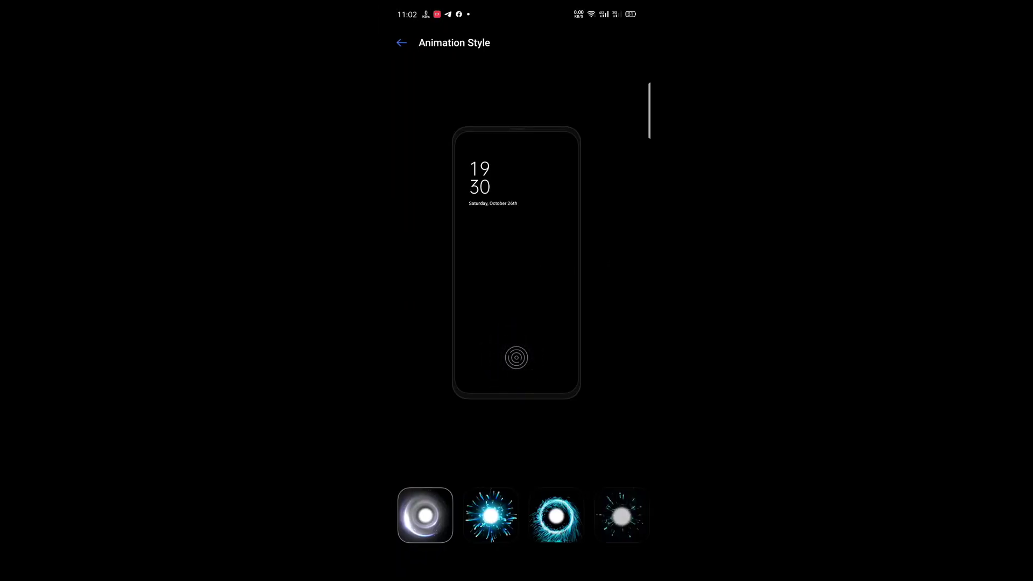
- Preview the blue burst then choose the grey sparkle unlock animation, and go back to Settings
left_click(490, 516)
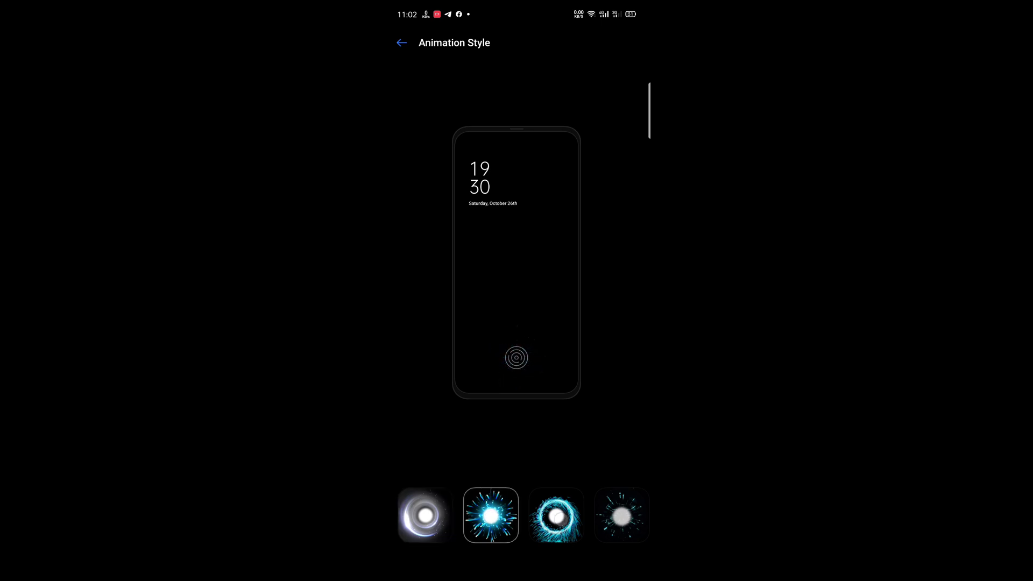
left_click(621, 515)
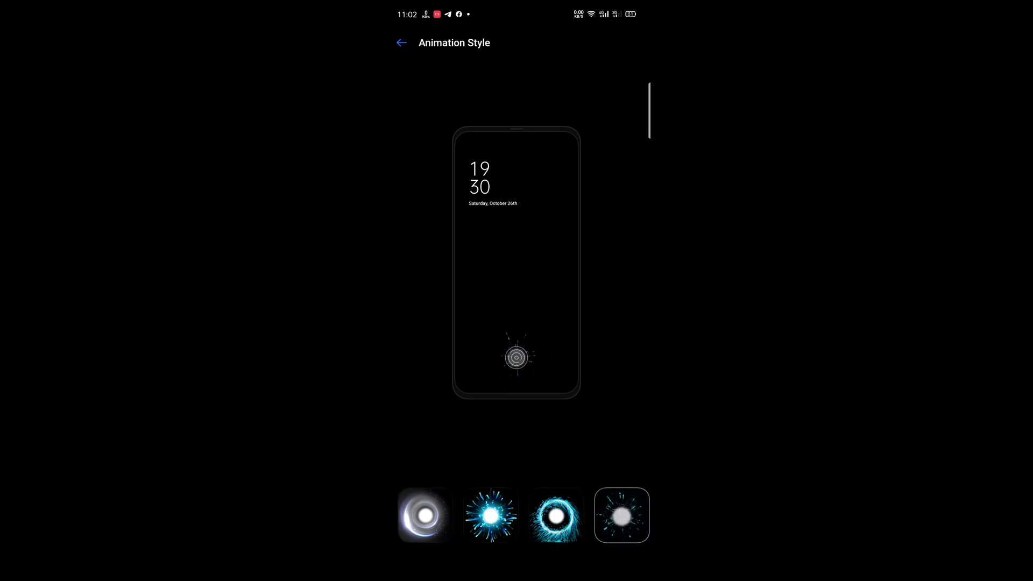
left_click(402, 42)
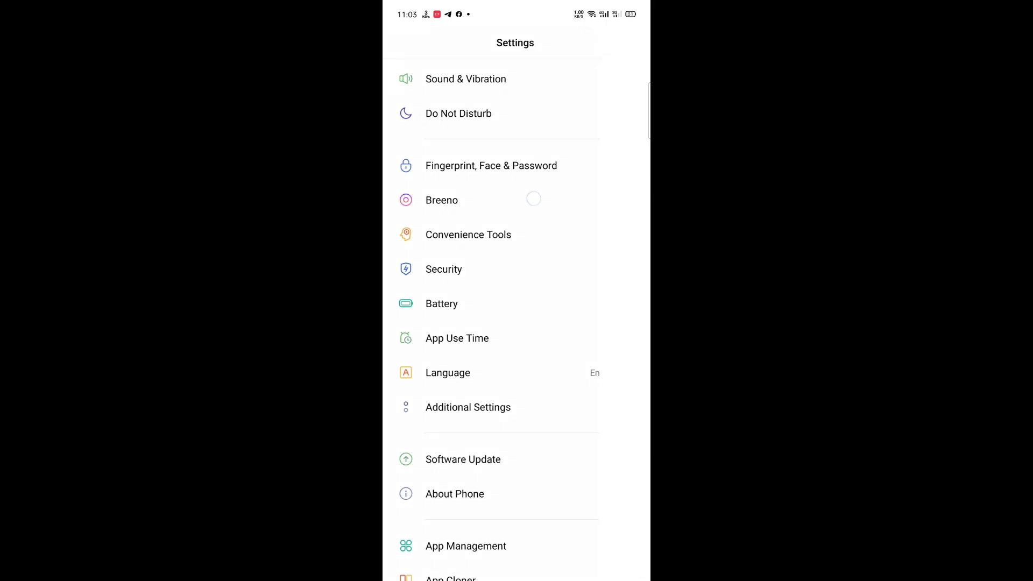
- In Convenience Tools, try swipe-up navigation then restore both-side swipe gestures
left_click(441, 201)
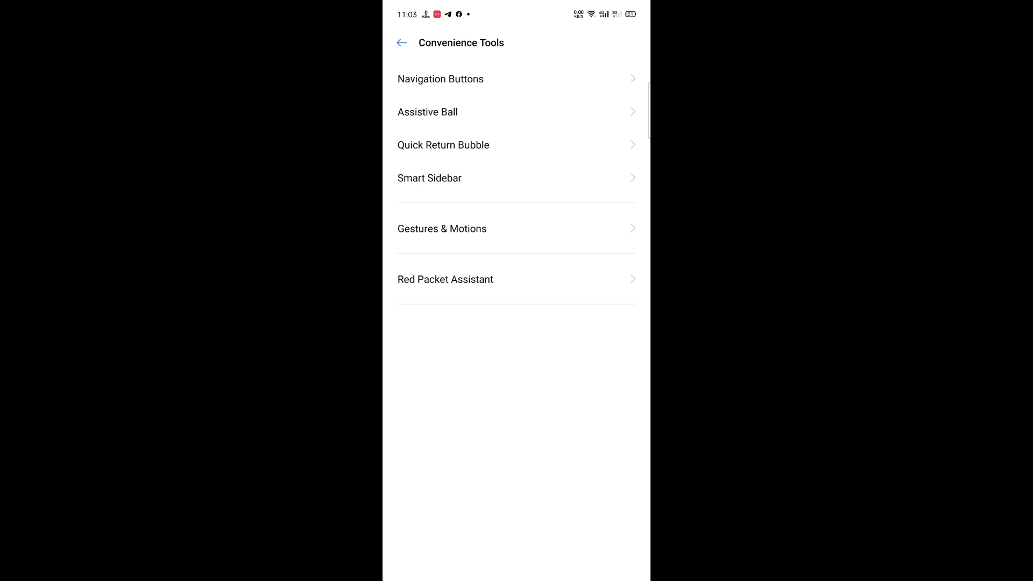
left_click(440, 79)
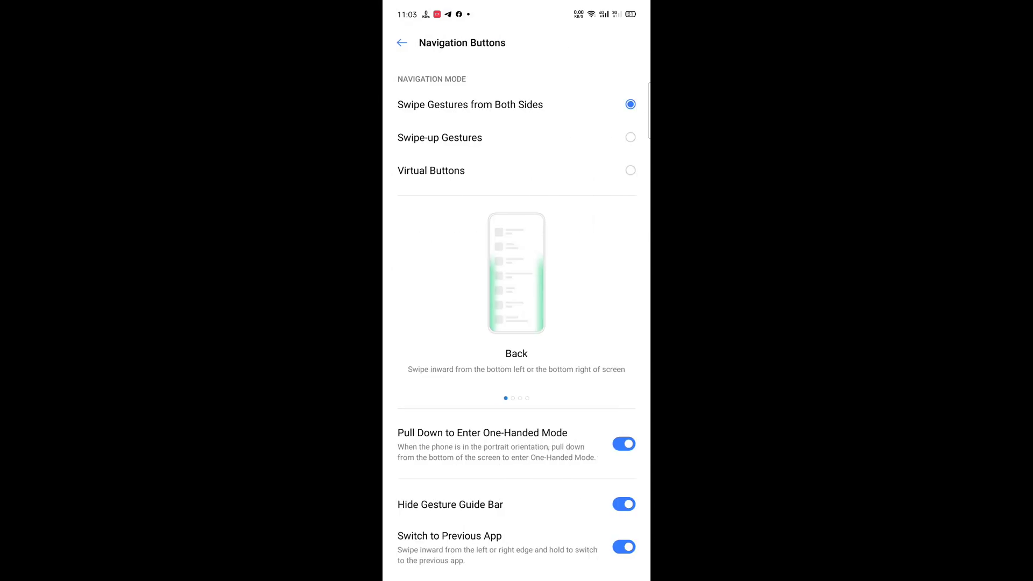
scroll("left", 3)
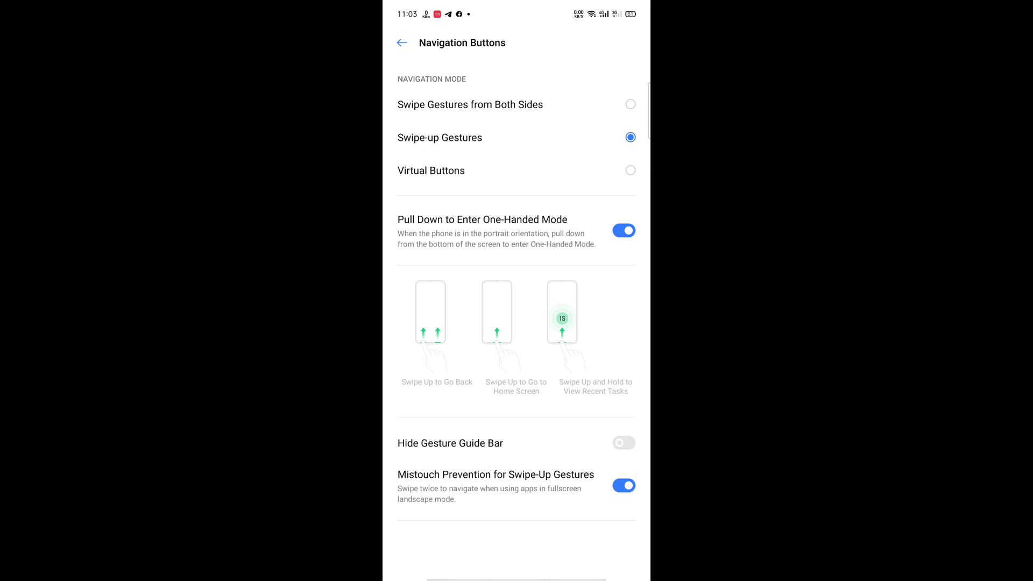
left_click(630, 105)
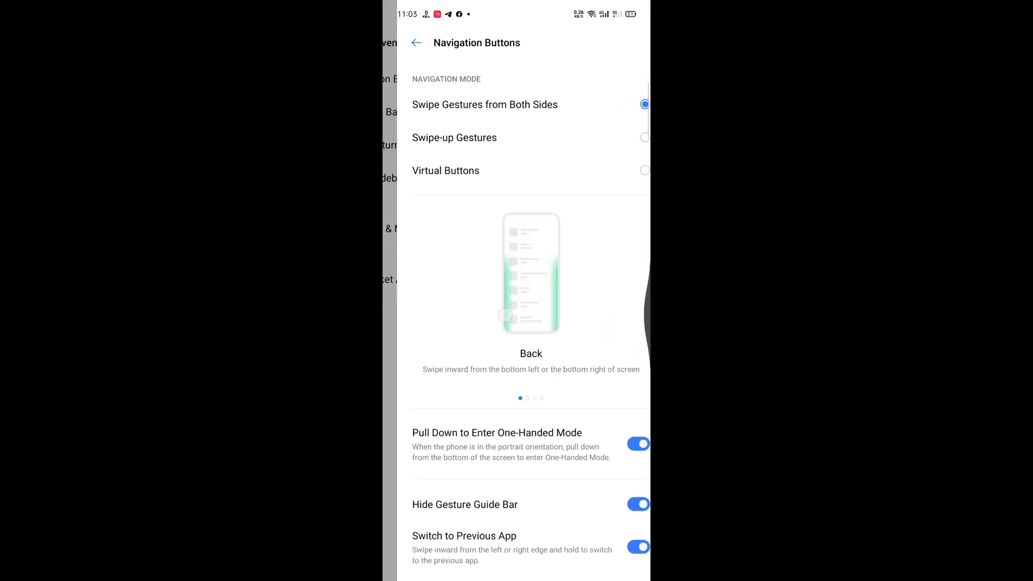
left_click(417, 43)
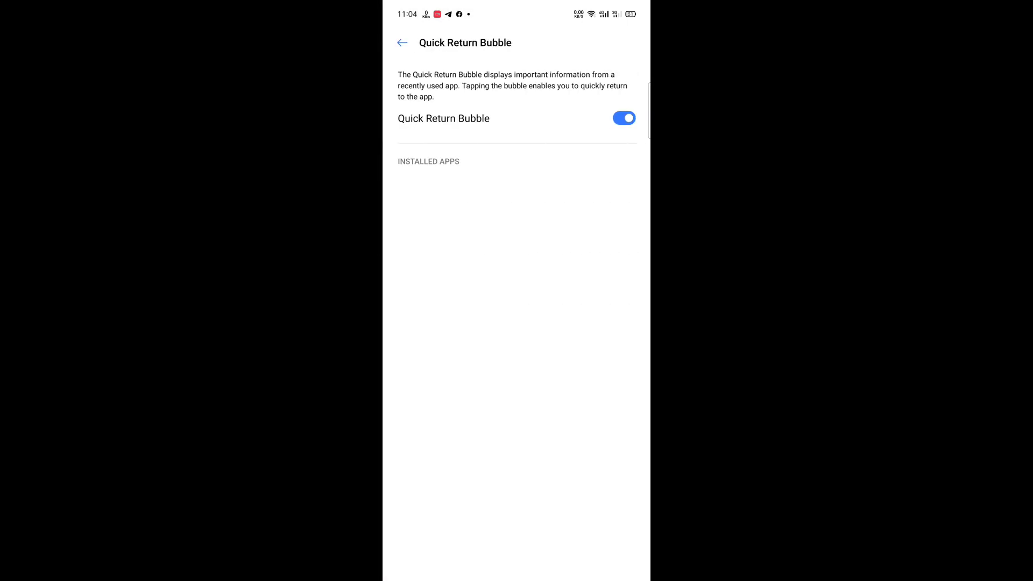
- View the Quick Return Bubble and Screen-off Gestures pages, returning to Convenience Tools
left_click(402, 43)
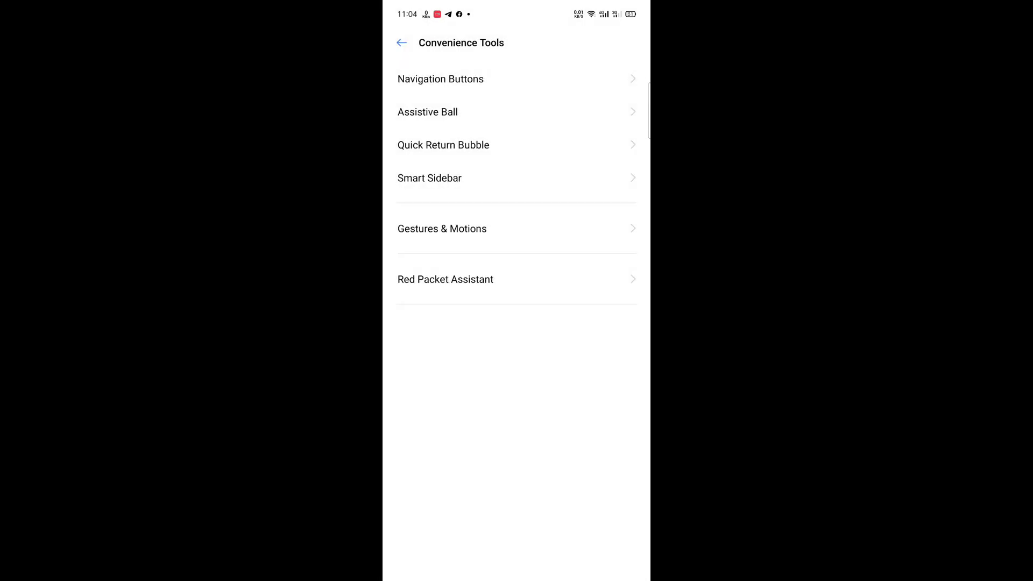
left_click(443, 228)
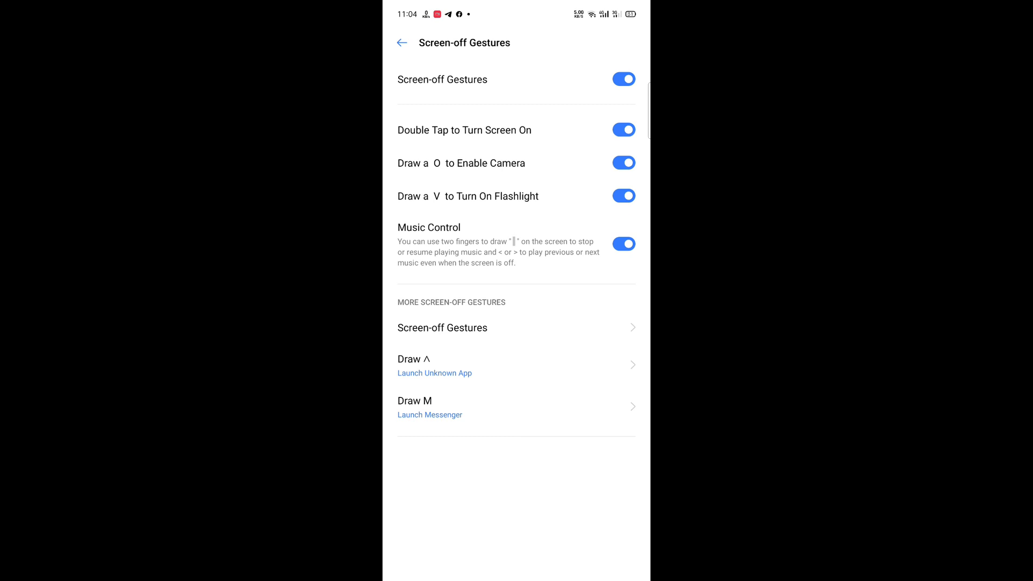
left_click(402, 42)
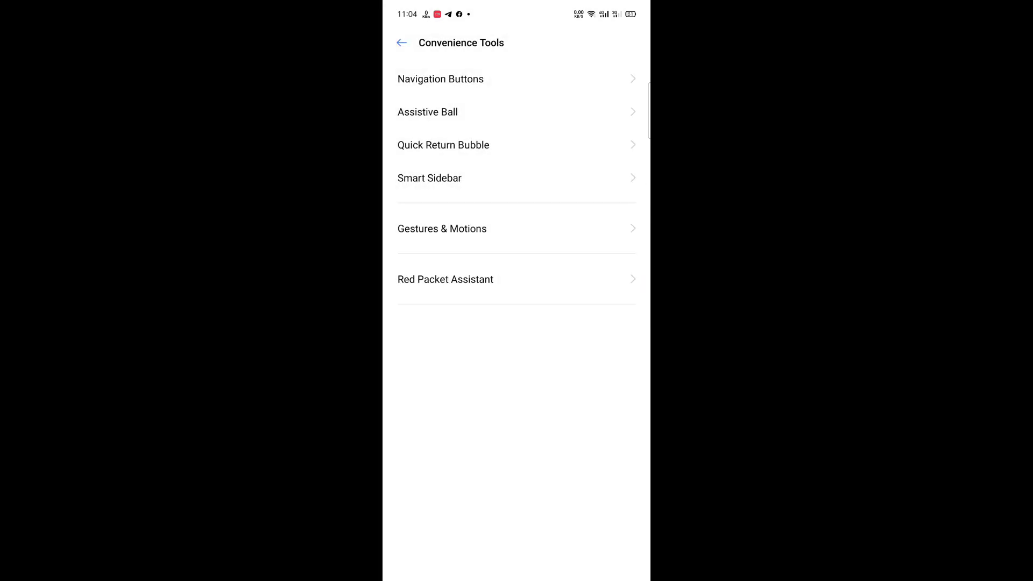
- In Security, view the Floating Windows list and Personal Information Protection
left_click(445, 279)
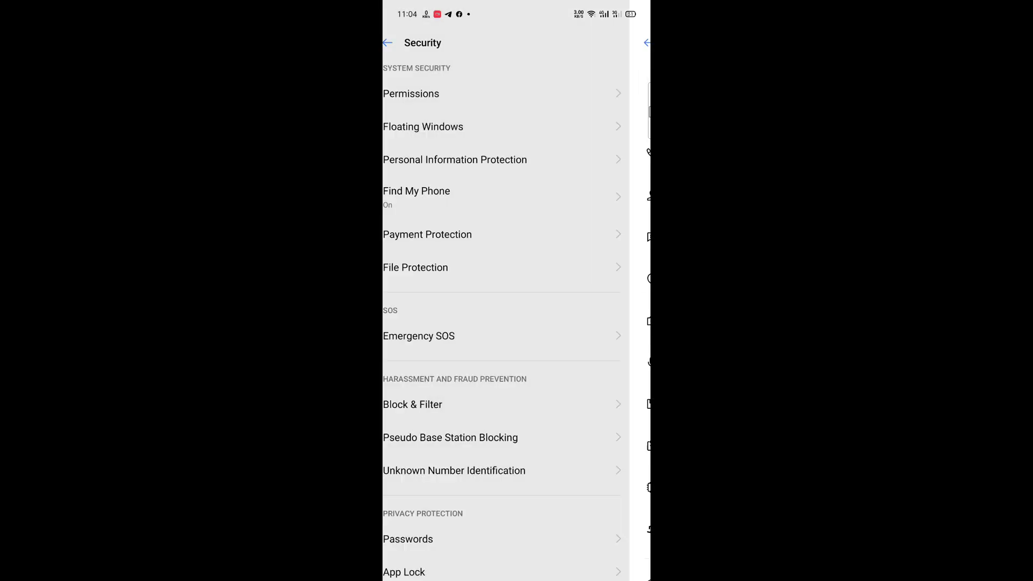
left_click(423, 127)
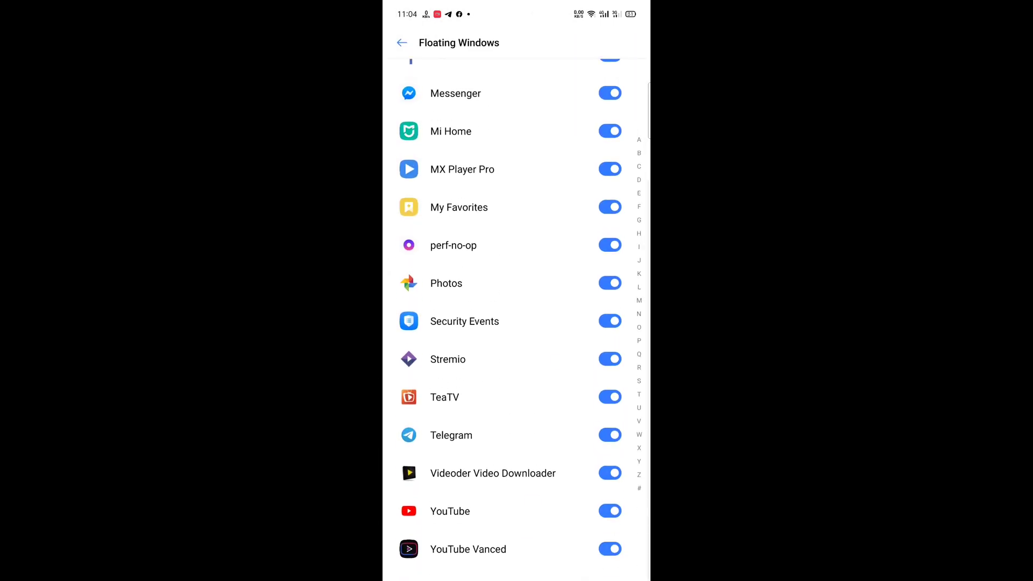
left_click(401, 42)
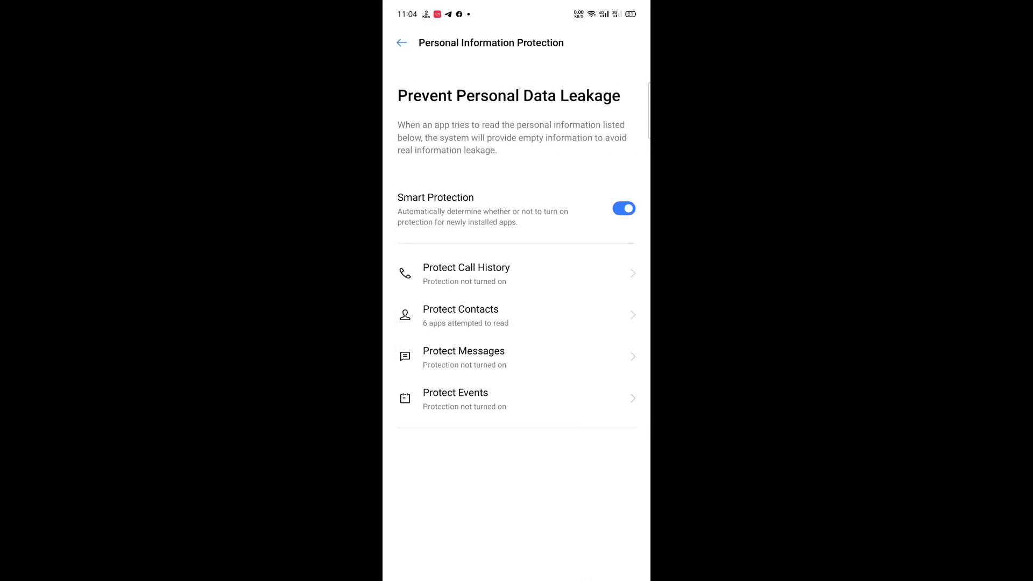
- Scroll the rest of the Security page and go back to the main settings list
left_click(402, 42)
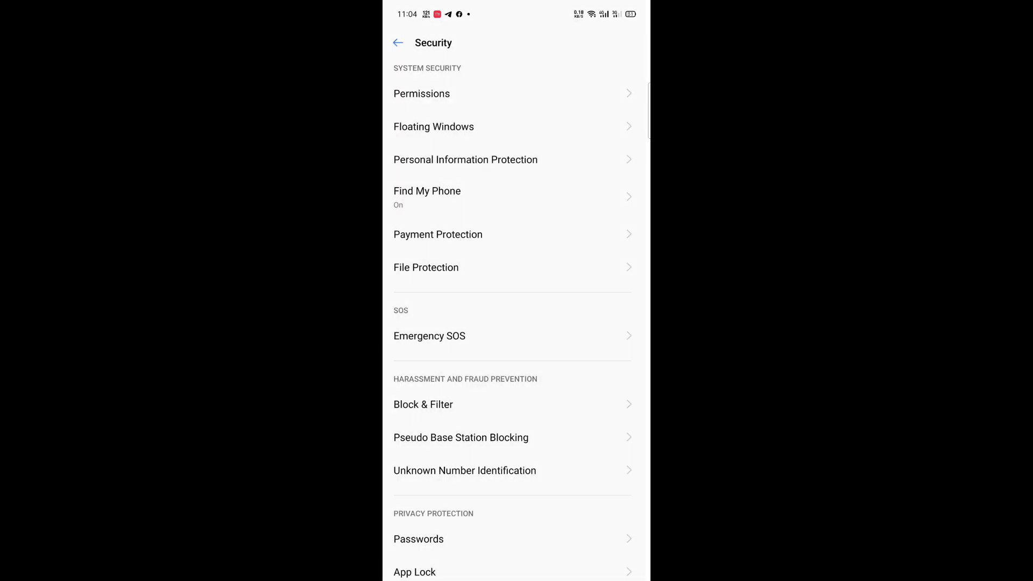
scroll("down", 3)
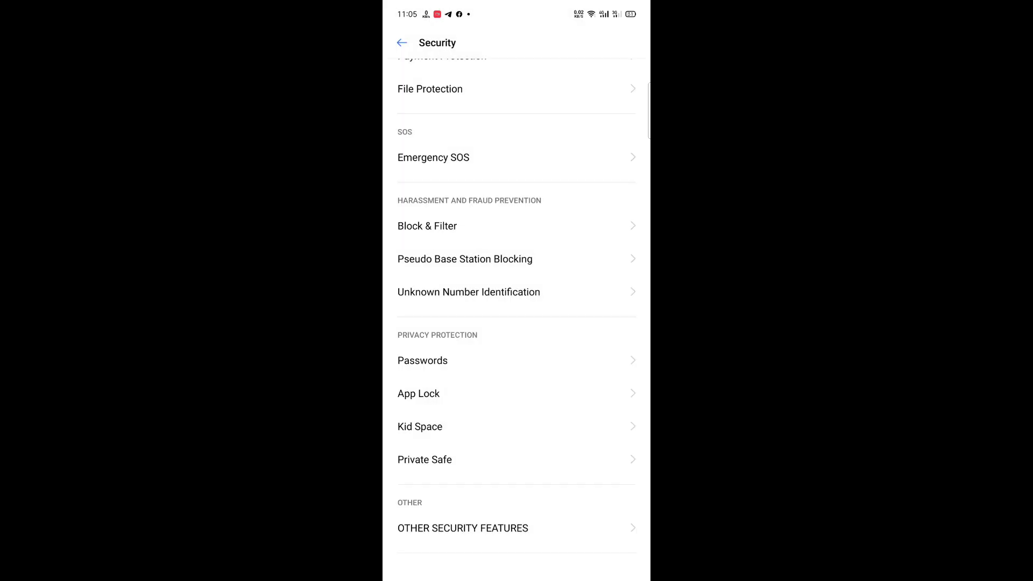
left_click(402, 42)
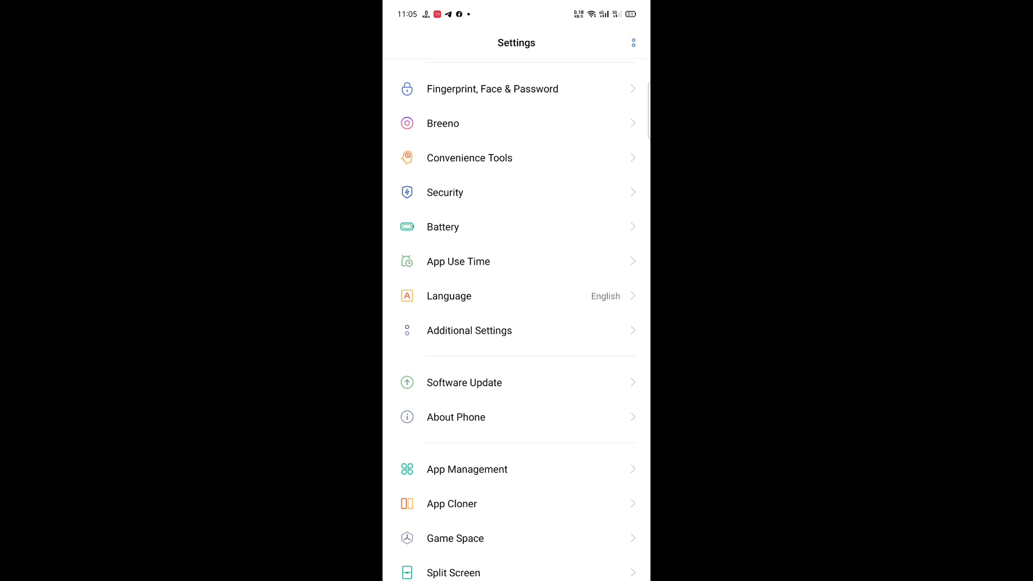
- View Battery's App Quick Freeze, then browse the Language list and cancel, keeping English
left_click(443, 227)
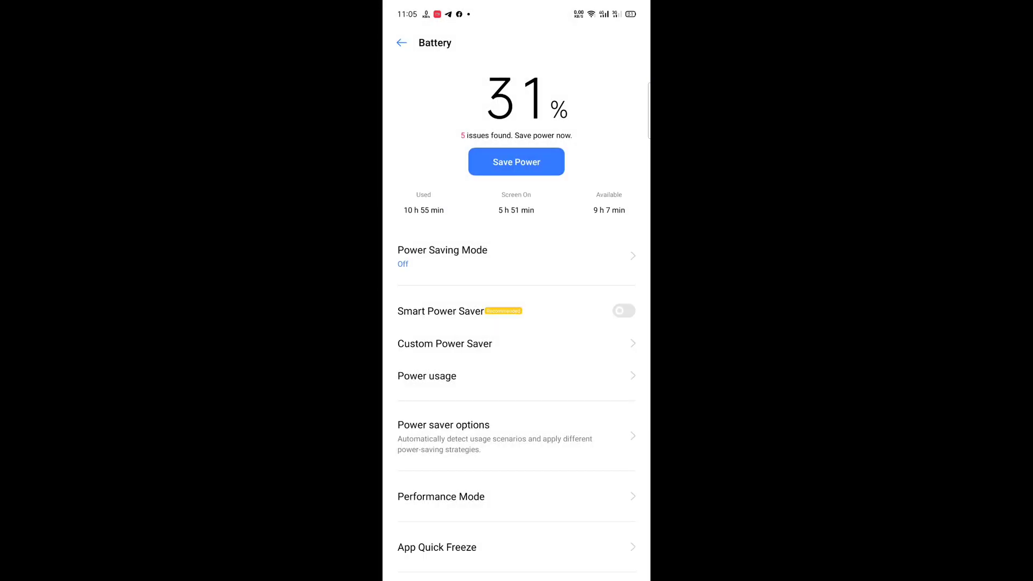
left_click(441, 496)
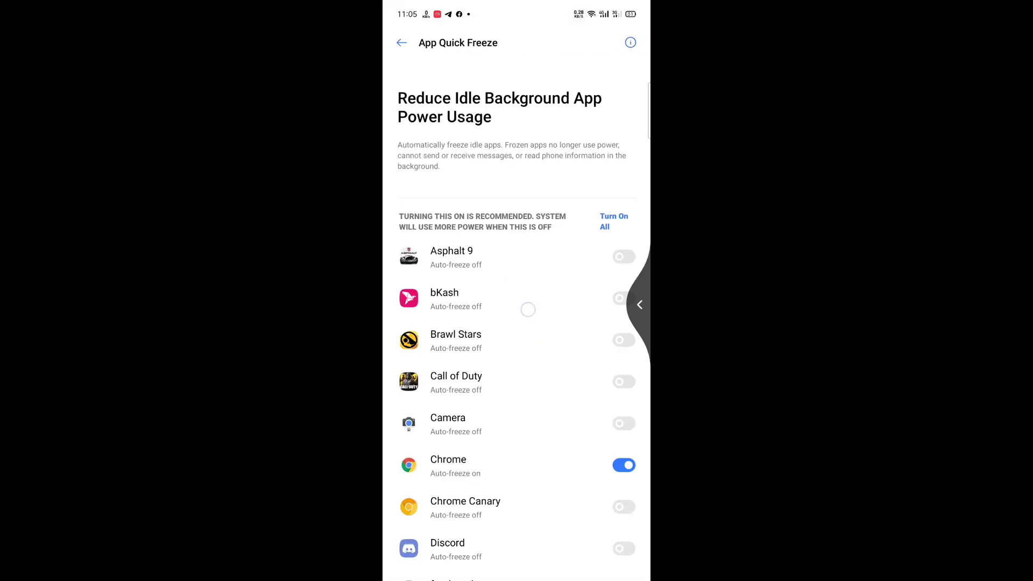
left_click(401, 42)
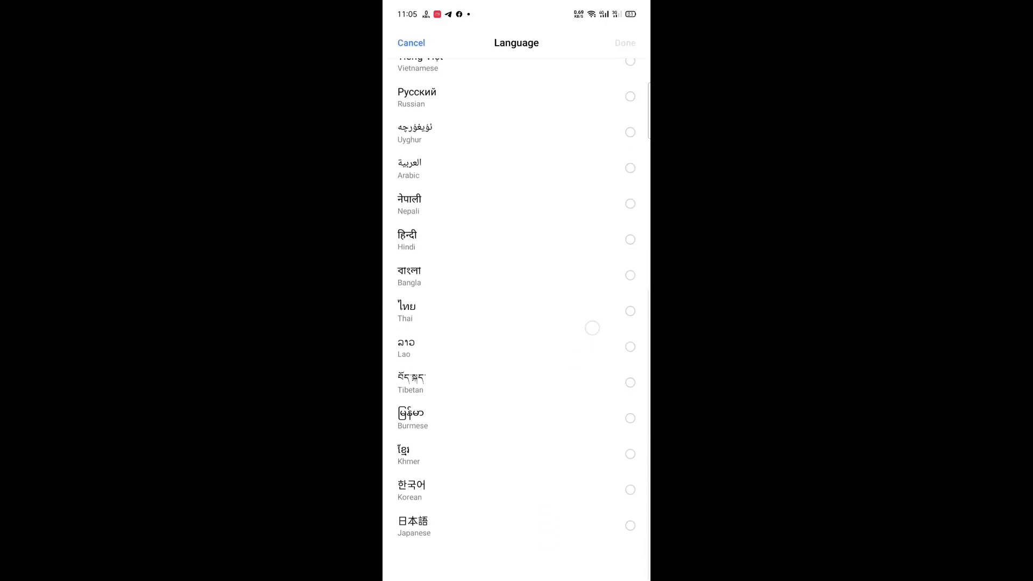
scroll("down", 3)
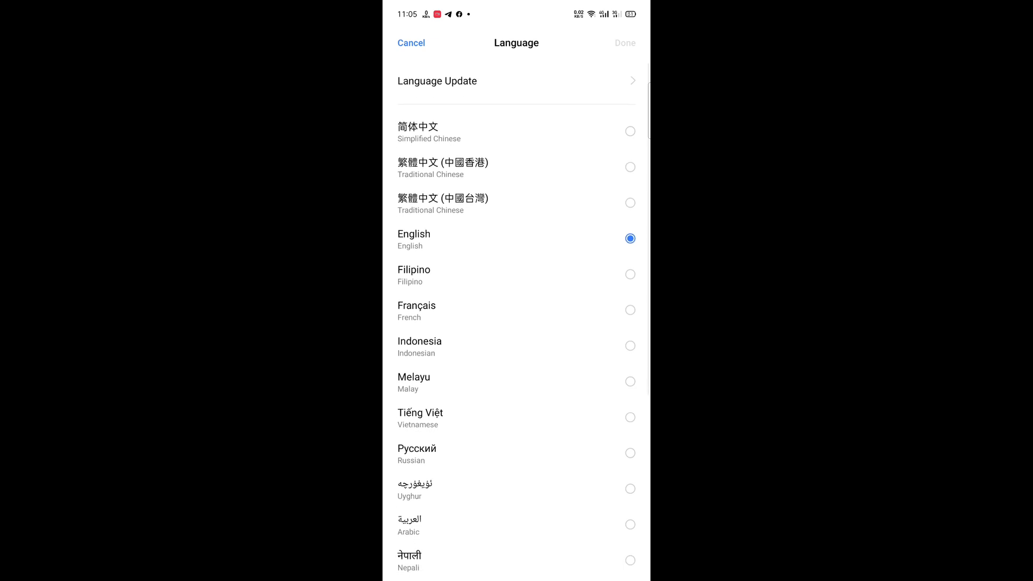
left_click(411, 43)
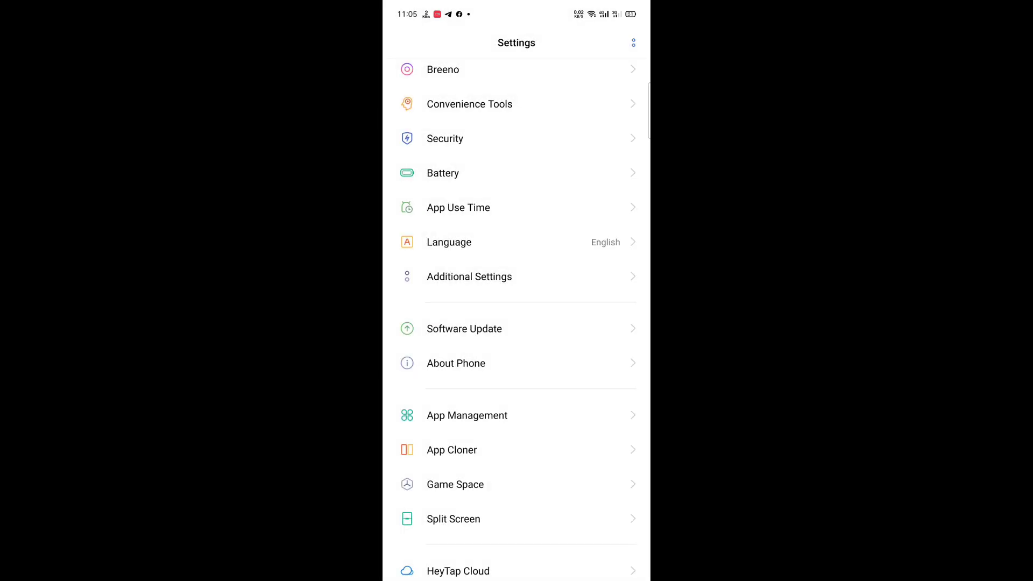
- In Additional Settings' Process Manager, stop Messenger and view the running system apps
left_click(468, 276)
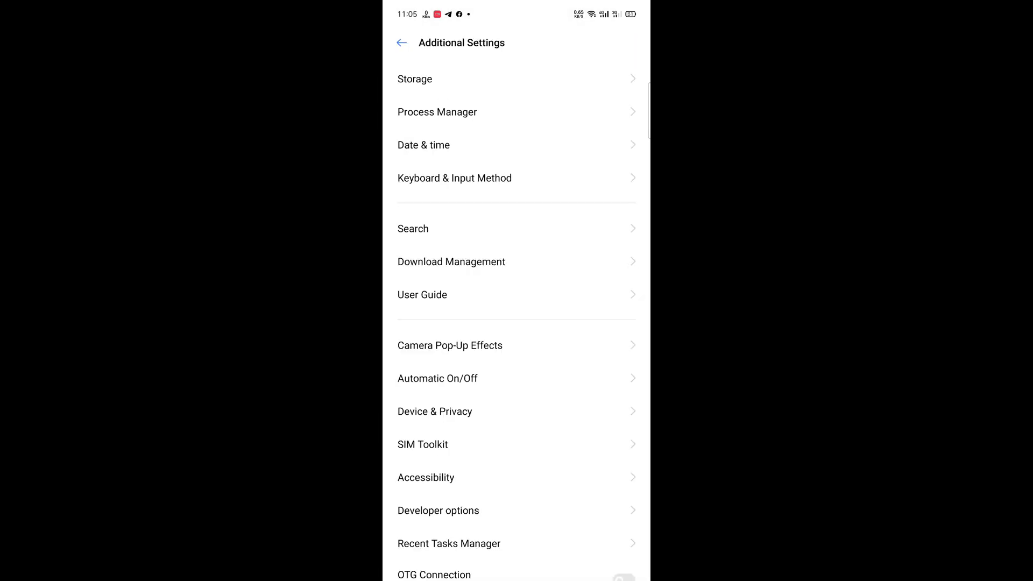
left_click(437, 111)
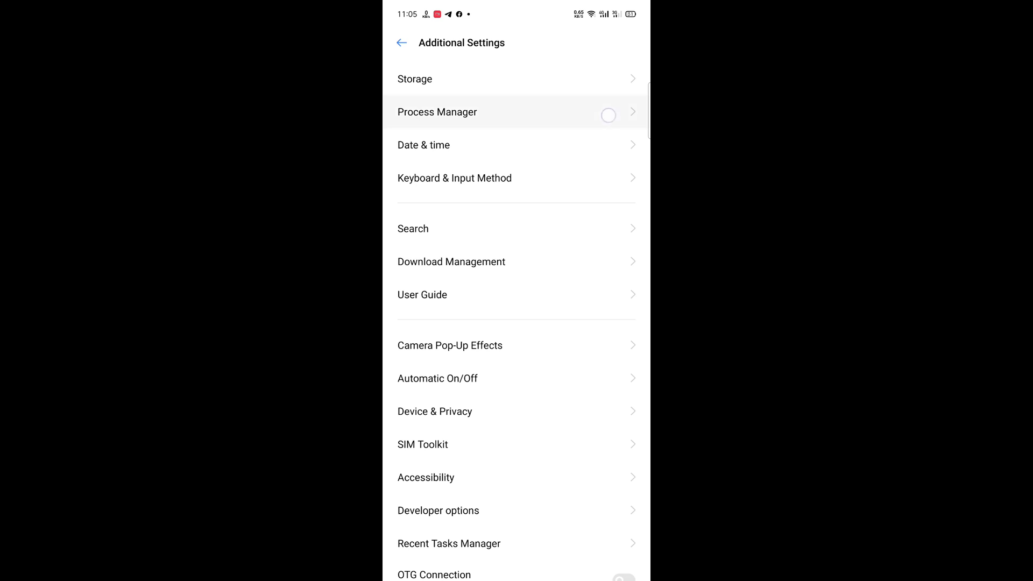
left_click(437, 111)
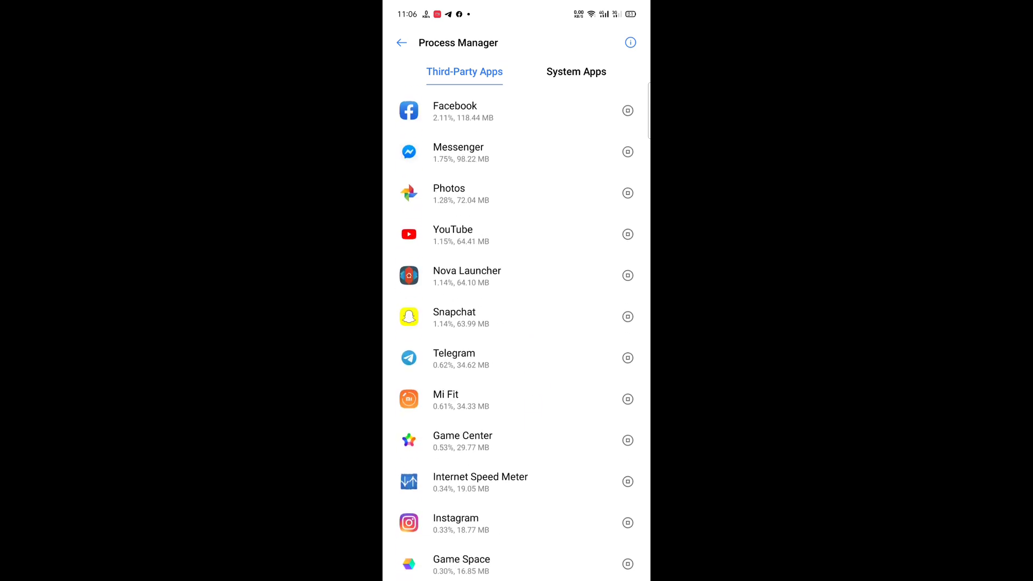
left_click(627, 152)
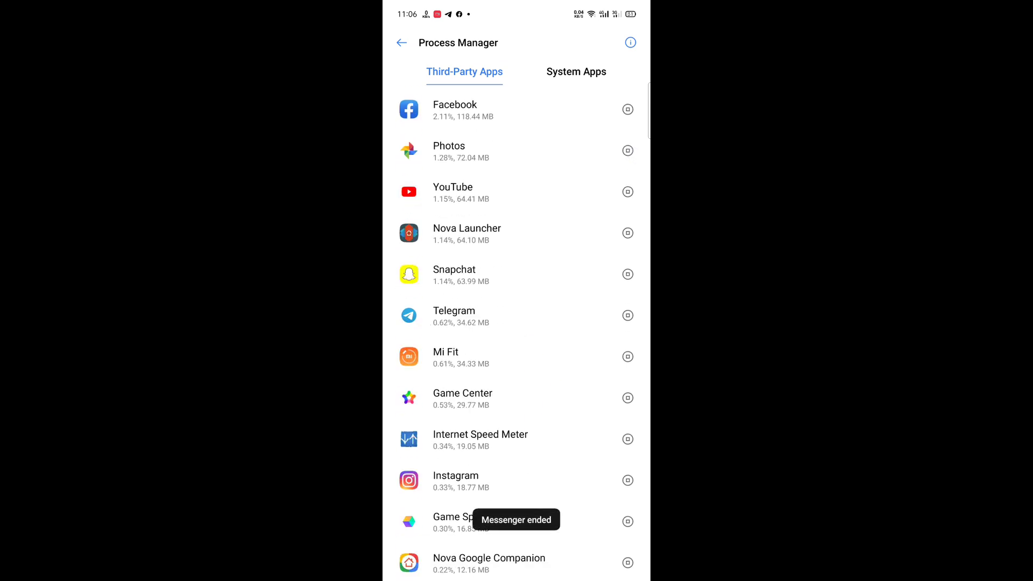
scroll("down", 3)
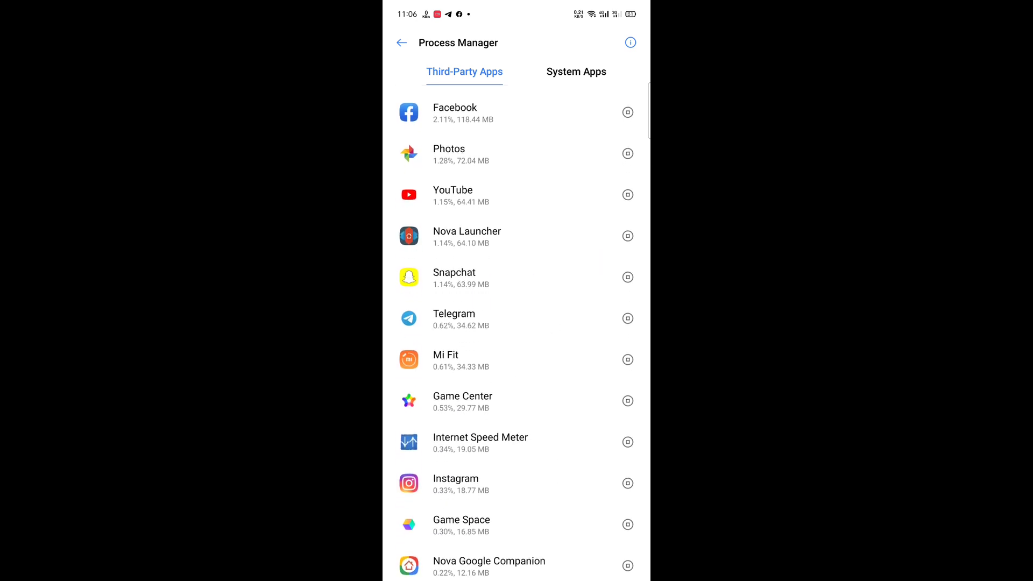
left_click(575, 71)
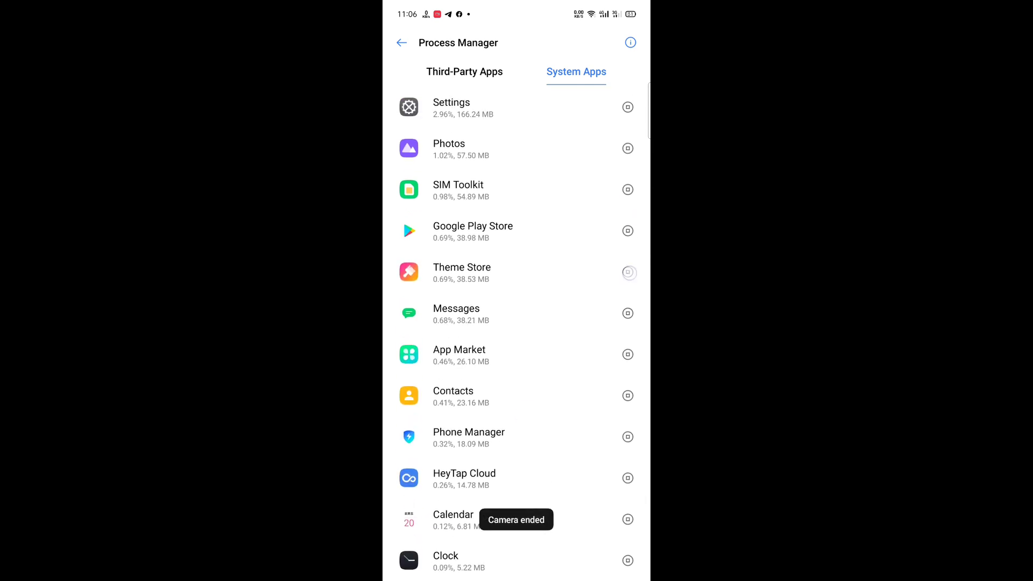
left_click(401, 42)
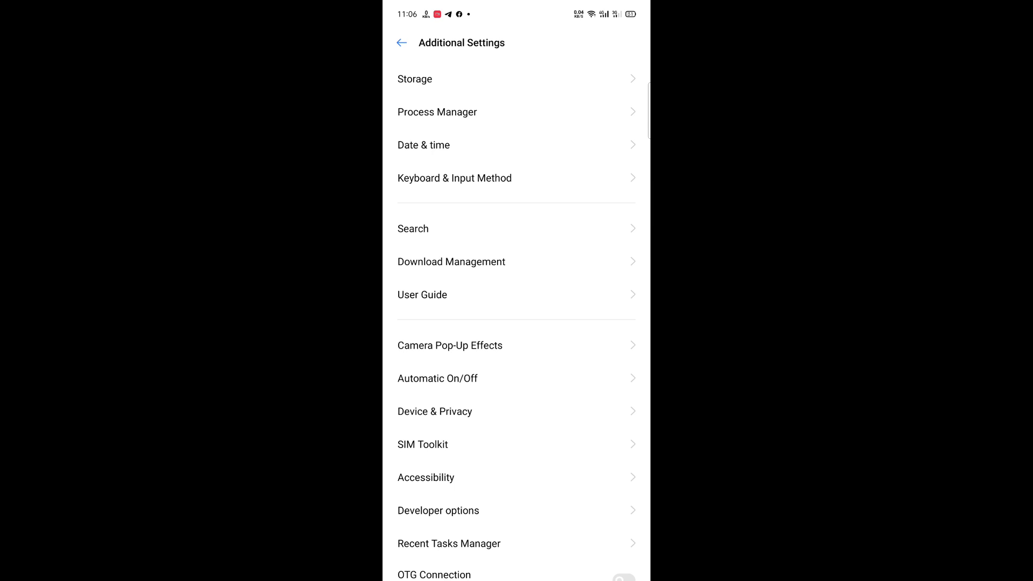
- View Keyboard & input method and Camera Pop-Up Effects settings without changes
left_click(454, 178)
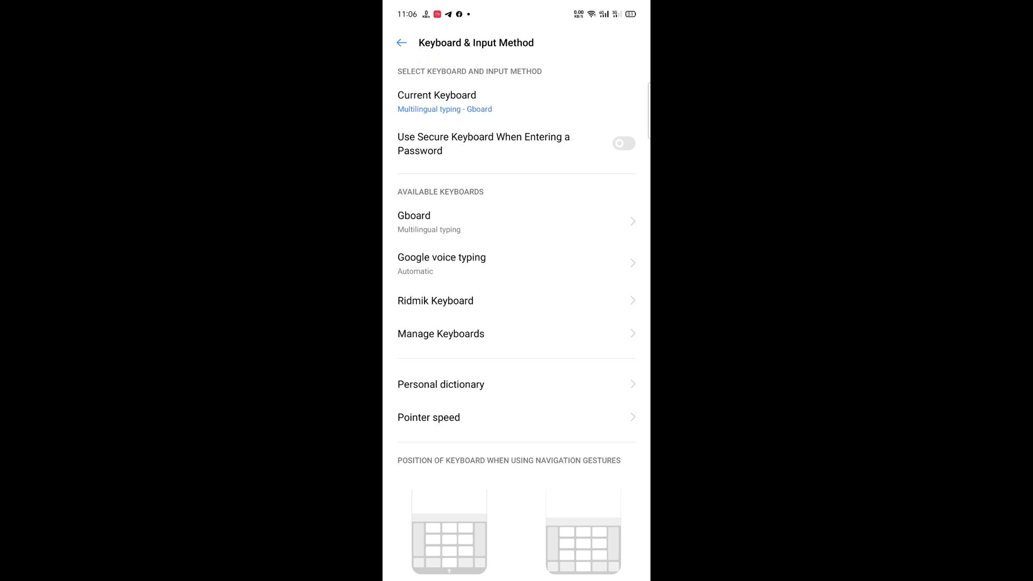
left_click(402, 42)
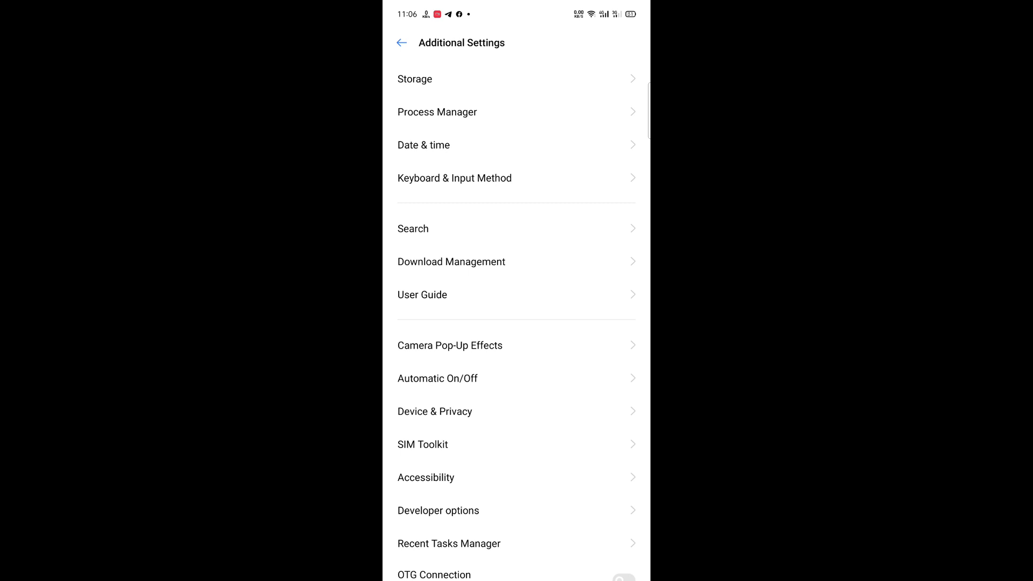
left_click(450, 345)
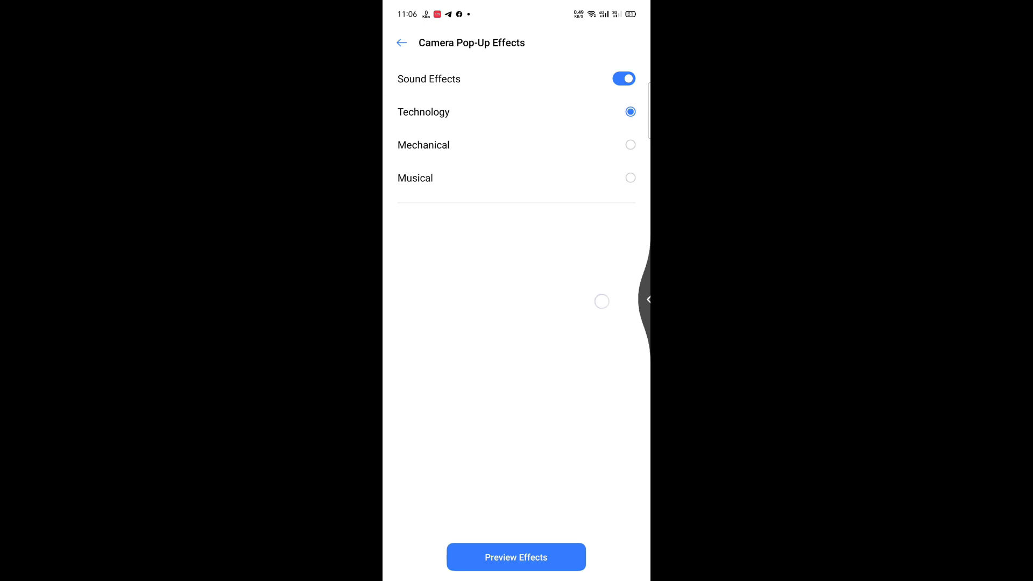
left_click(402, 42)
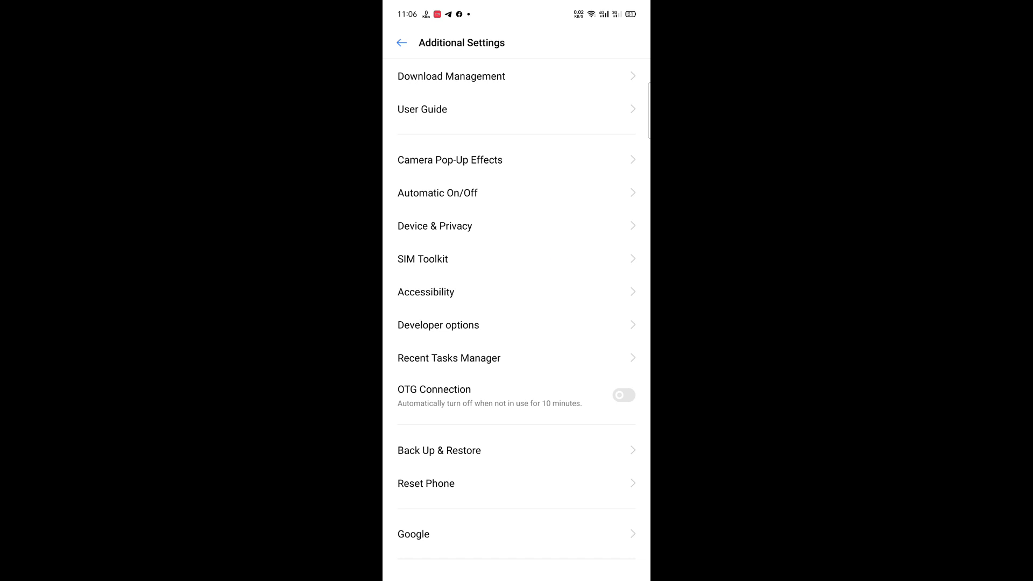
- View Accessibility and Developer options, then return to the main settings list
left_click(426, 291)
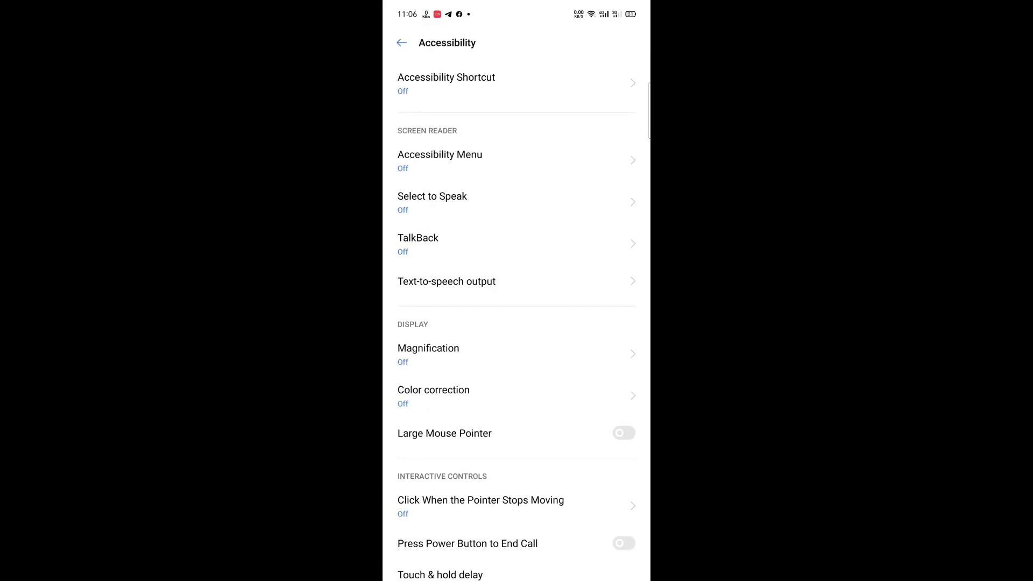
left_click(401, 42)
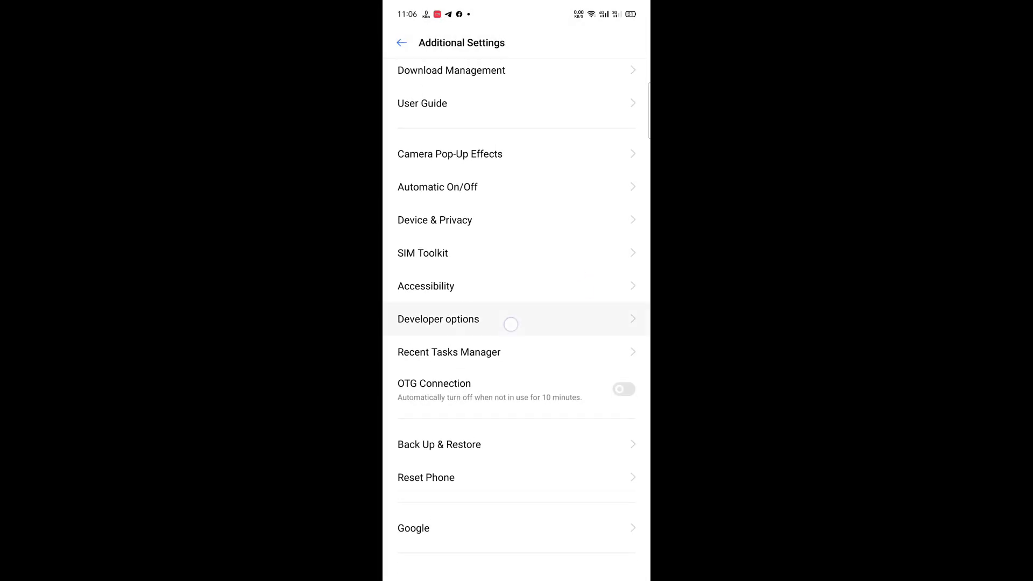
left_click(438, 318)
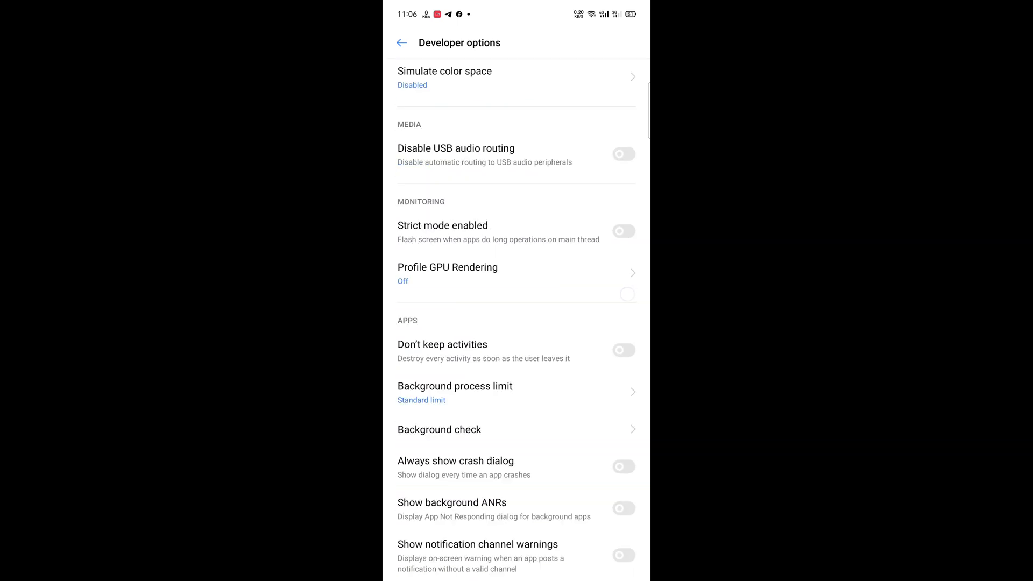
left_click(402, 42)
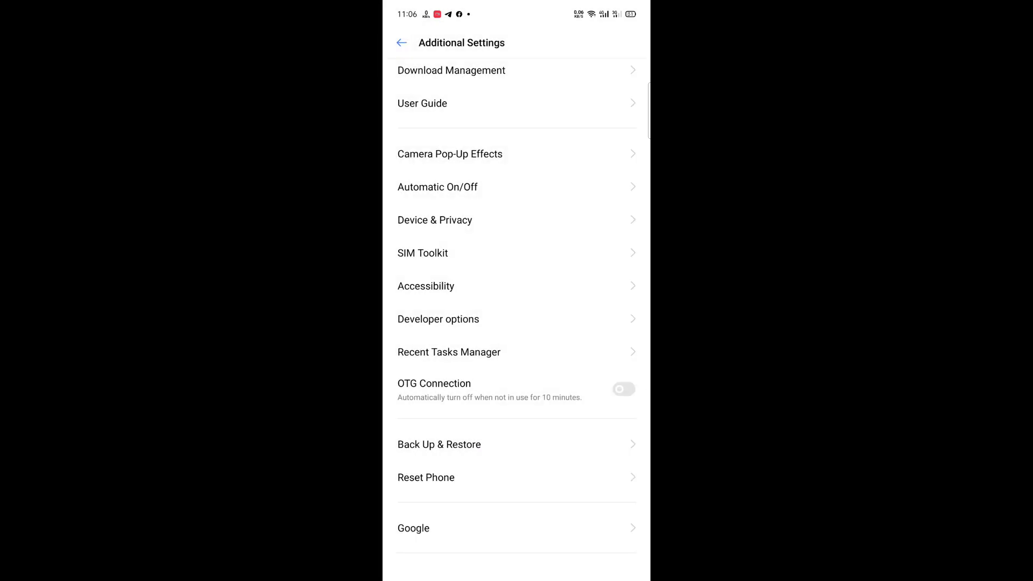
left_click(402, 43)
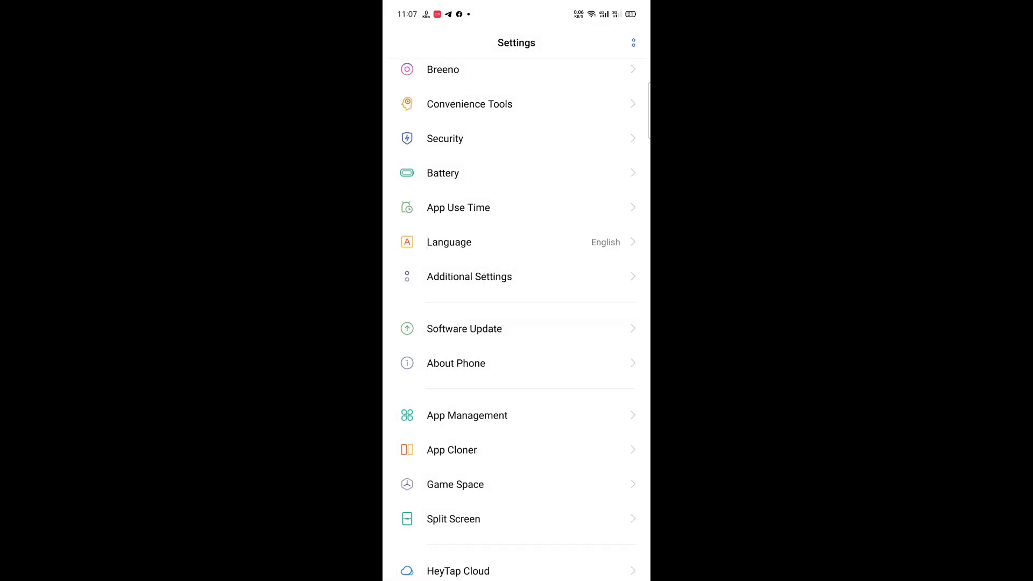
- View the App Cloner and Split Screen pages without changes
left_click(452, 450)
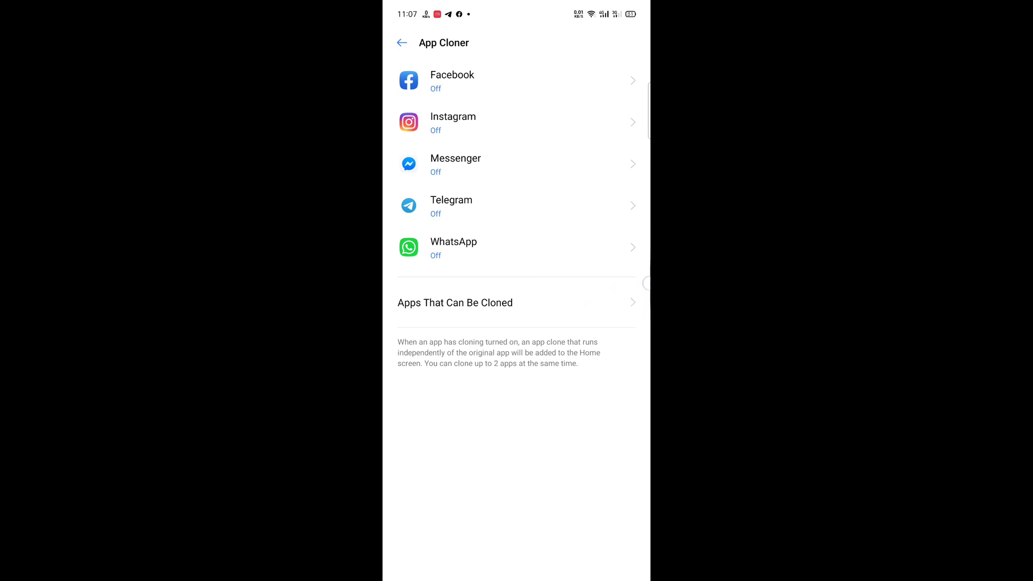
left_click(401, 43)
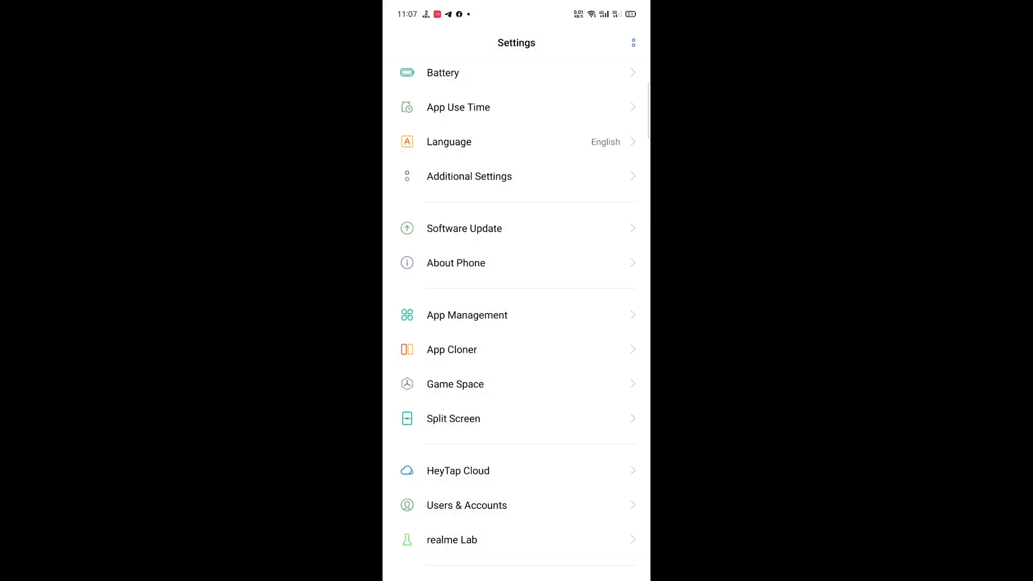
left_click(453, 419)
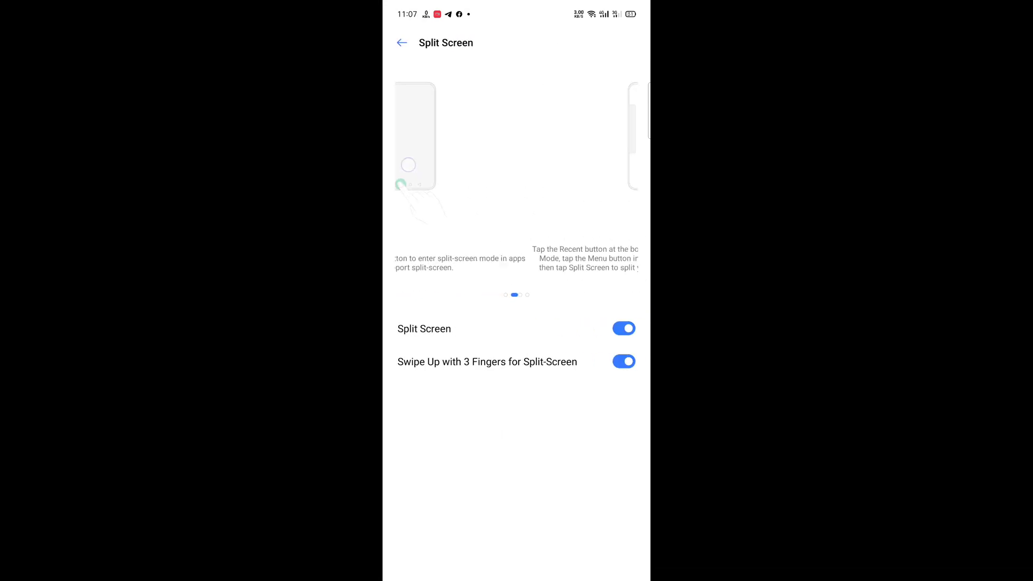
left_click(401, 42)
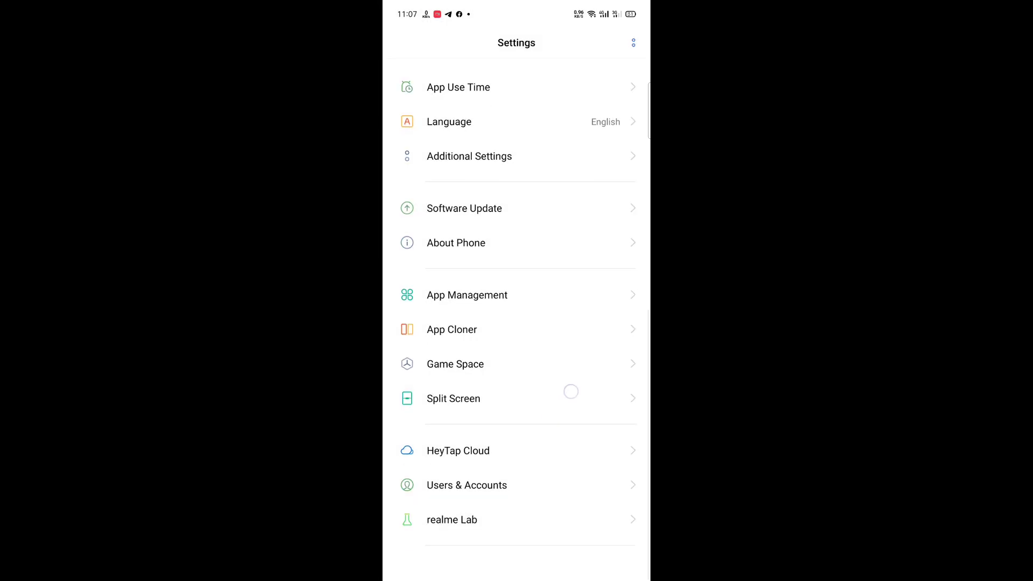
- View the realme Lab page, then bring up the recent apps overview
left_click(452, 519)
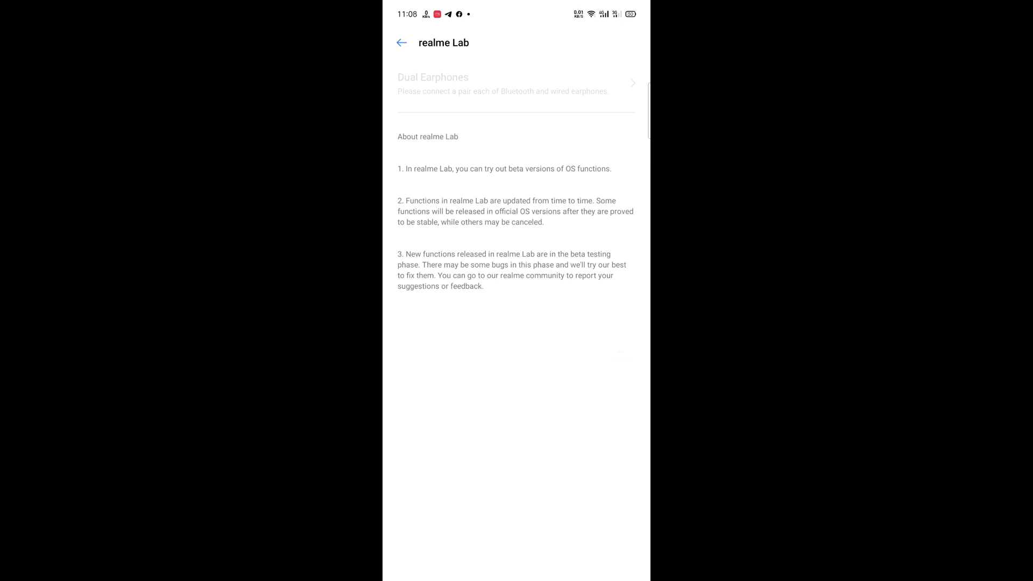
left_click(400, 43)
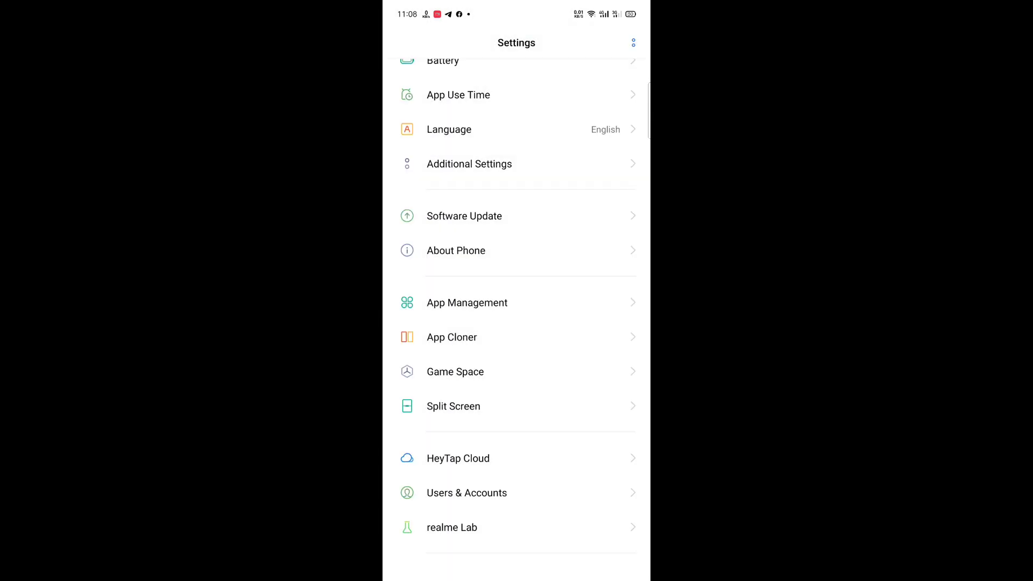
left_click(571, 262)
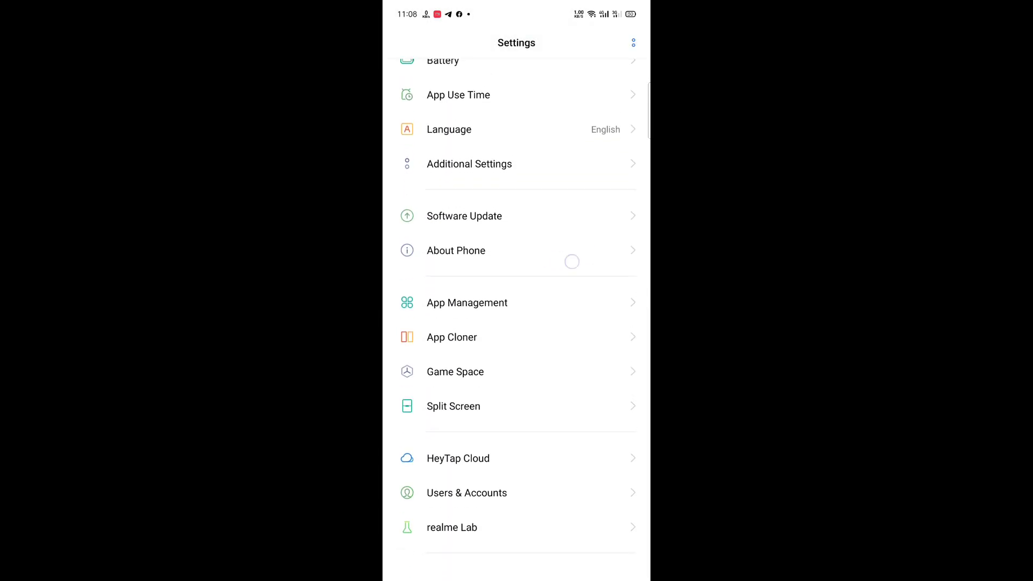
scroll("down", 3)
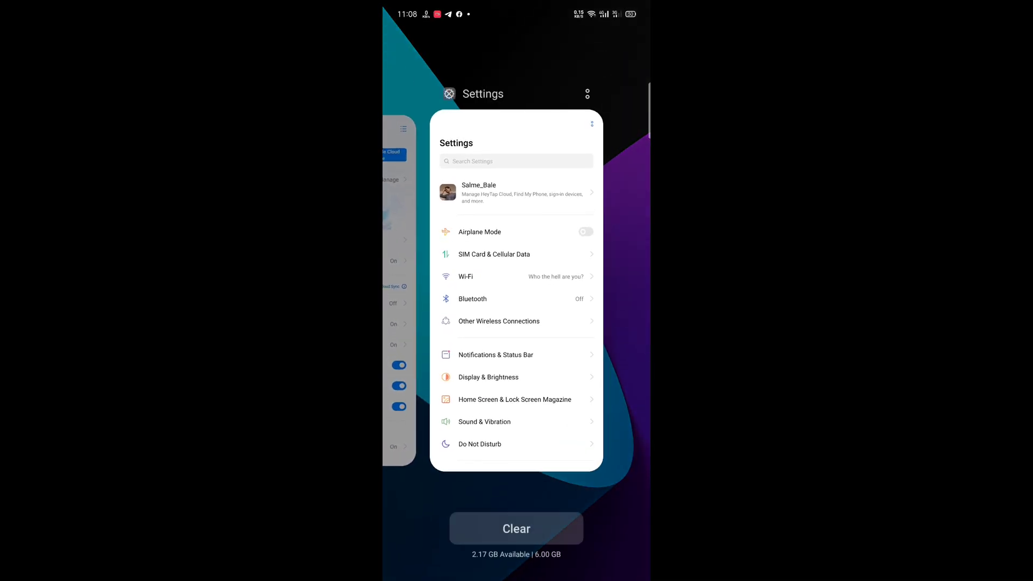
- Leave Recents, browse the app drawer and launch Game Space to its privacy statement
left_click(517, 527)
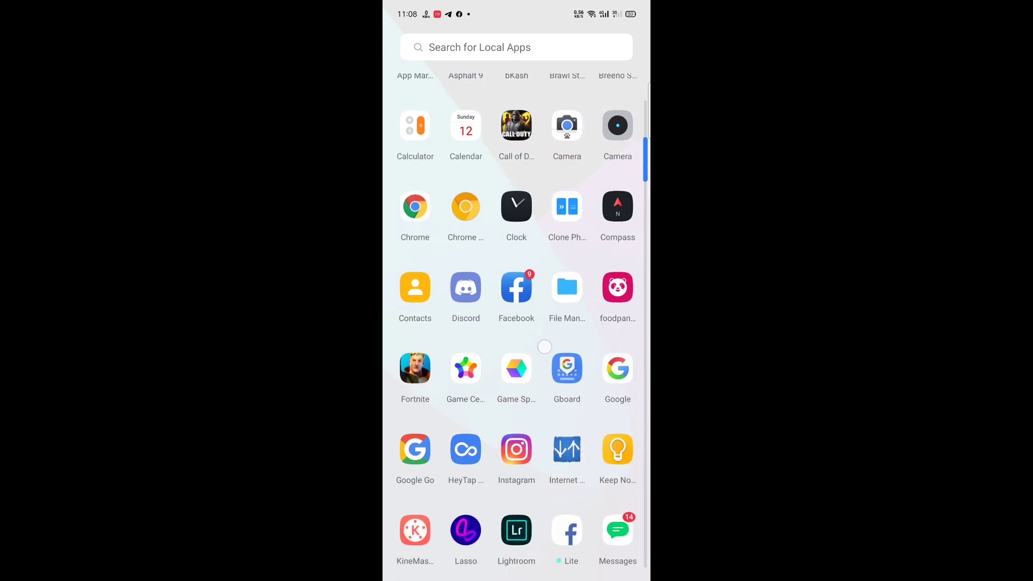
left_click(618, 207)
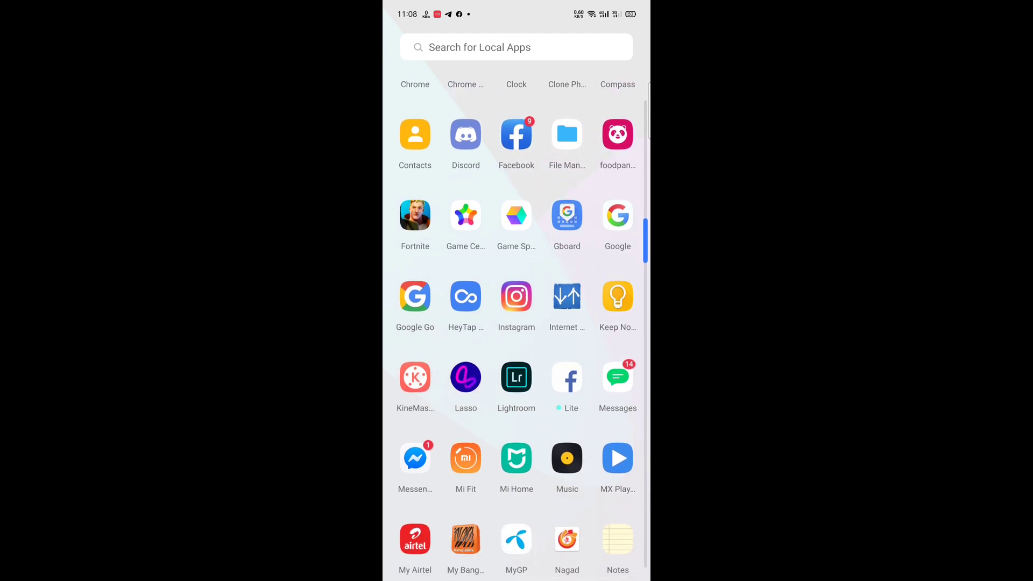
left_click(567, 134)
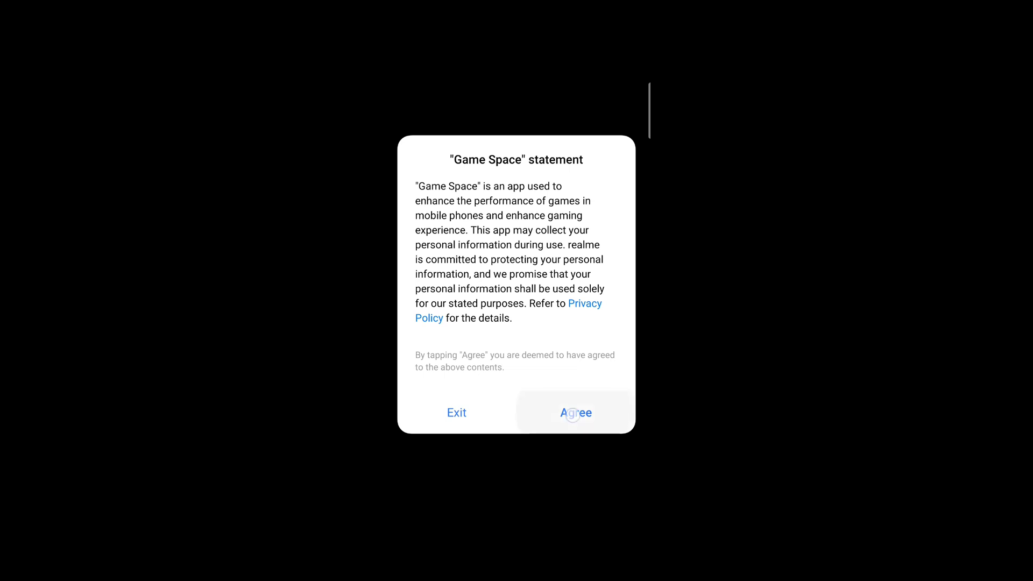
- Agree to Game Space's statement, view the Talking Tom Gold Run panel, then return to the drawer
left_click(574, 412)
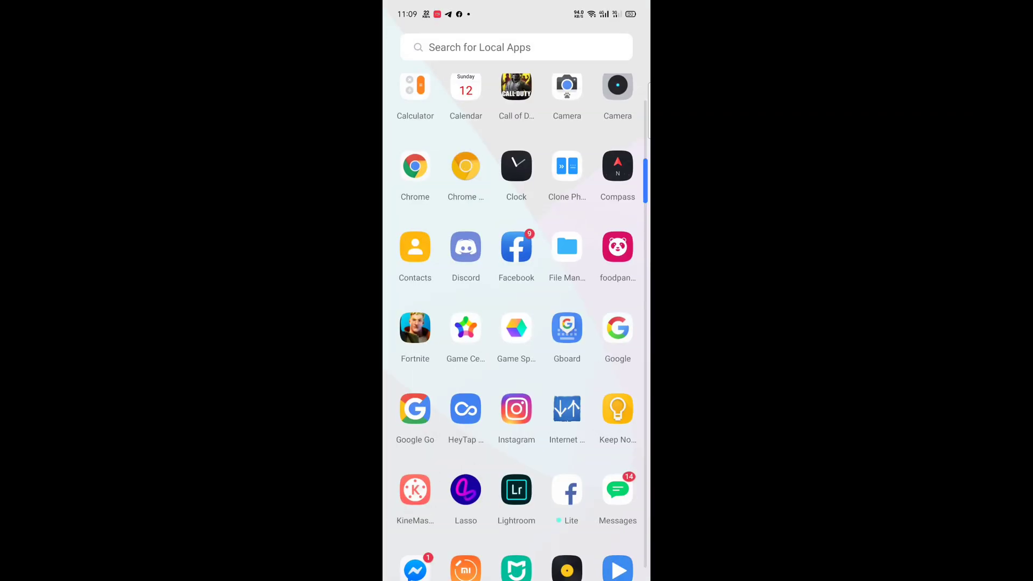
left_click(517, 328)
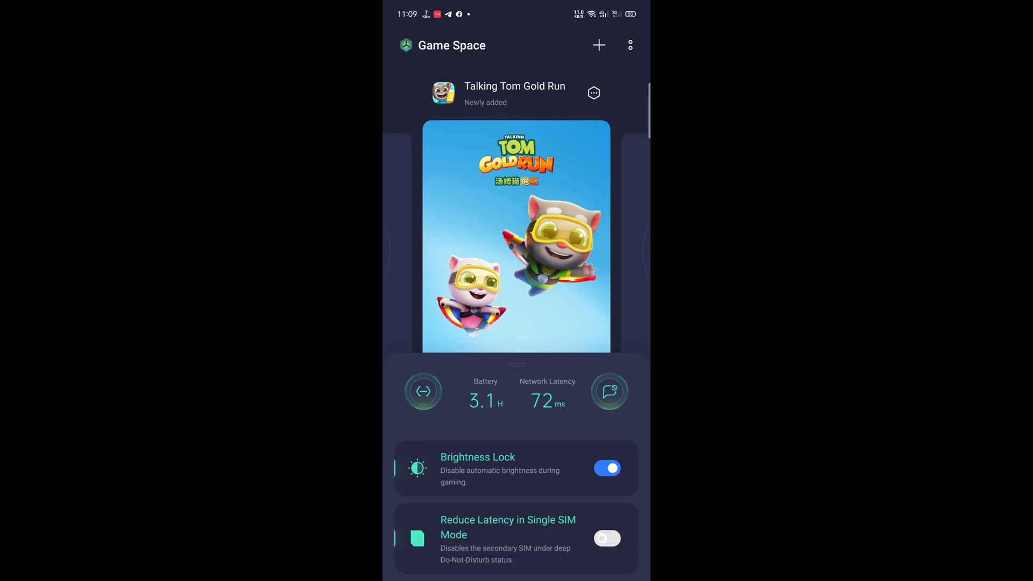
left_click(423, 391)
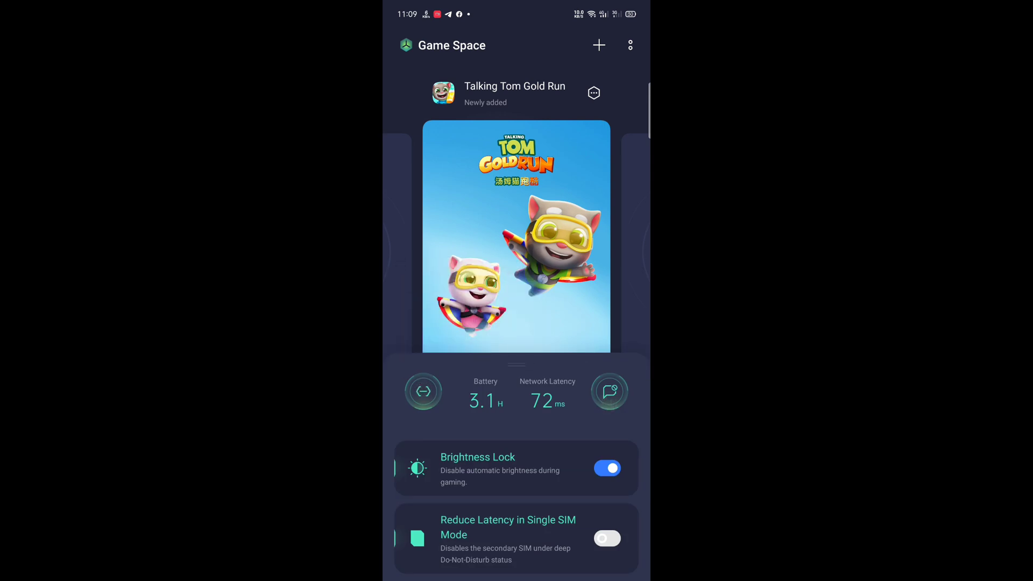
left_click(609, 391)
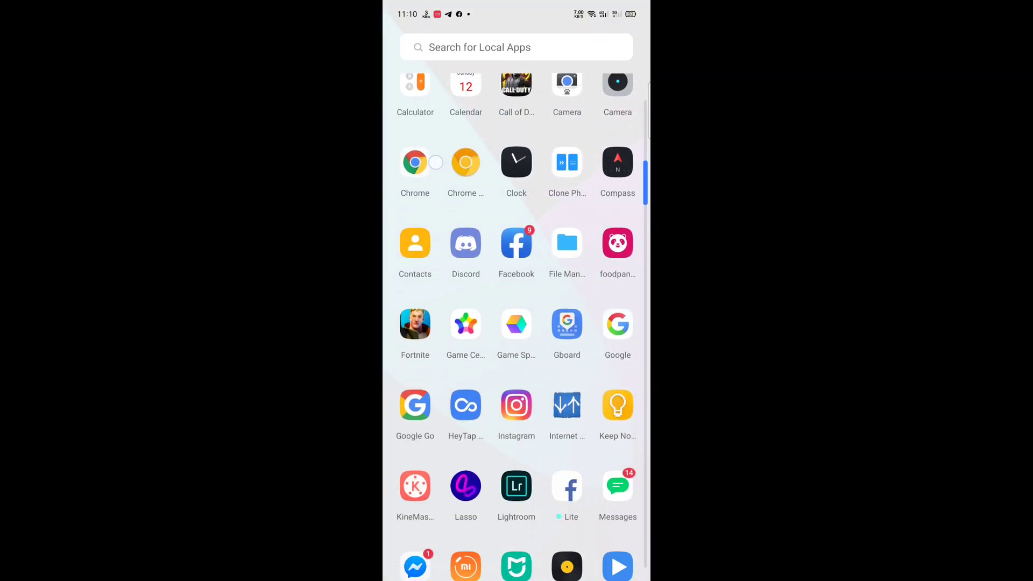
- In Phone Manager's Privacy Permissions, open the Startup Manager app list
scroll("down", 3)
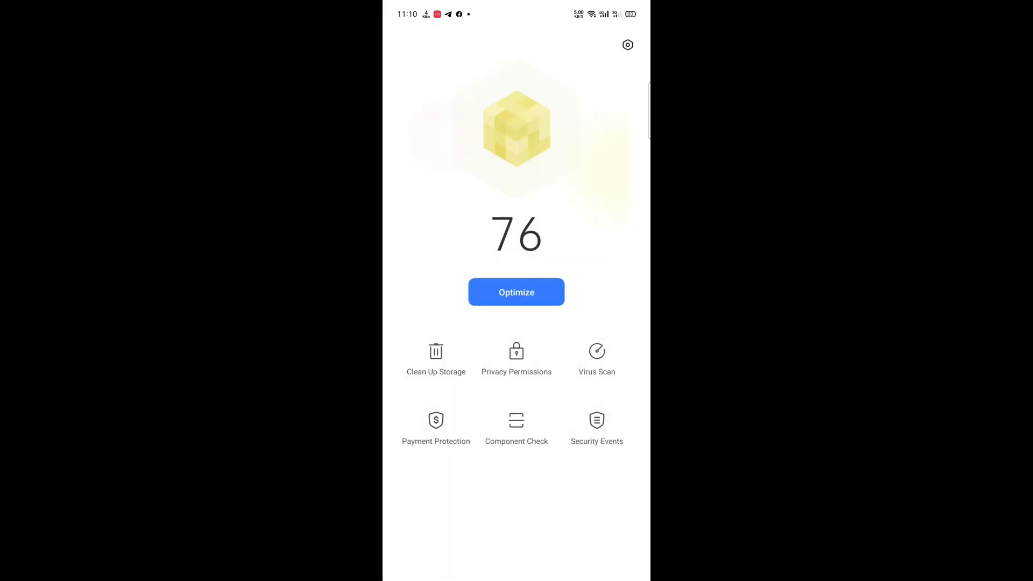
left_click(516, 360)
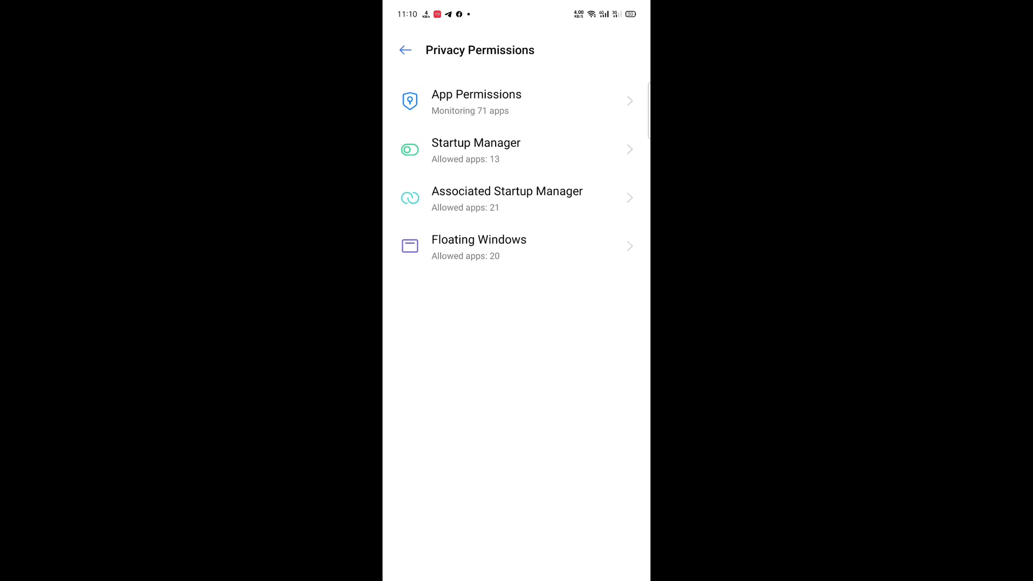
left_click(476, 151)
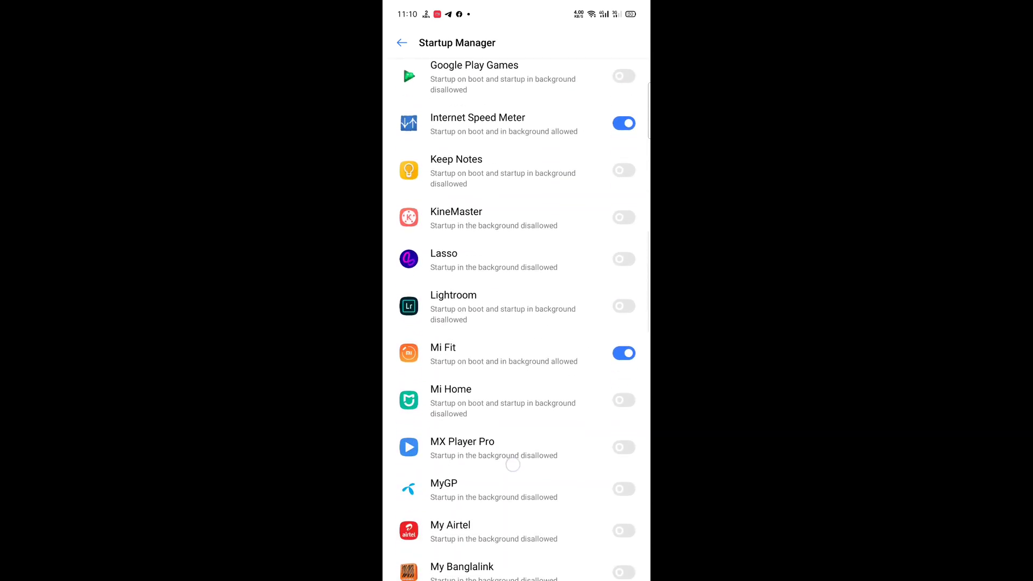
- Scroll through the startup and floating-window toggles, leaving 21 apps allowed, and go back
scroll("down", 3)
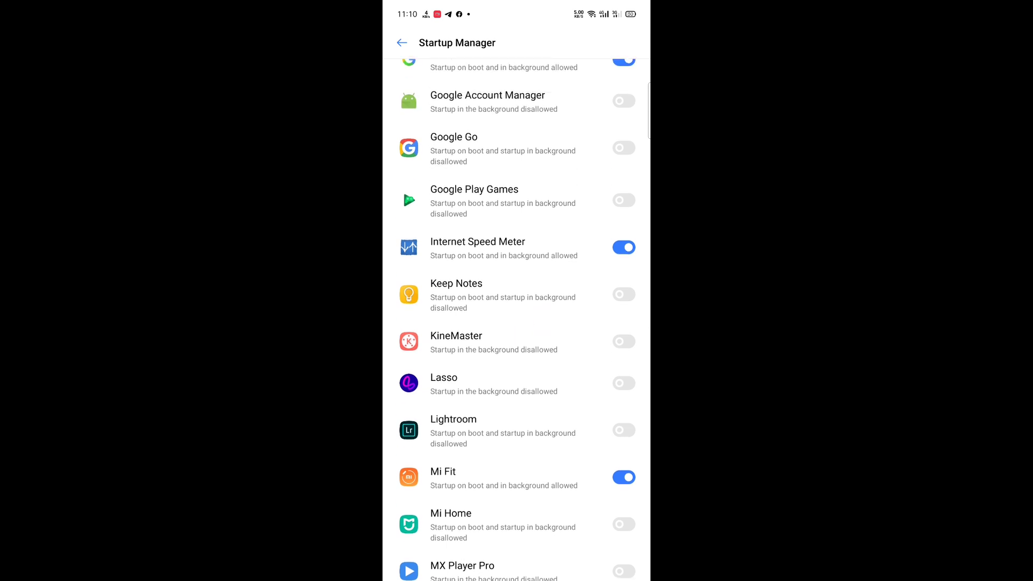
scroll("down", 3)
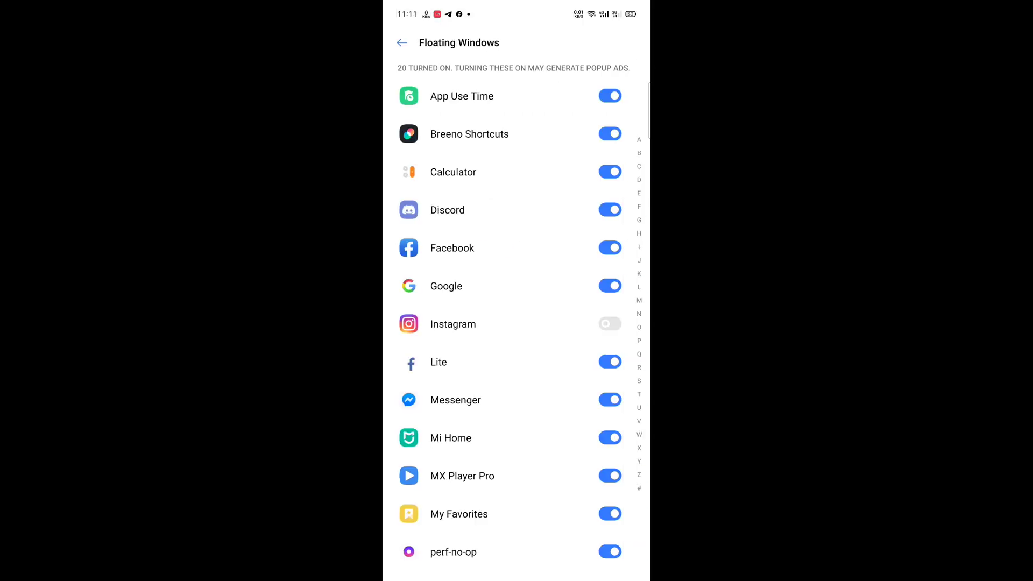
scroll("down", 3)
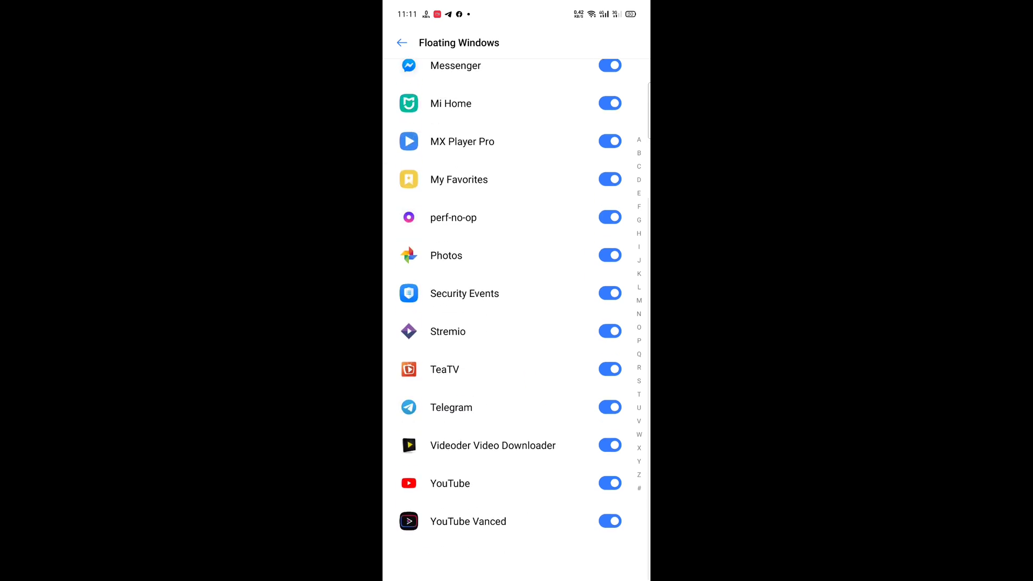
left_click(402, 43)
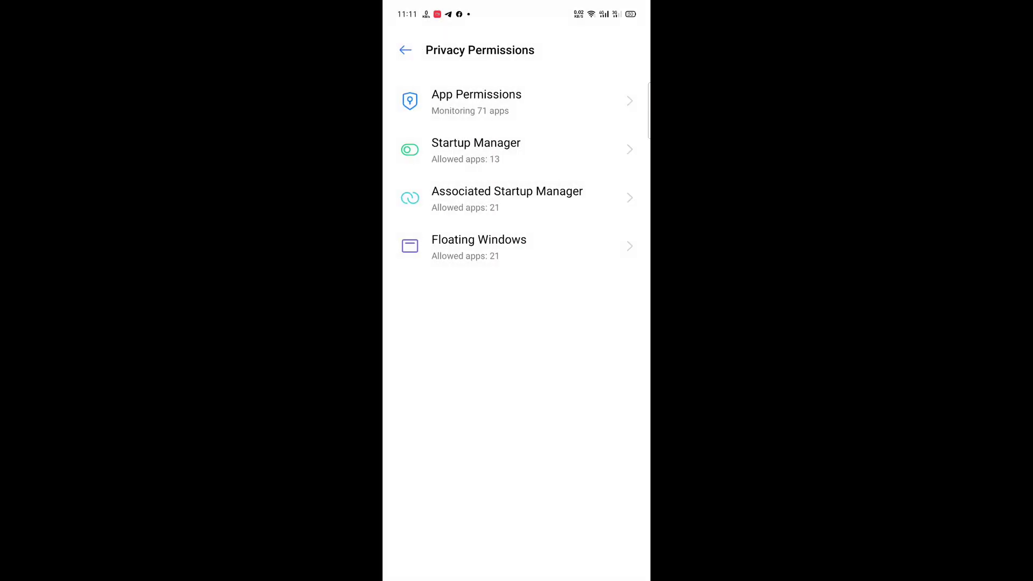
- From Phone Manager home, scroll the Security Events list of risky app installations
left_click(406, 50)
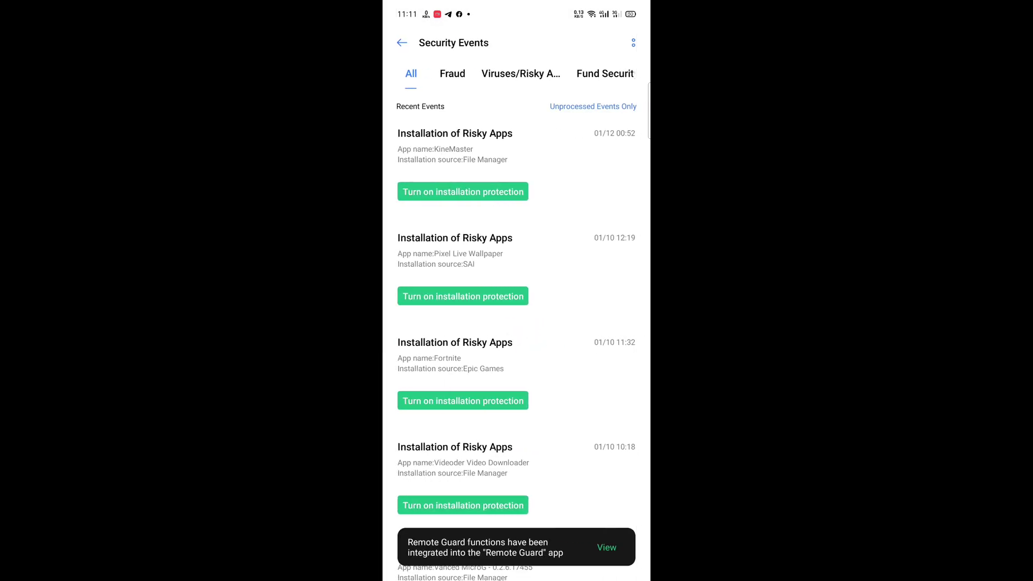
scroll("down", 3)
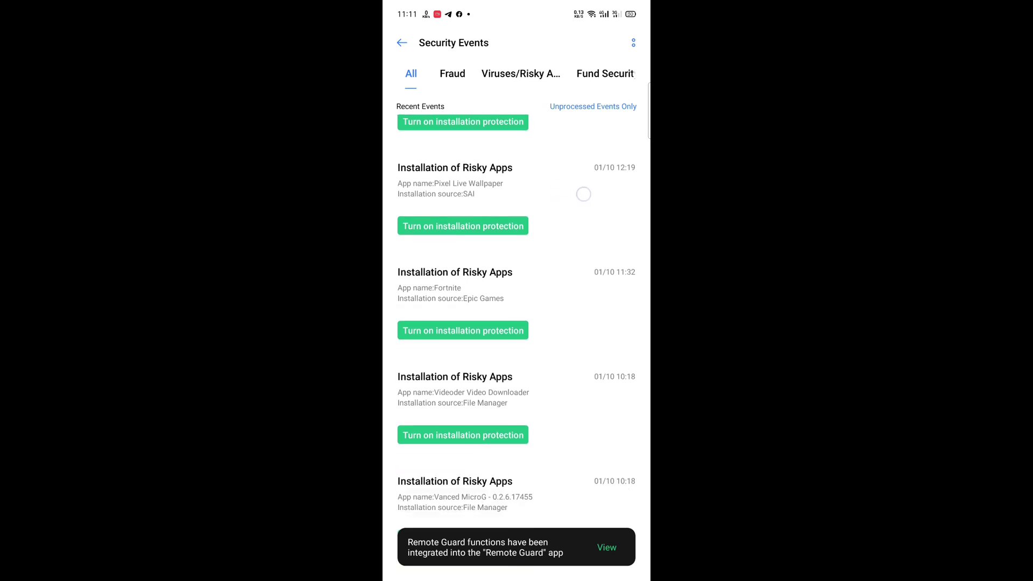
scroll("down", 3)
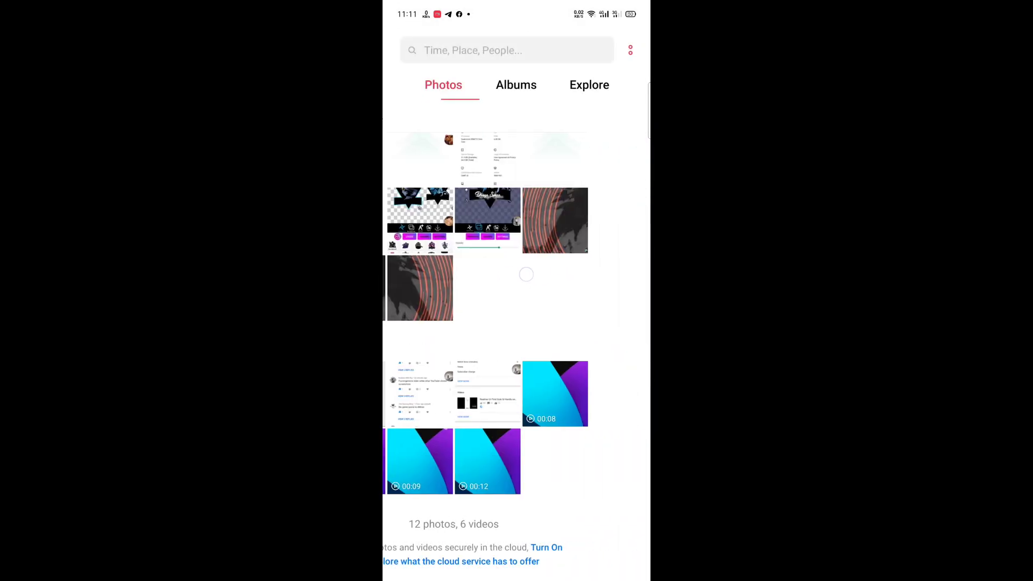
- Browse the Albums and Photos views, then exit Photos back to the app drawer
left_click(516, 84)
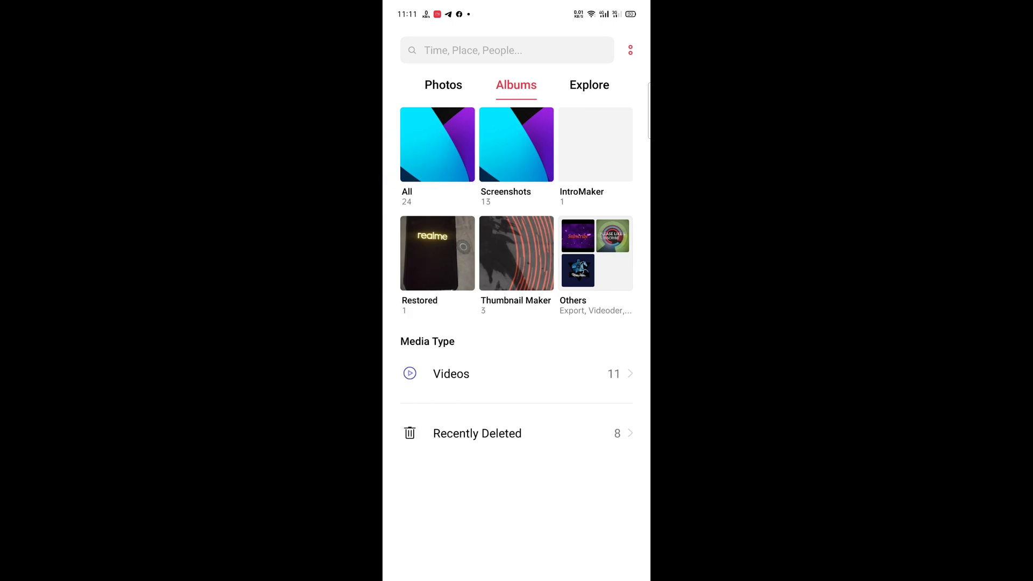
left_click(442, 84)
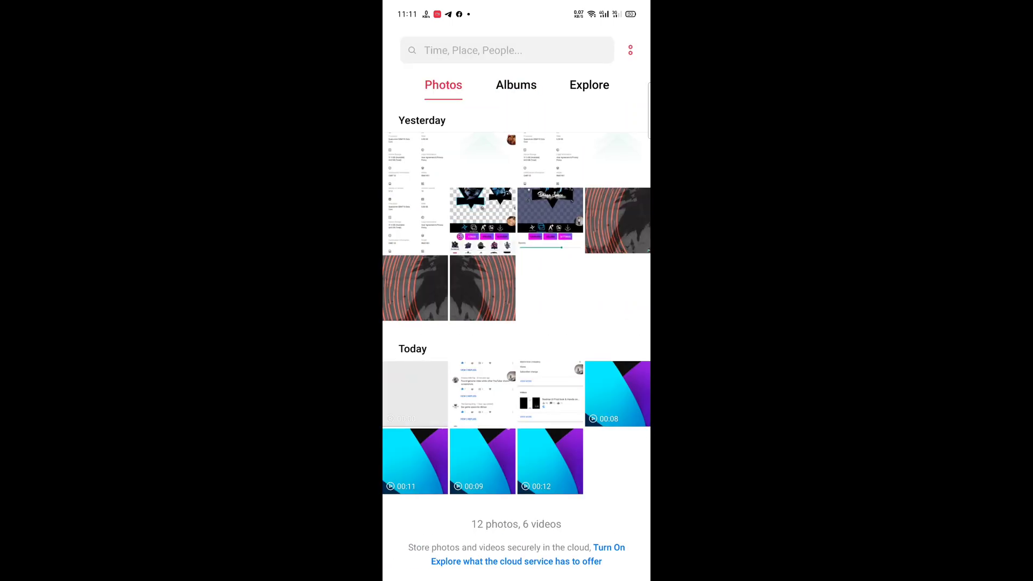
key("Home")
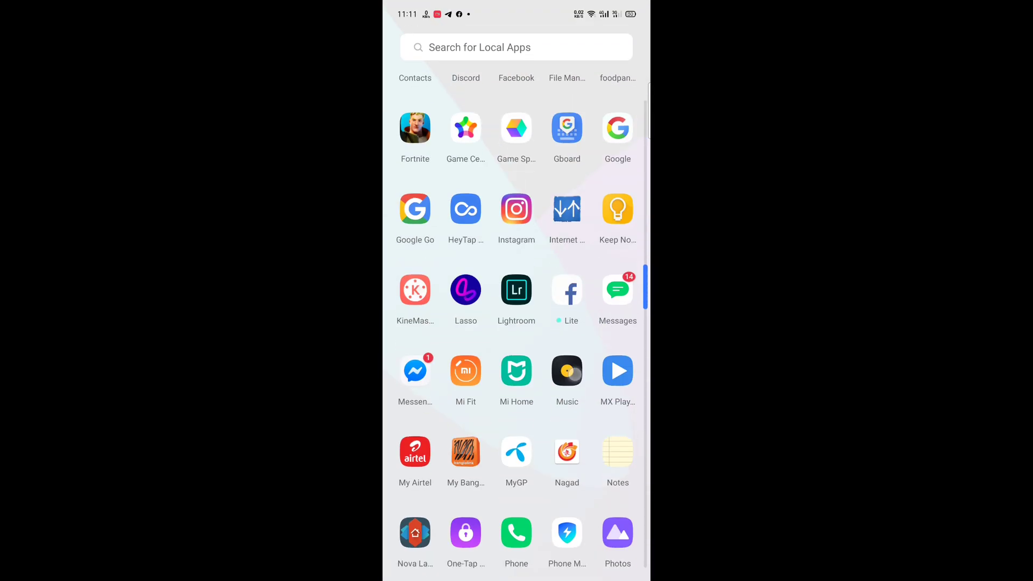
- Scroll through the full app drawer from the top of the list
left_click(567, 370)
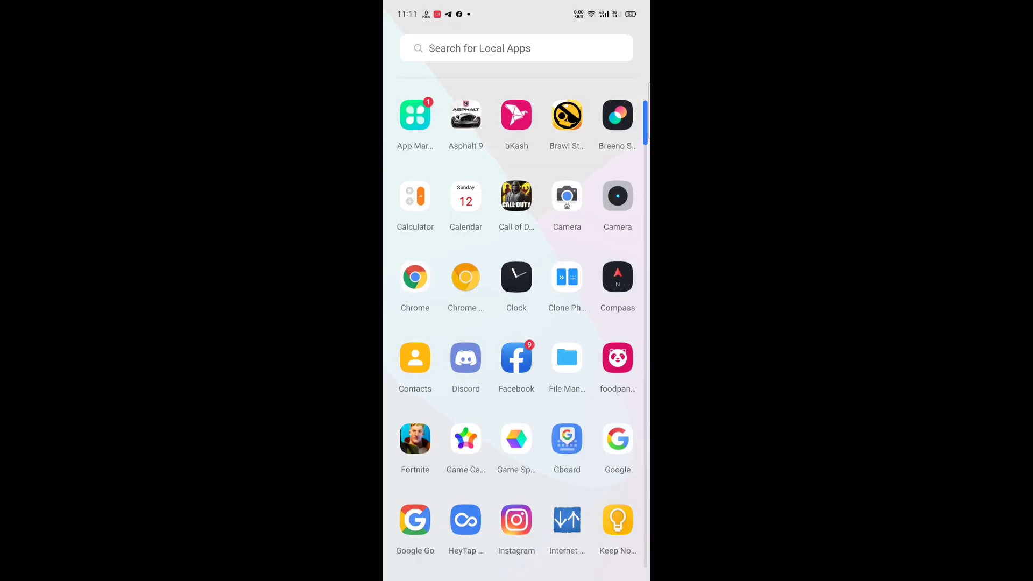
scroll("down", 3)
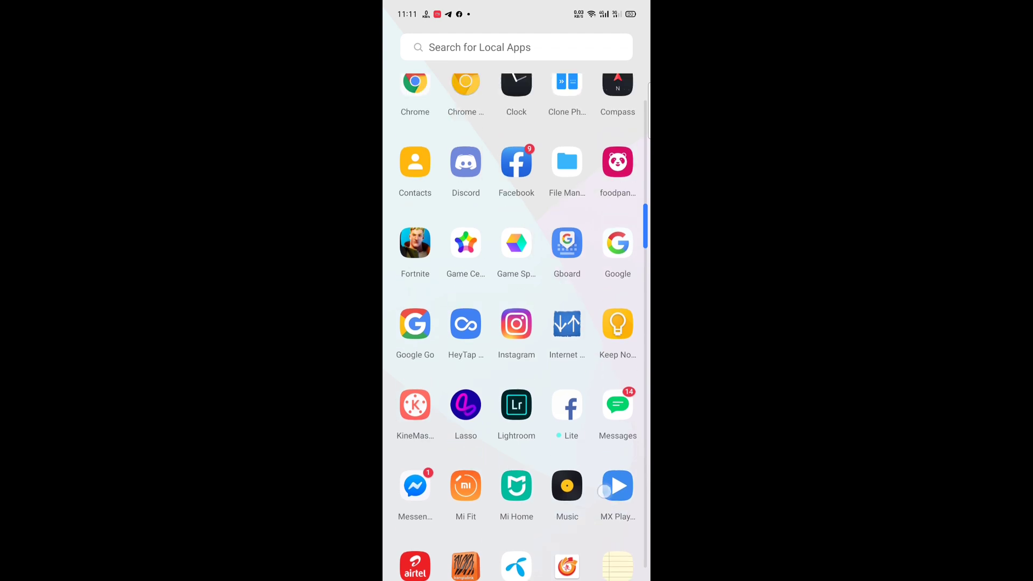
scroll("down", 3)
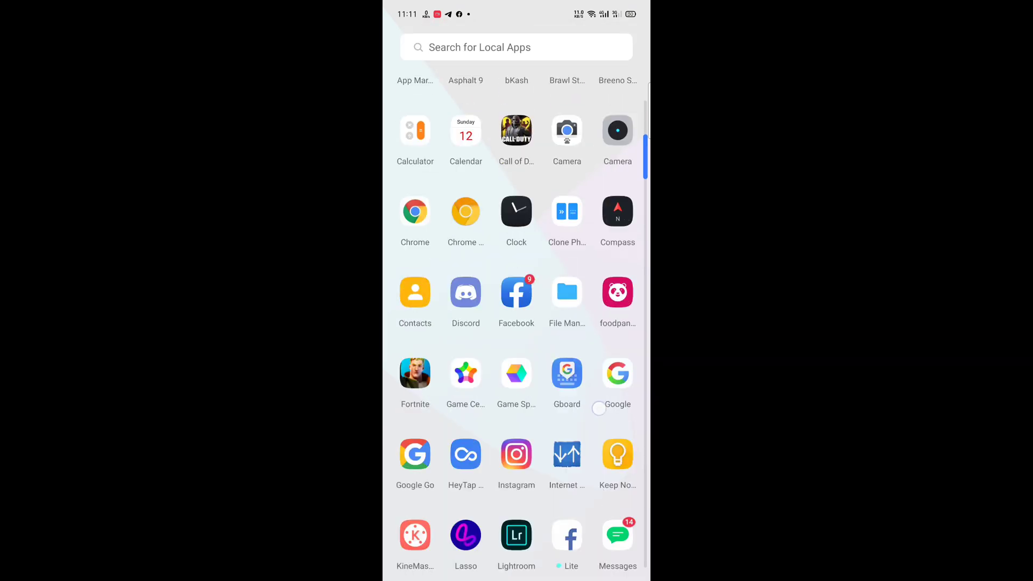
scroll("down", 3)
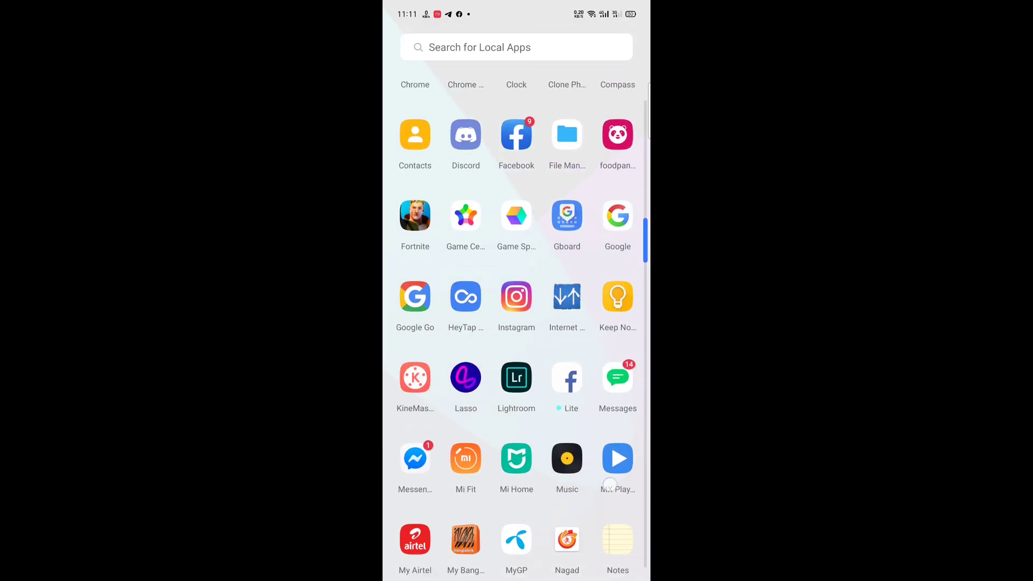
scroll("down", 3)
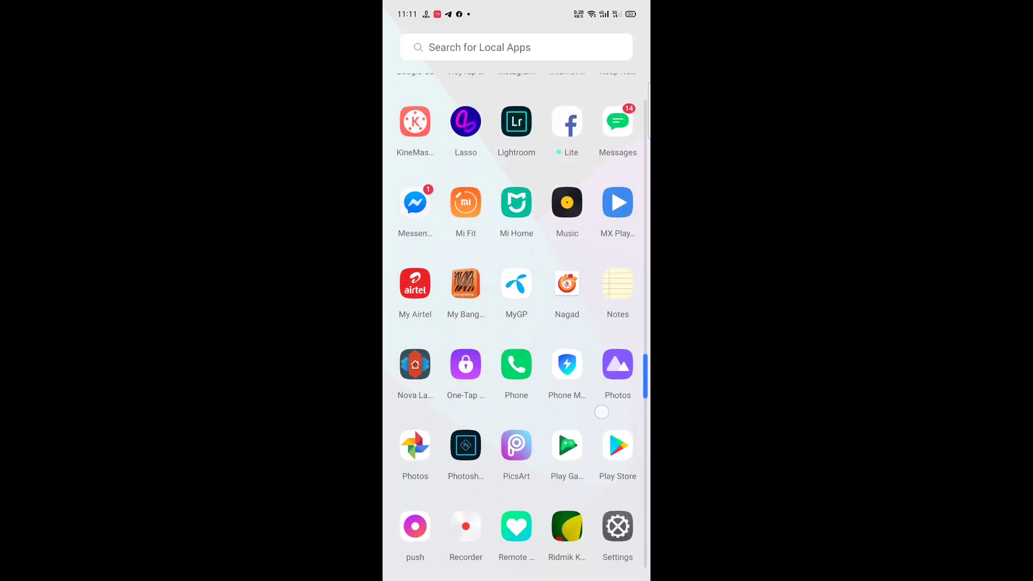
scroll("down", 3)
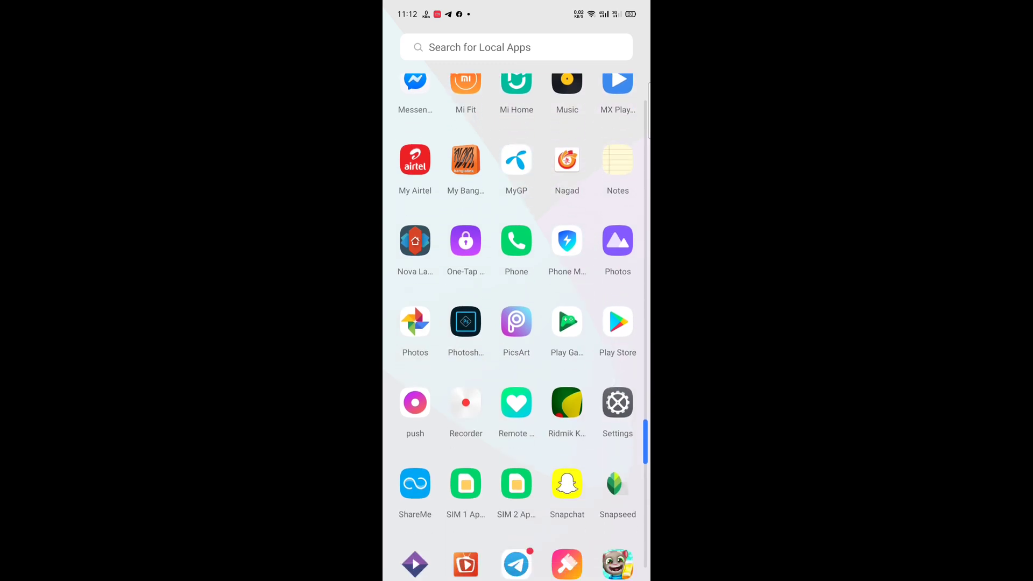
- Go into Settings and reach Software Update, showing the latest version is installed
left_click(465, 402)
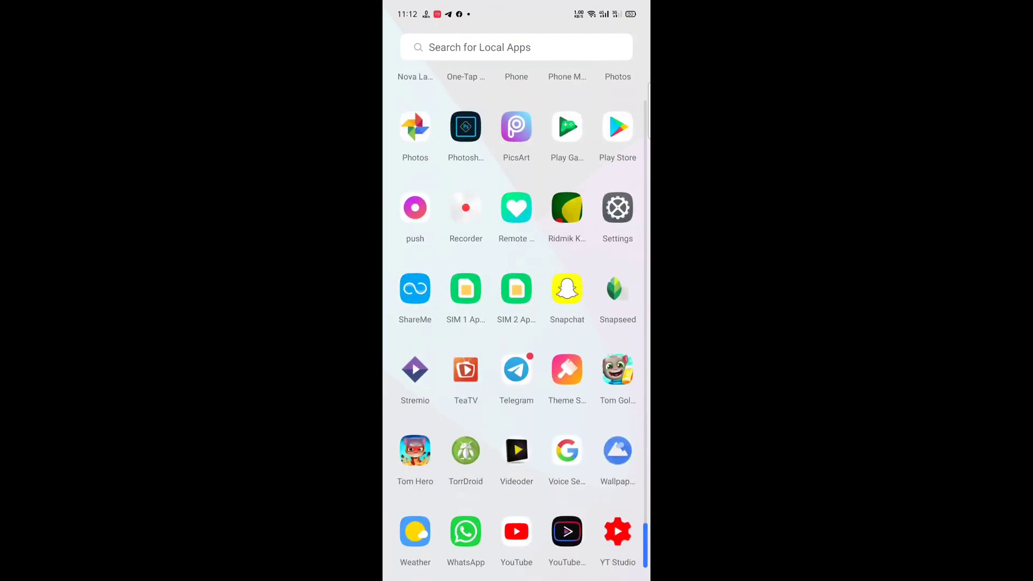
scroll("down", 3)
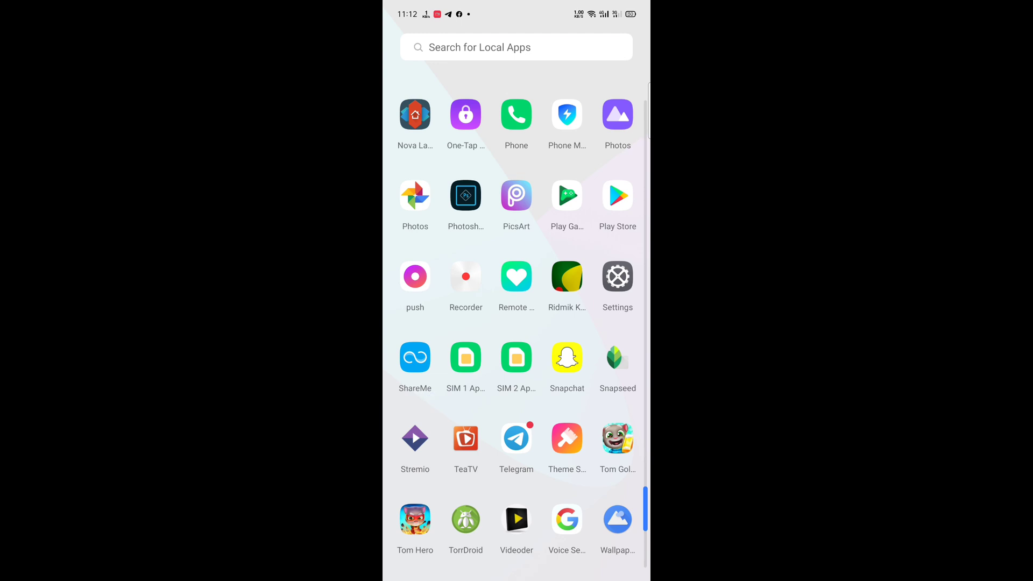
scroll("down", 3)
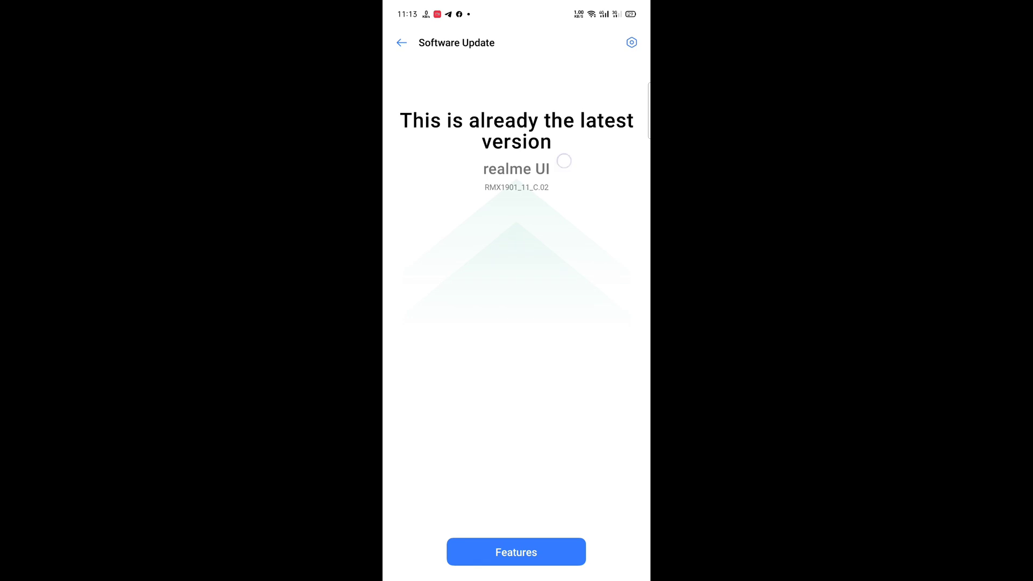
- View About Phone, its Version (baseband & kernel) page and the Android Version details
left_click(402, 42)
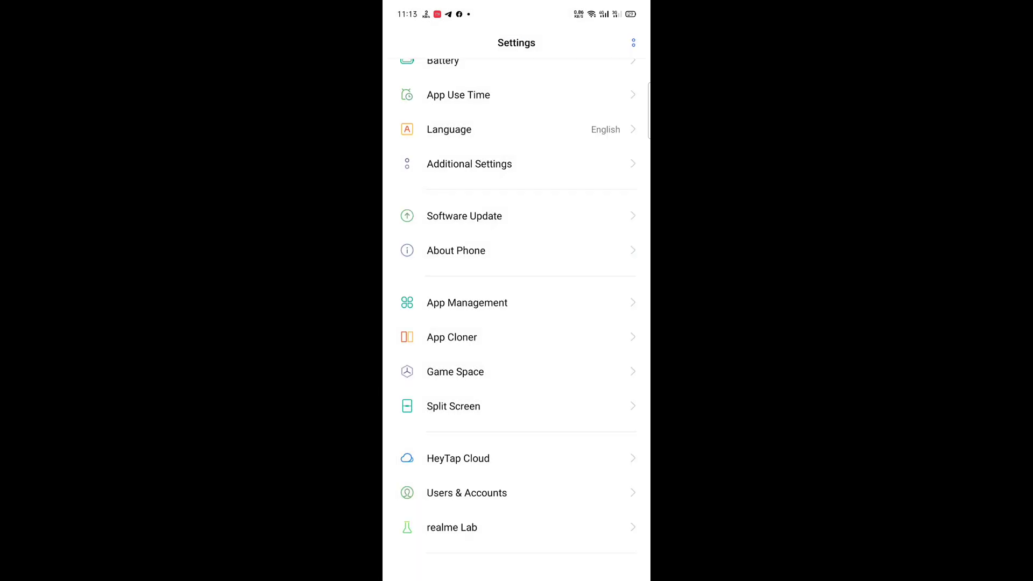
left_click(456, 250)
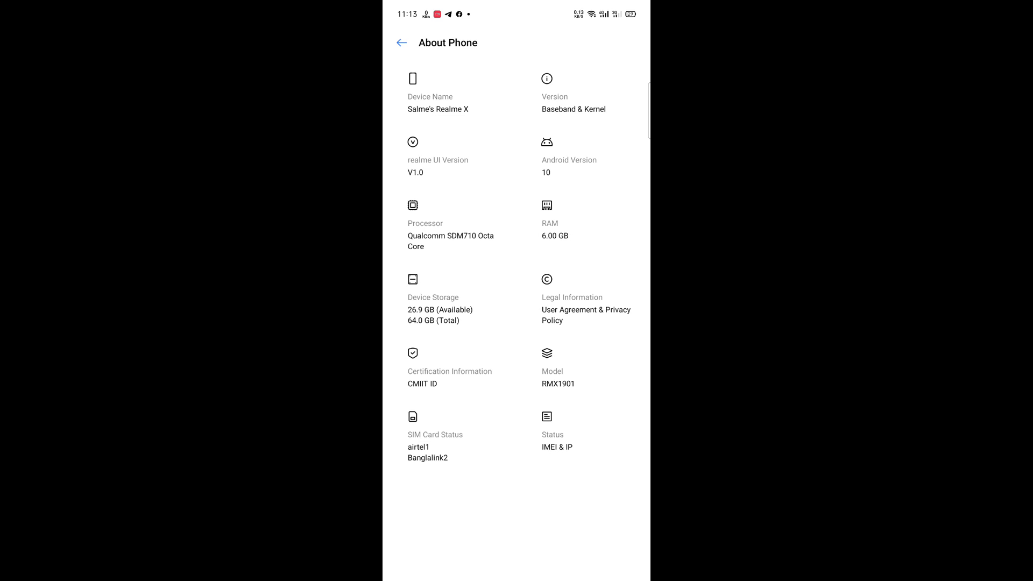
left_click(438, 96)
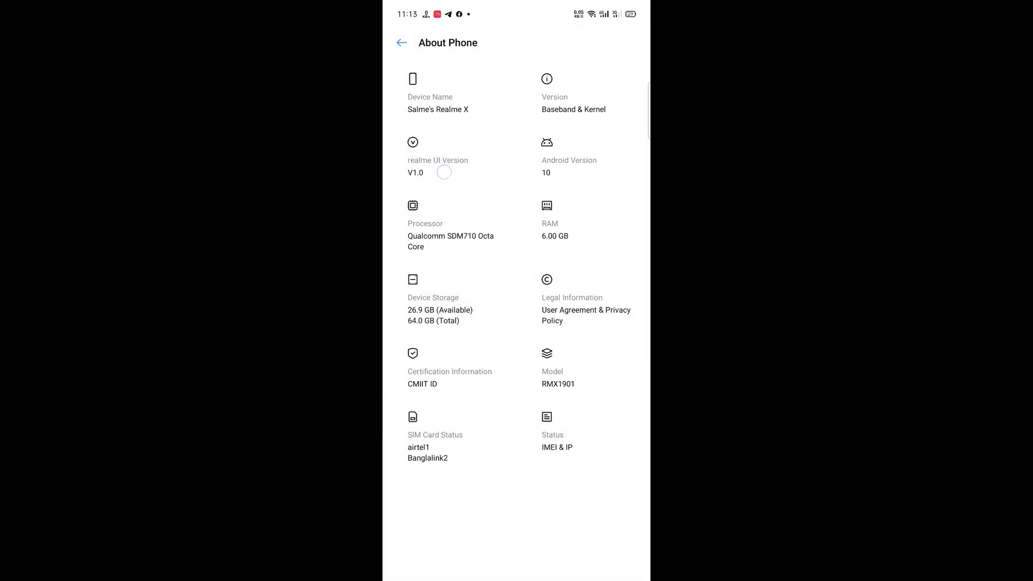
left_click(568, 152)
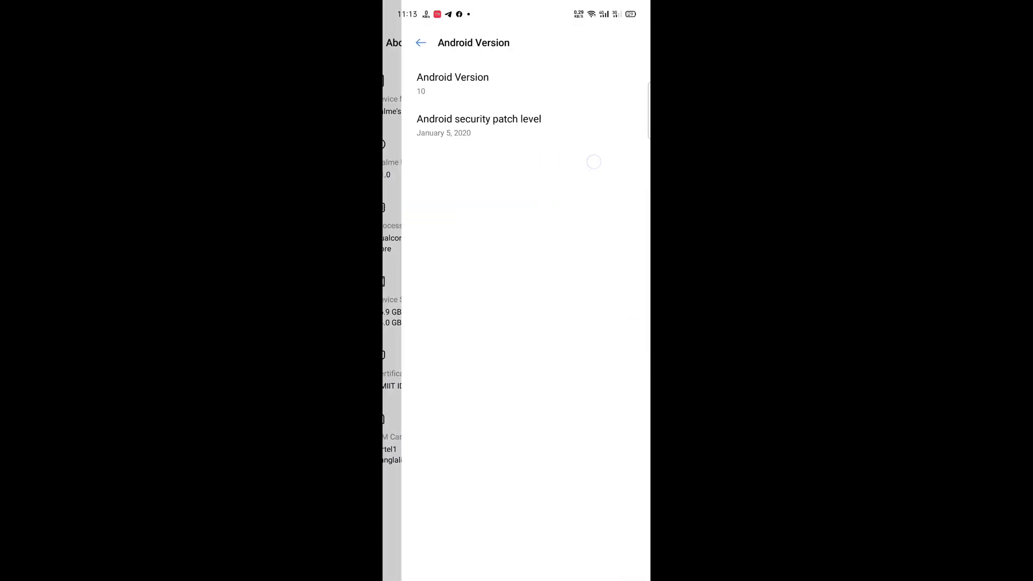
- Back out of the version pages and Settings to the home screen
left_click(421, 42)
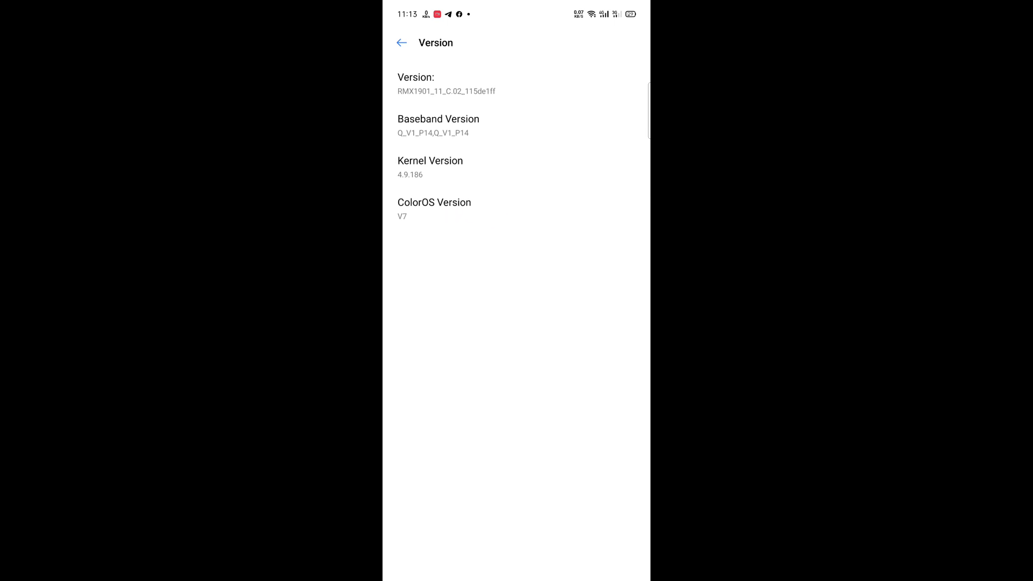
left_click(401, 43)
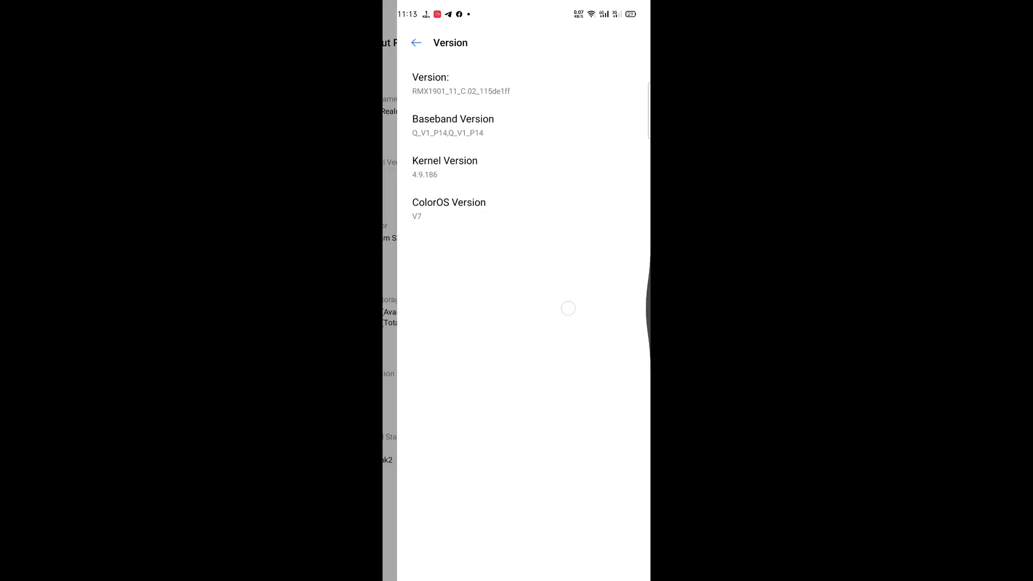
left_click(416, 42)
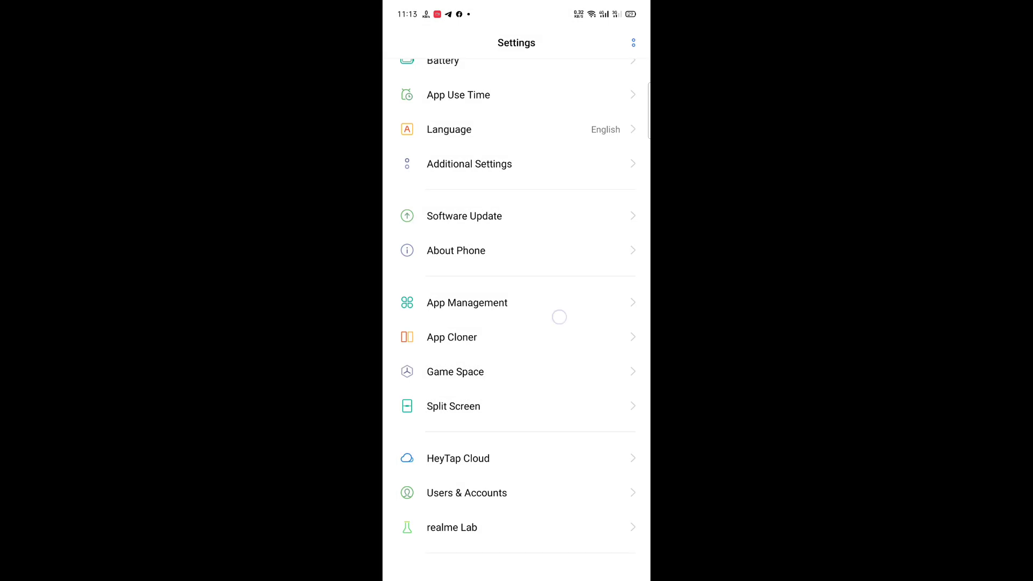
key("Home")
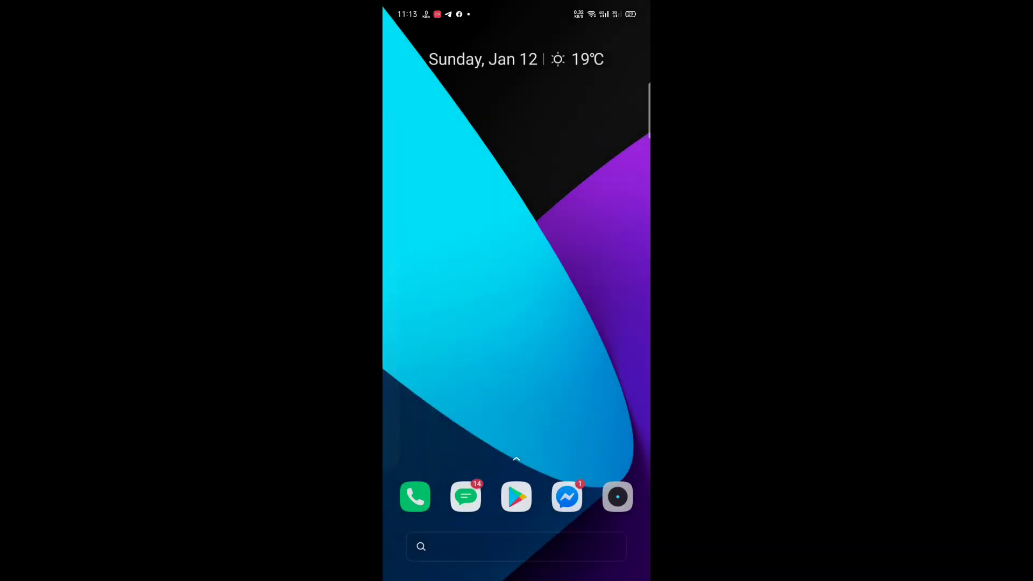
- Reach the Screen Recording settings under Convenience Tools
scroll("down", 3)
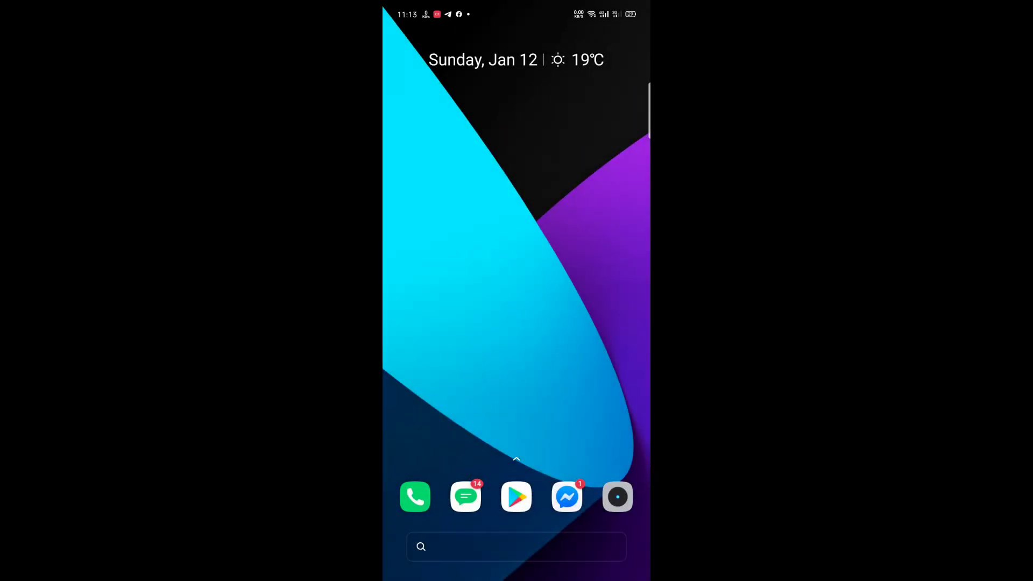
scroll("down", 3)
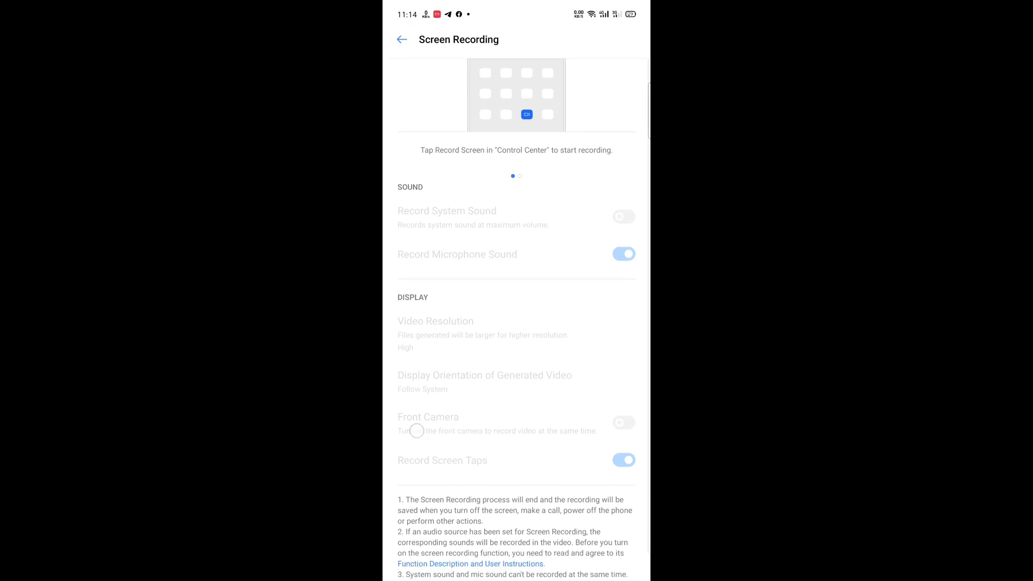
- Scroll the Screen Recording options, then pull down the quick settings panel over home
scroll("down", 3)
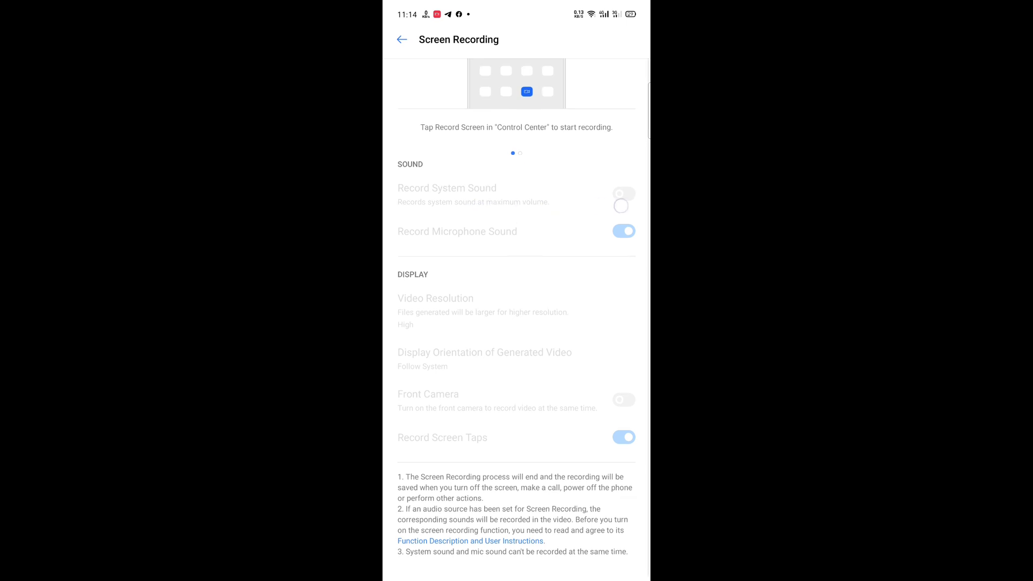
scroll("down", 3)
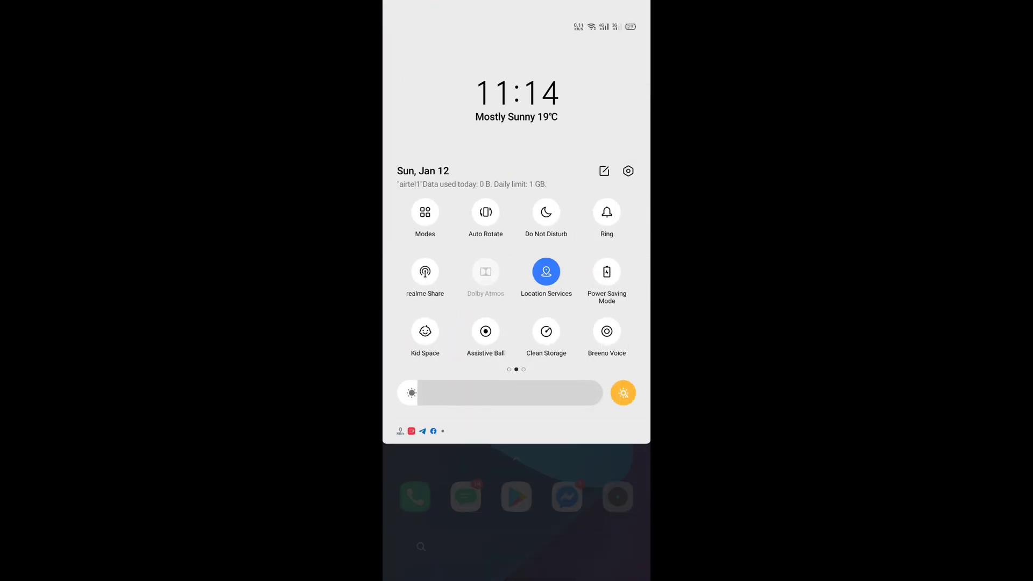
- Start a 50-minute Focus Mode session from the Modes list, then end it
left_click(425, 212)
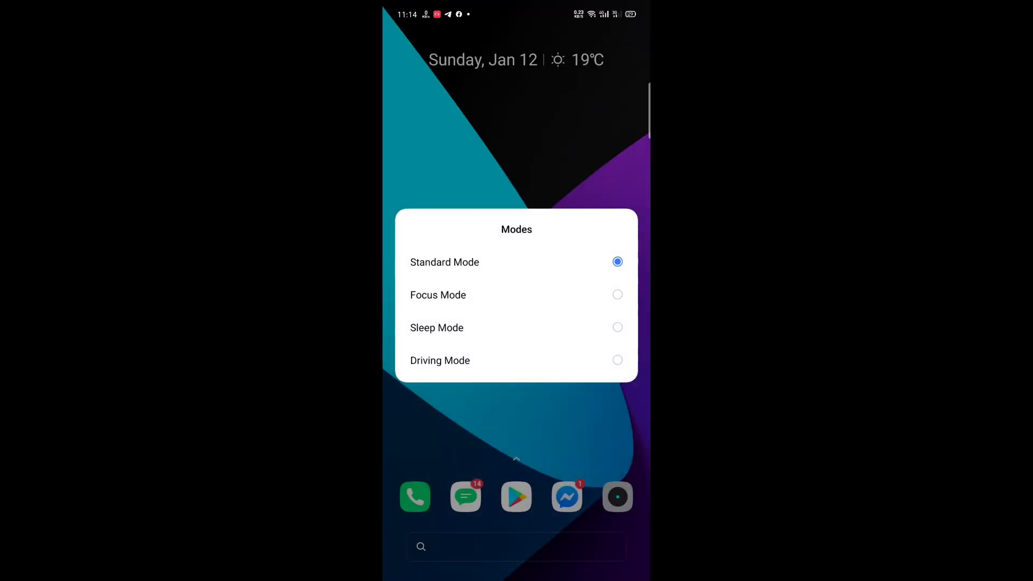
left_click(510, 293)
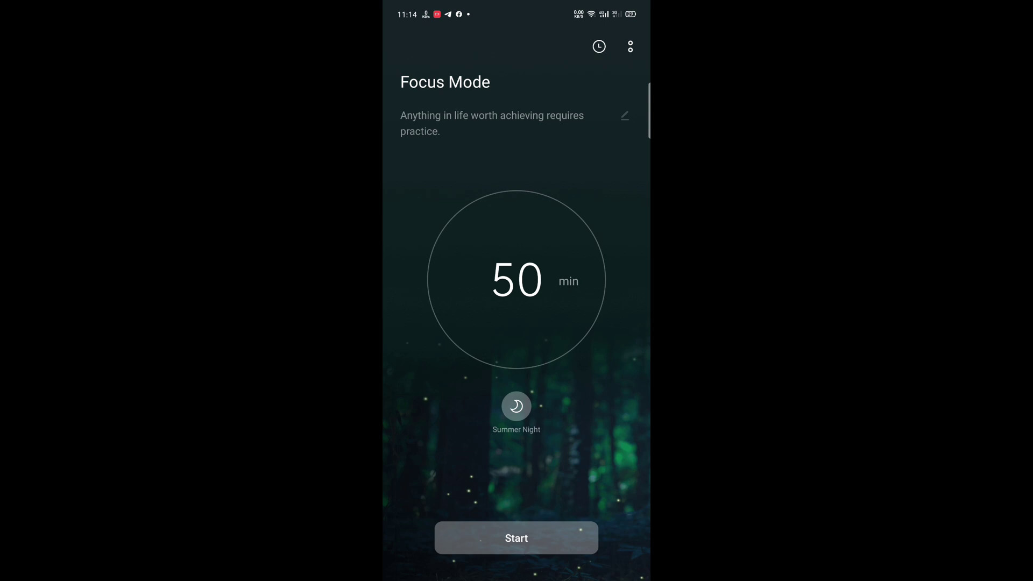
left_click(517, 538)
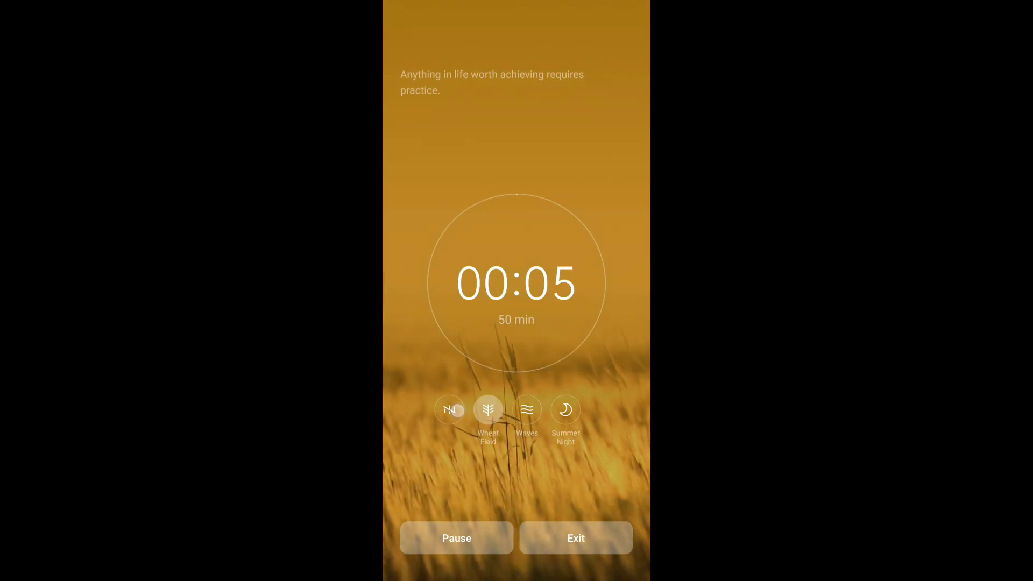
left_click(575, 538)
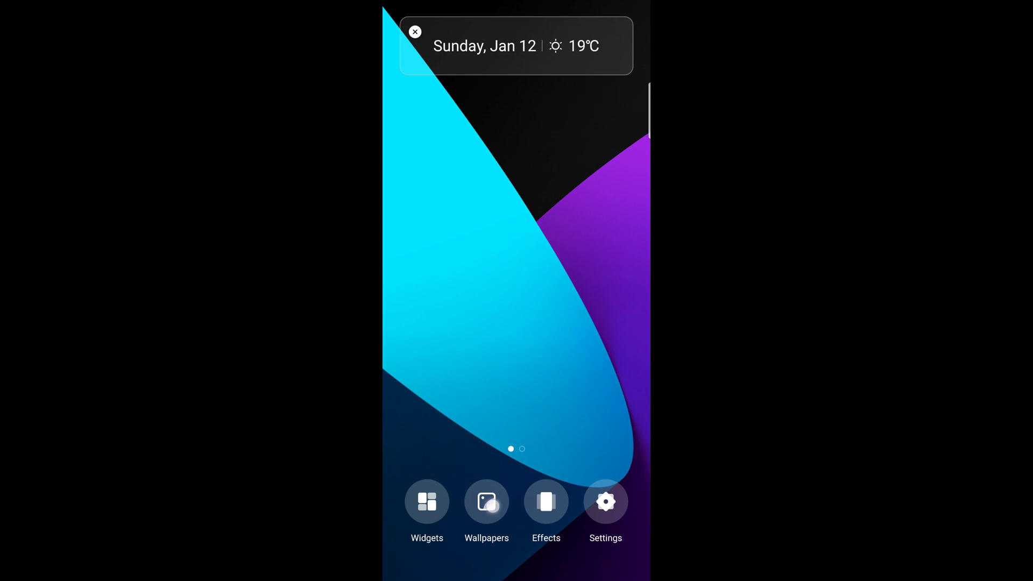
- Preview the dark pink-and-blue wave live wallpaper and return to the gallery
left_click(486, 502)
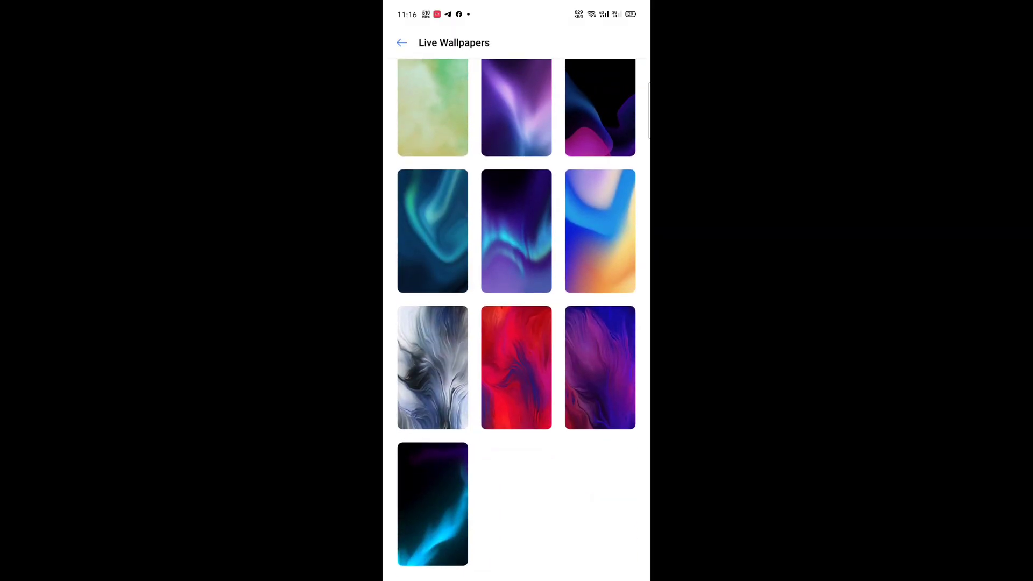
left_click(516, 367)
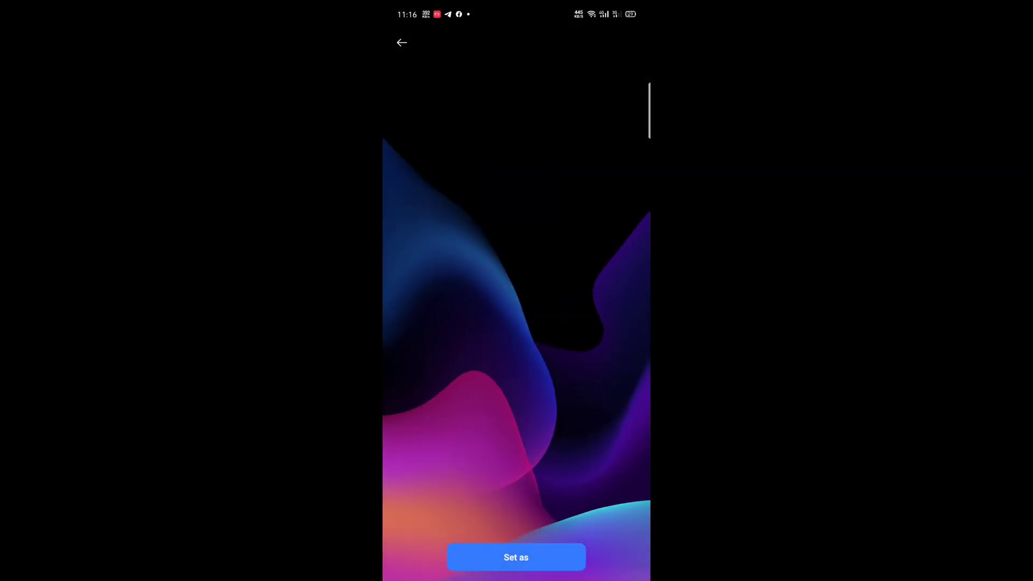
left_click(401, 42)
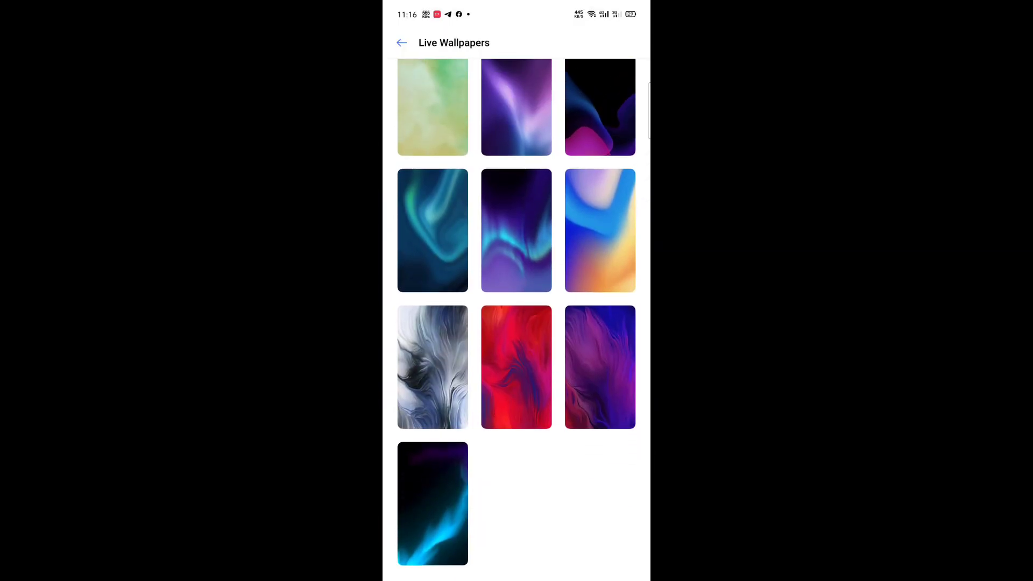